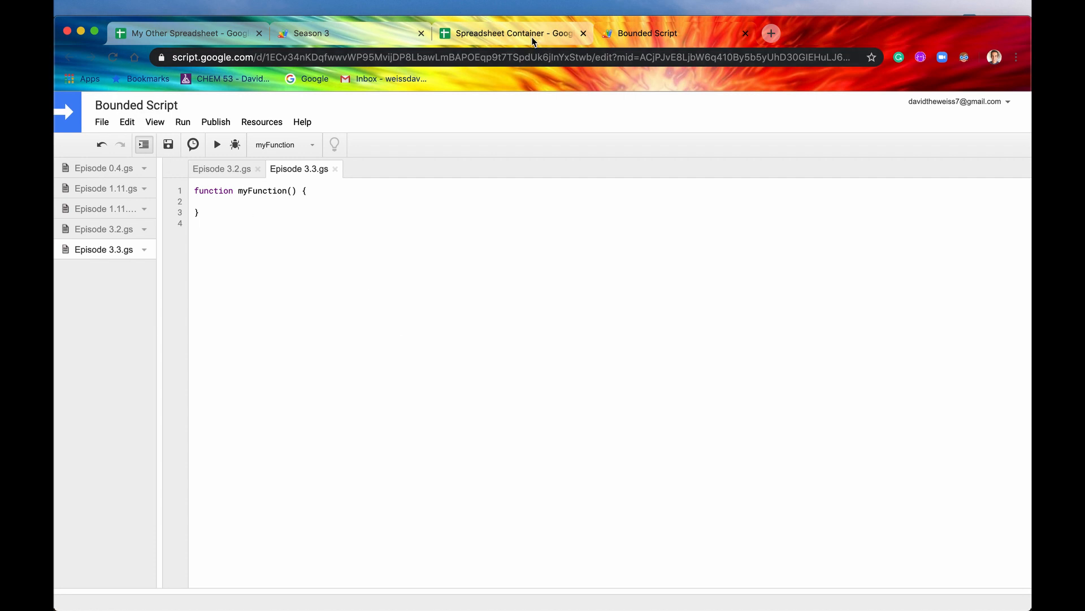
- Bring up the Spreadsheet Container sheet and review its Header1–Header4 and Timestamp headers
left_click(512, 33)
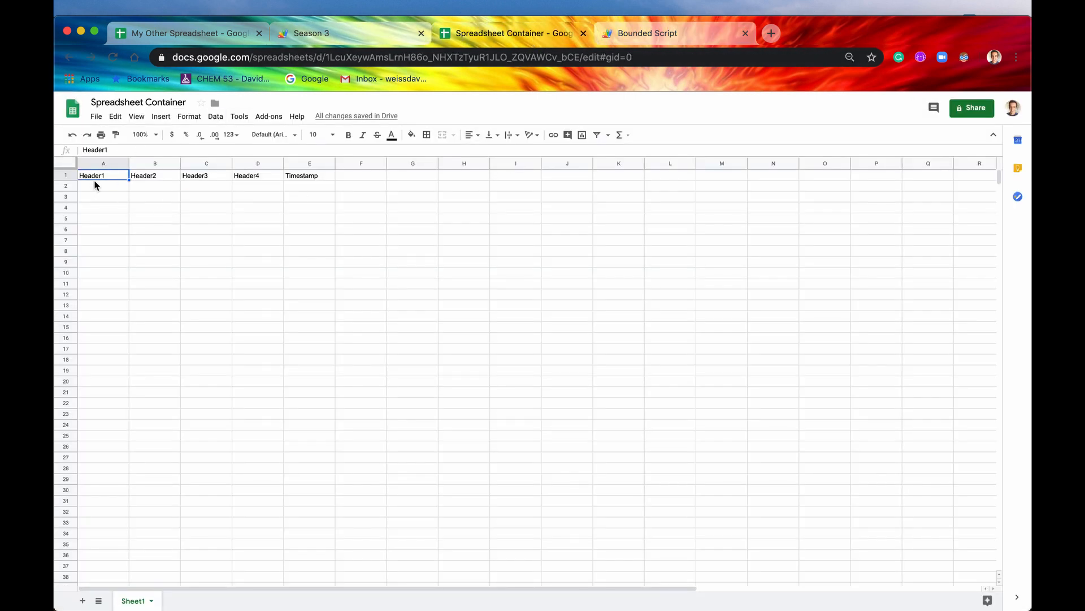
left_click(309, 176)
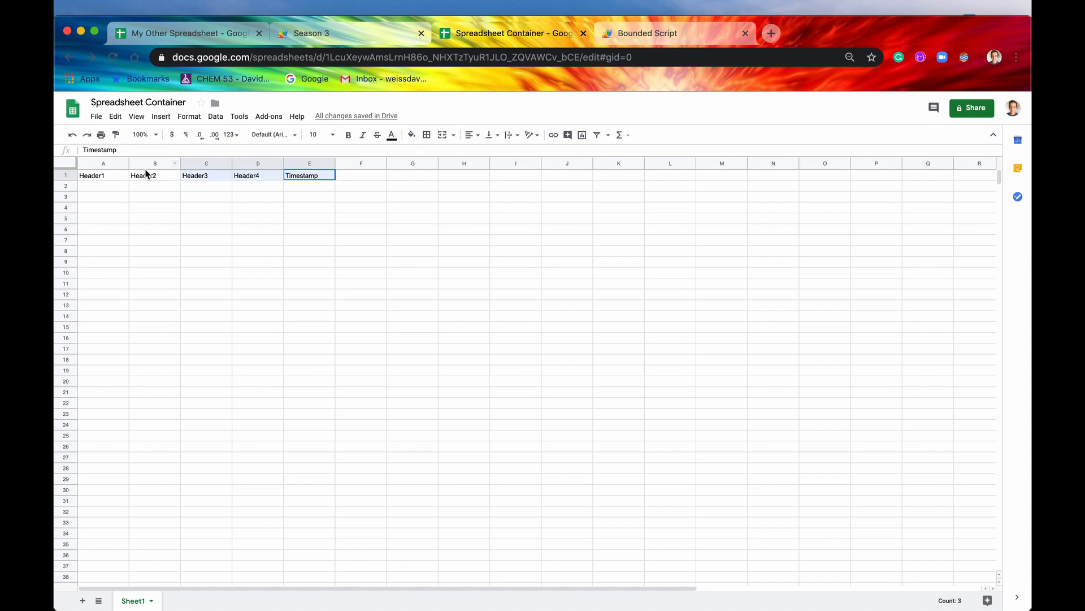
left_click(154, 207)
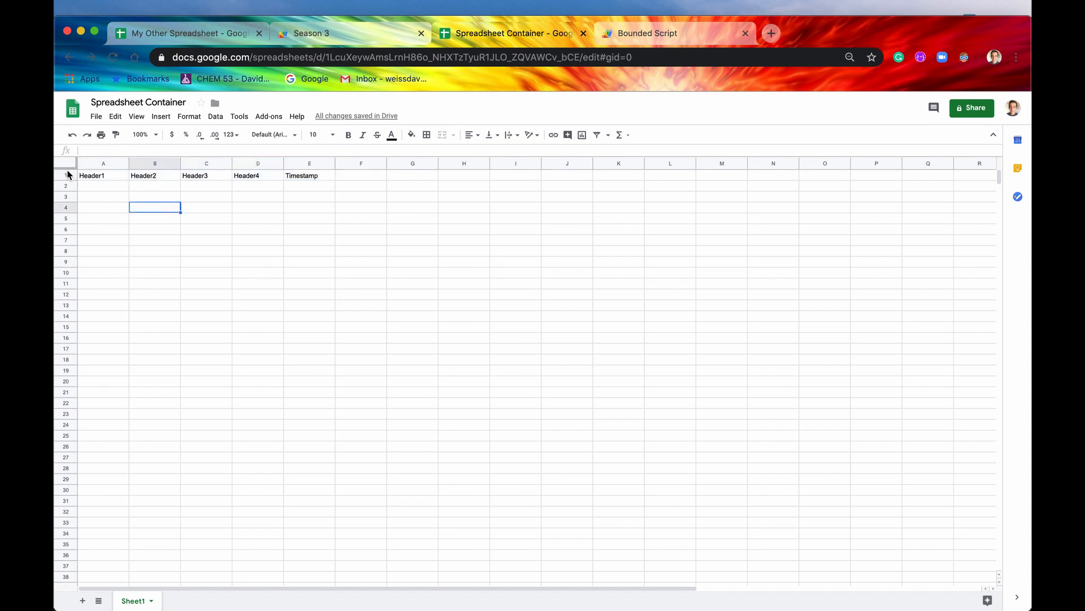
left_click(646, 33)
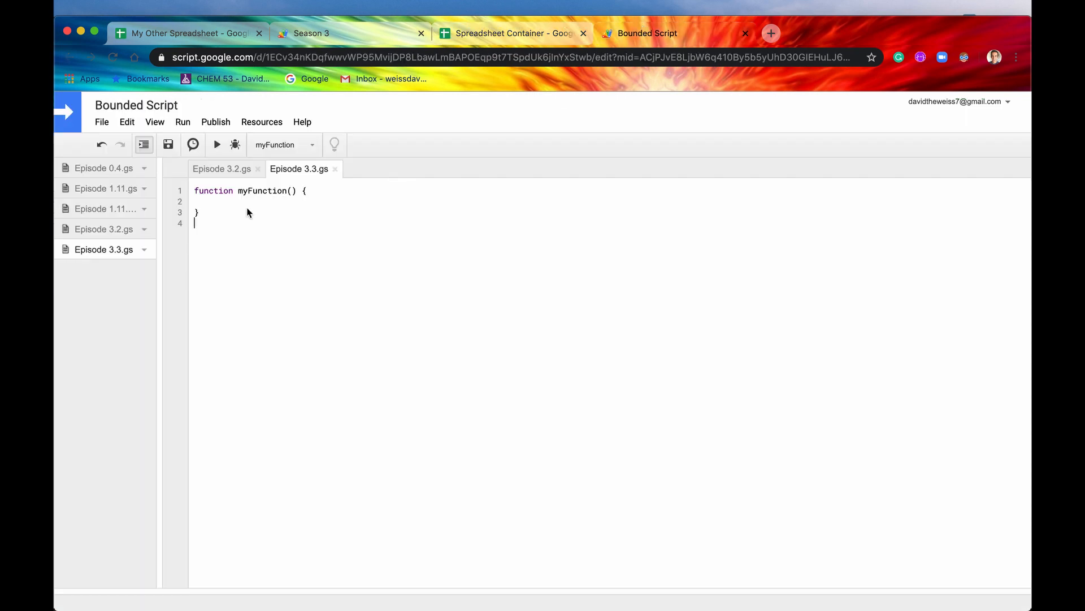
left_click(513, 33)
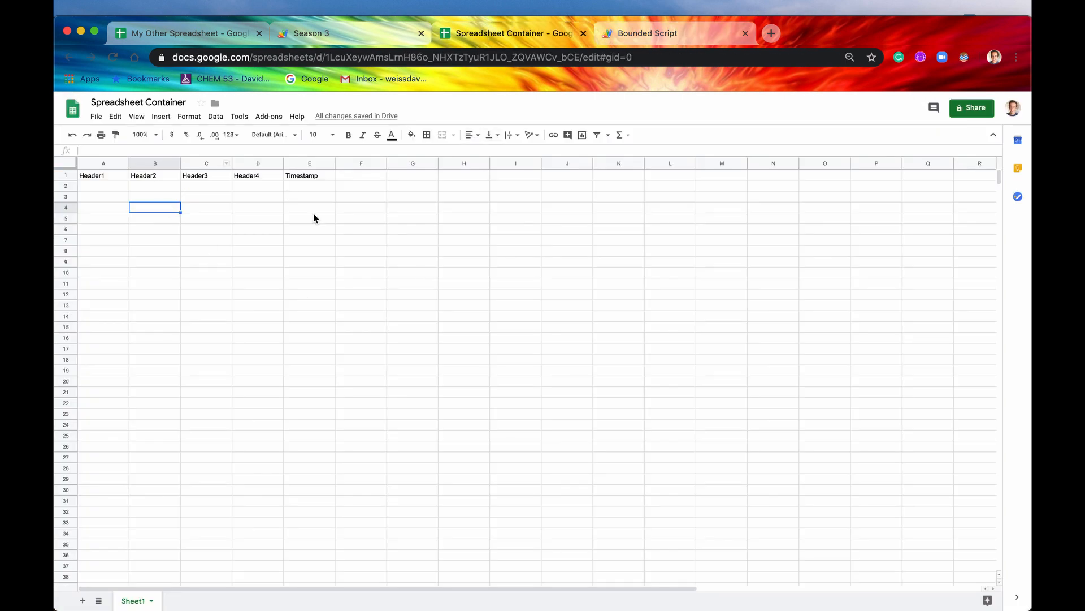
mouse_move(295, 185)
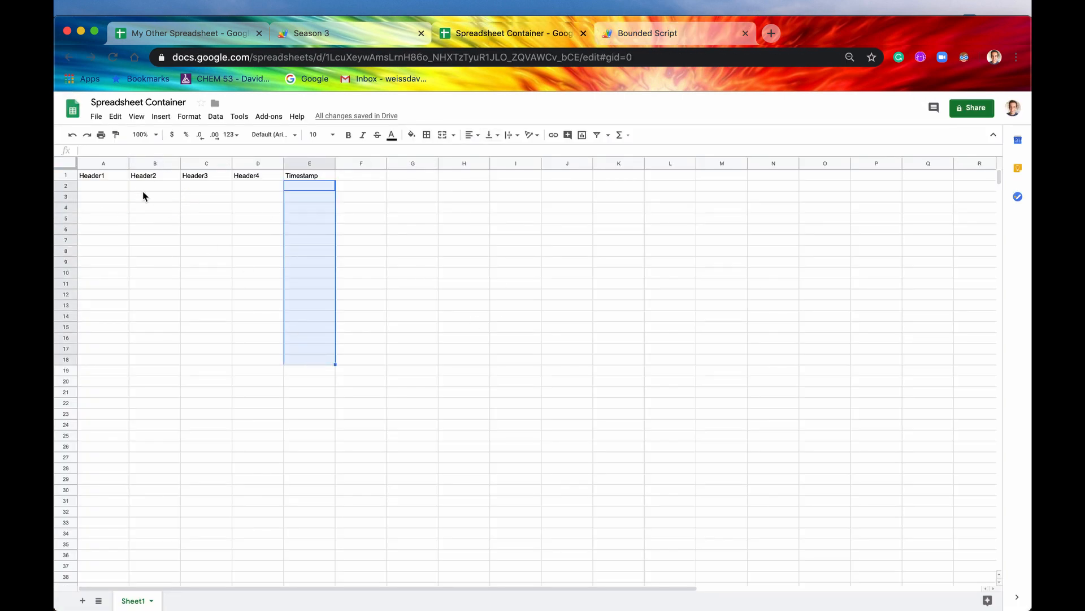
- Enter the test value 'David' in A2, then clear it
left_click(103, 185)
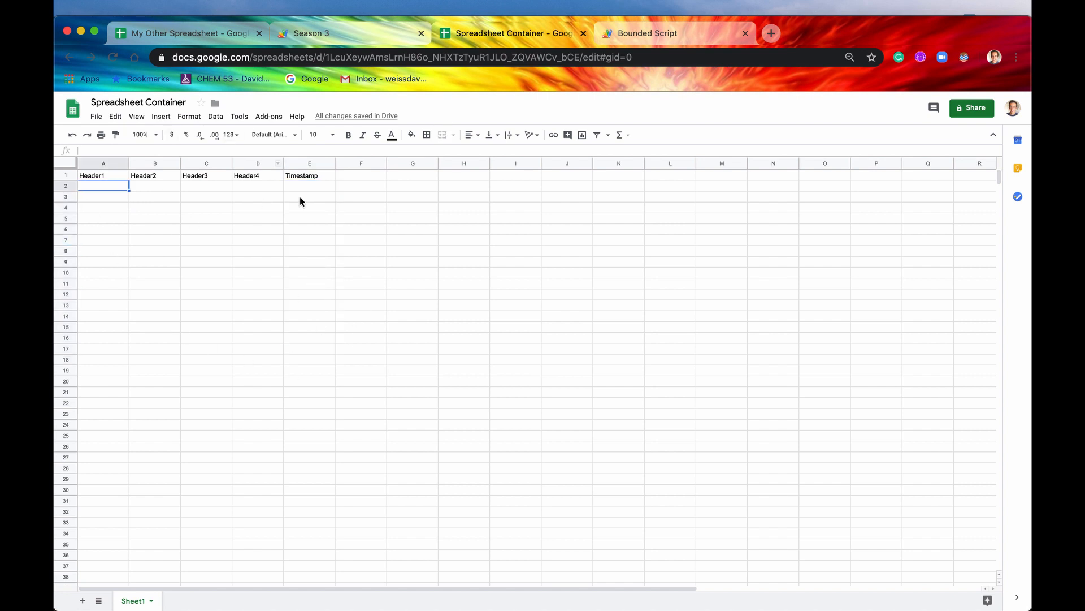
mouse_move(137, 319)
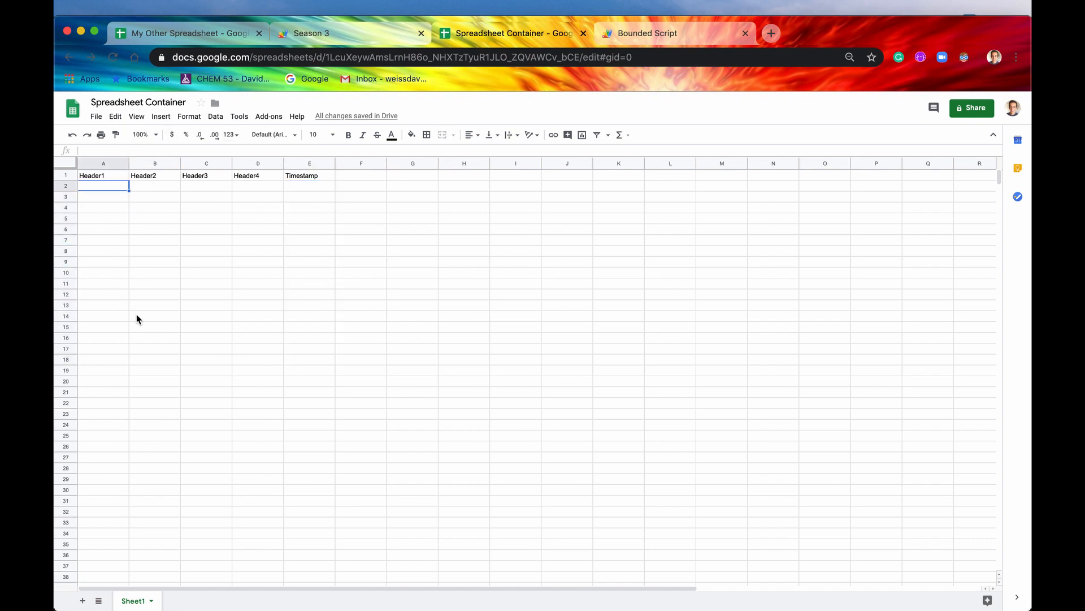
mouse_move(115, 190)
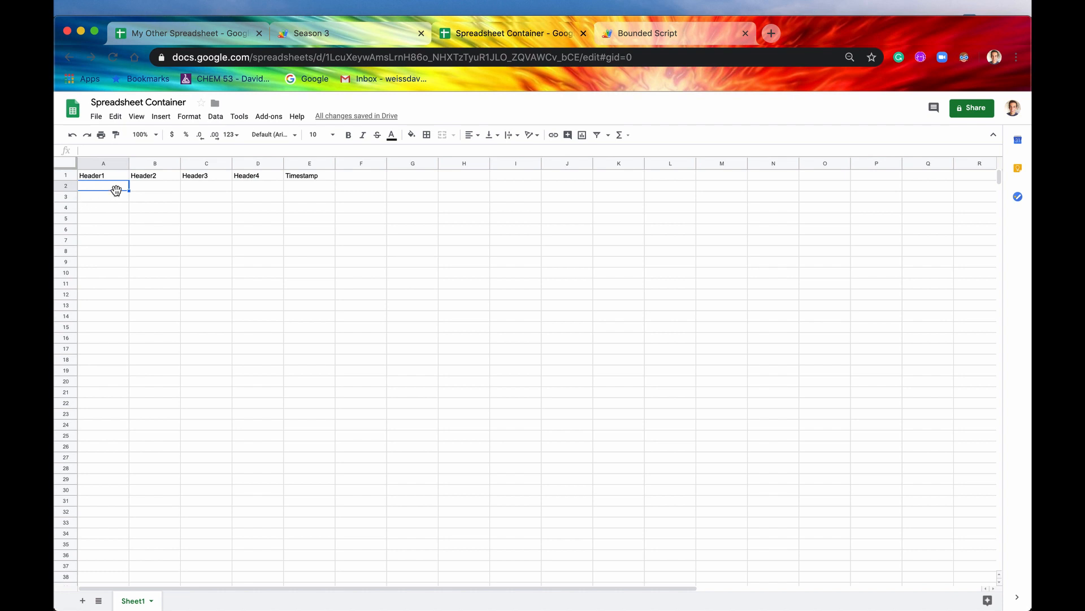
mouse_move(177, 199)
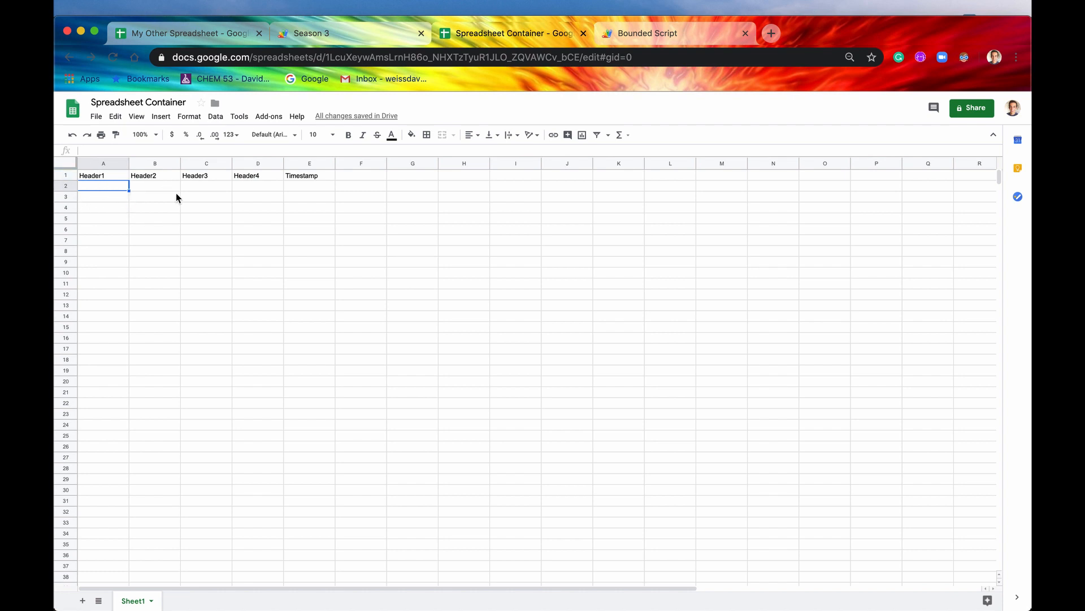
type("David")
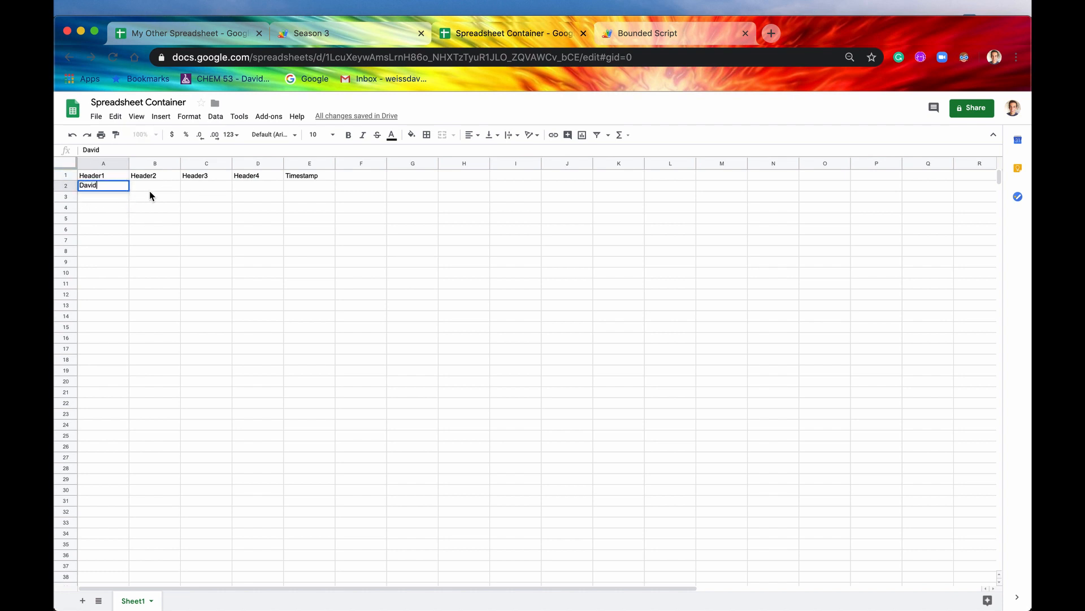
key("Return")
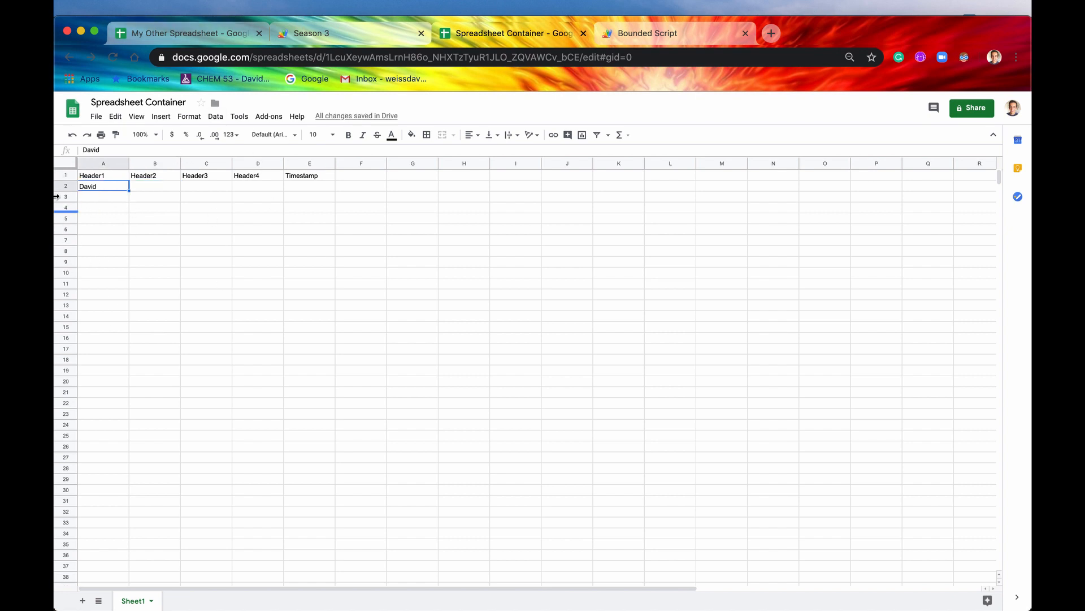
mouse_move(243, 190)
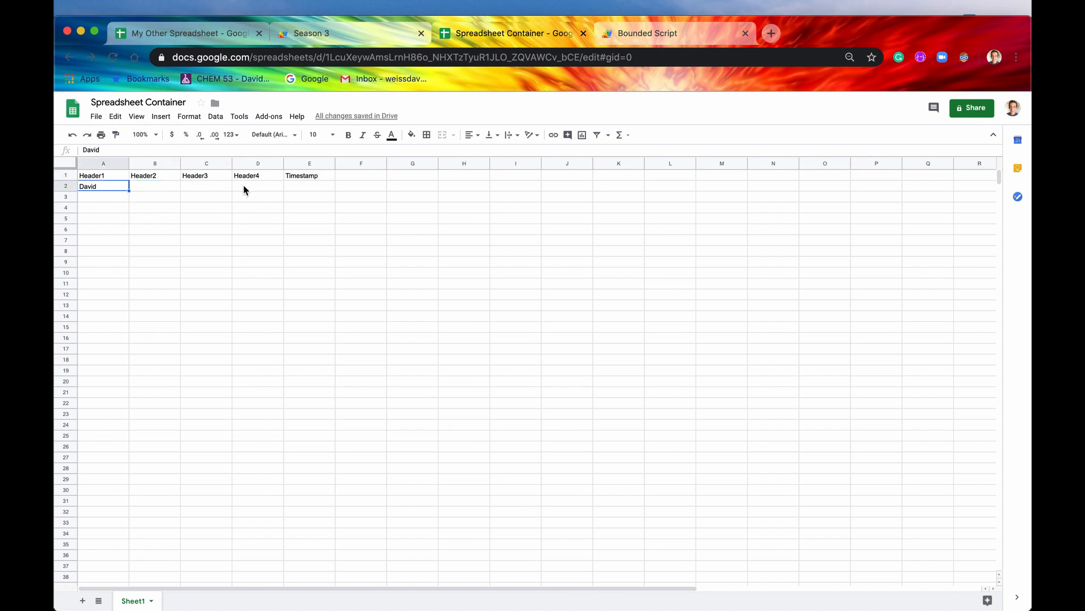
left_click(309, 186)
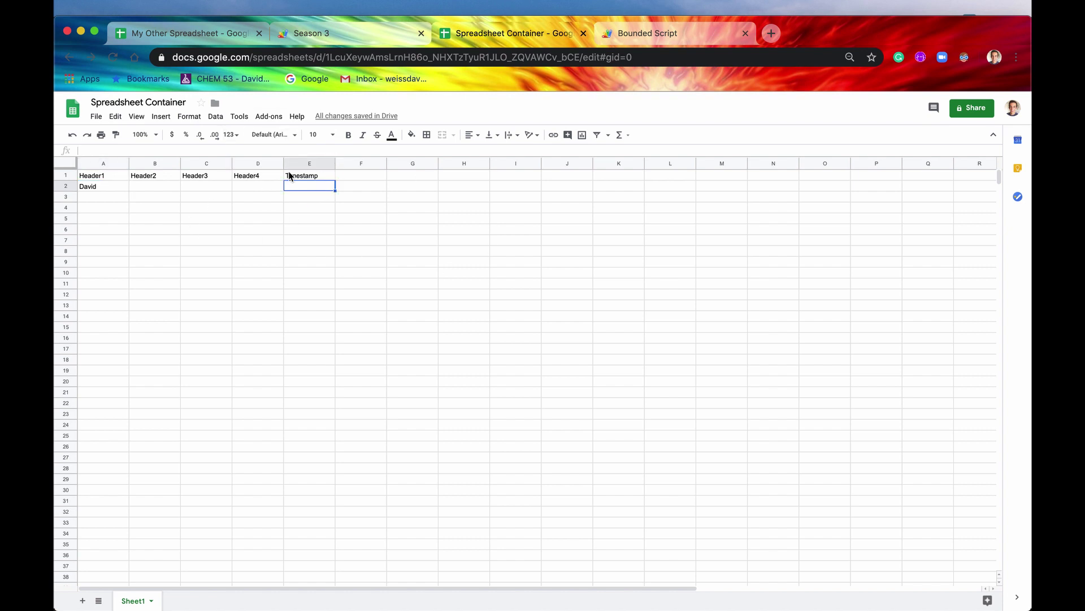
mouse_move(530, 135)
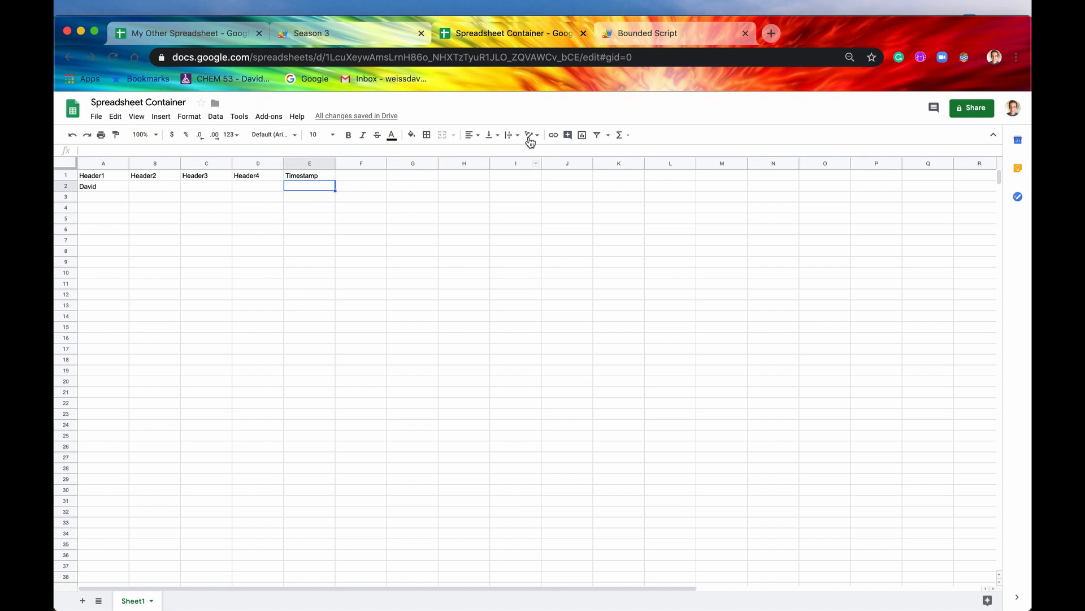
left_click(102, 185)
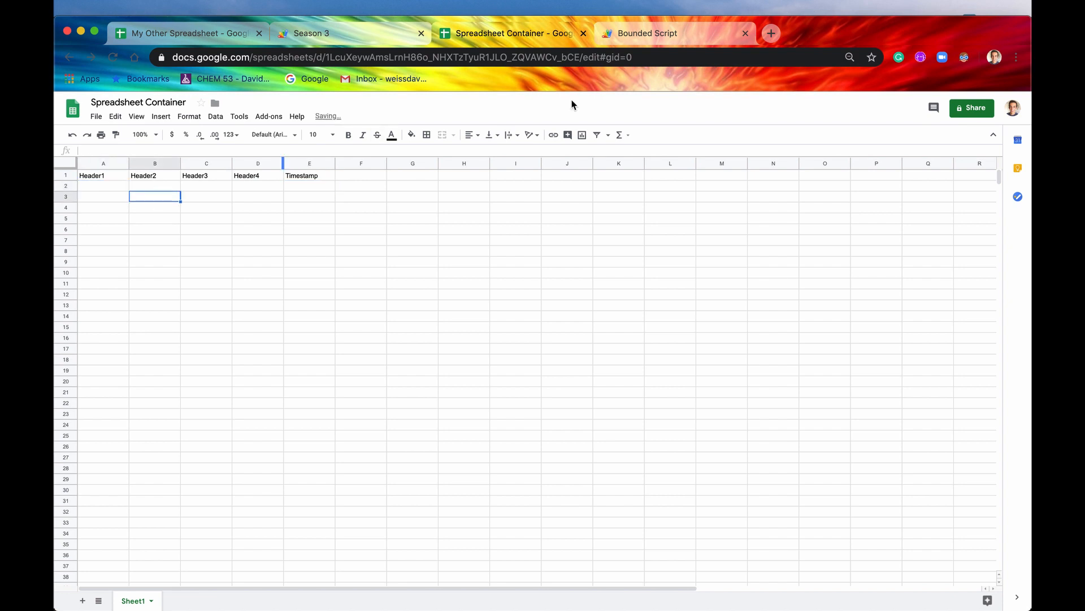
- Change the declaration from myFunction to onEdit with an empty body, then go back to the sheet
left_click(647, 33)
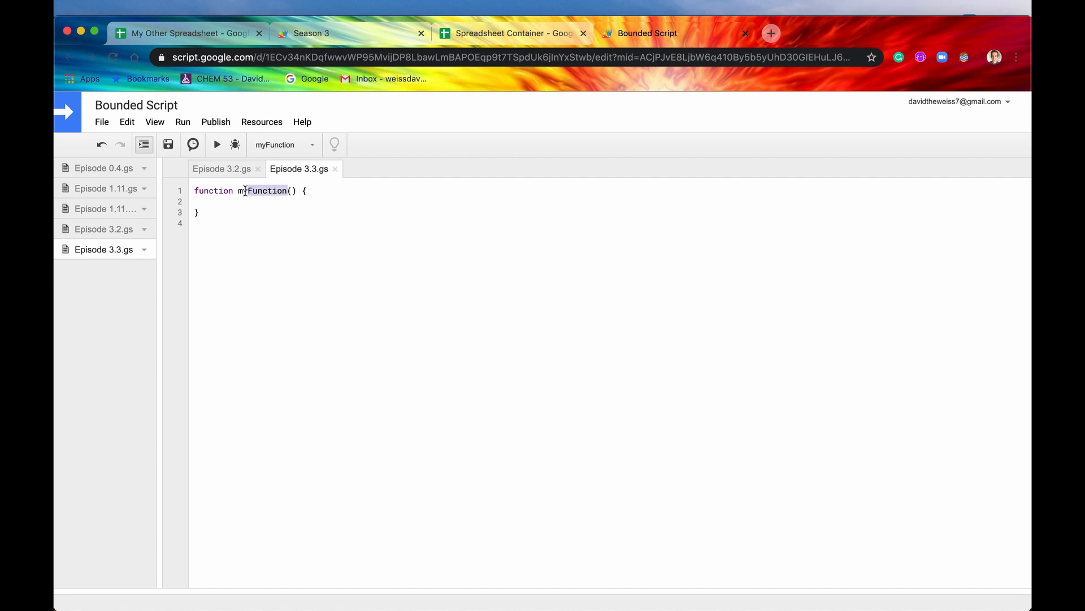
type("on")
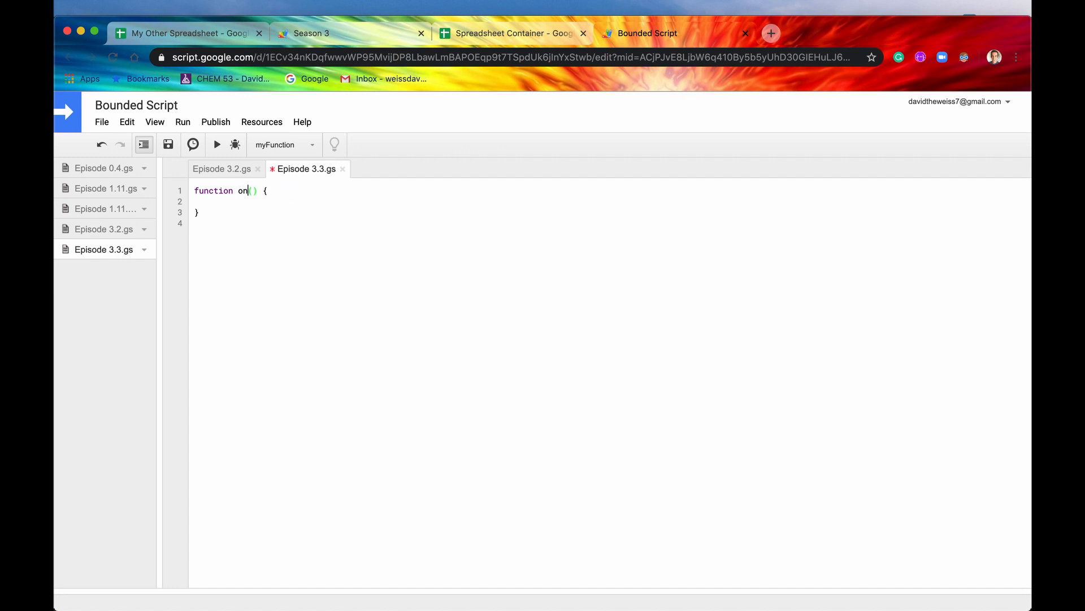
type("Edit")
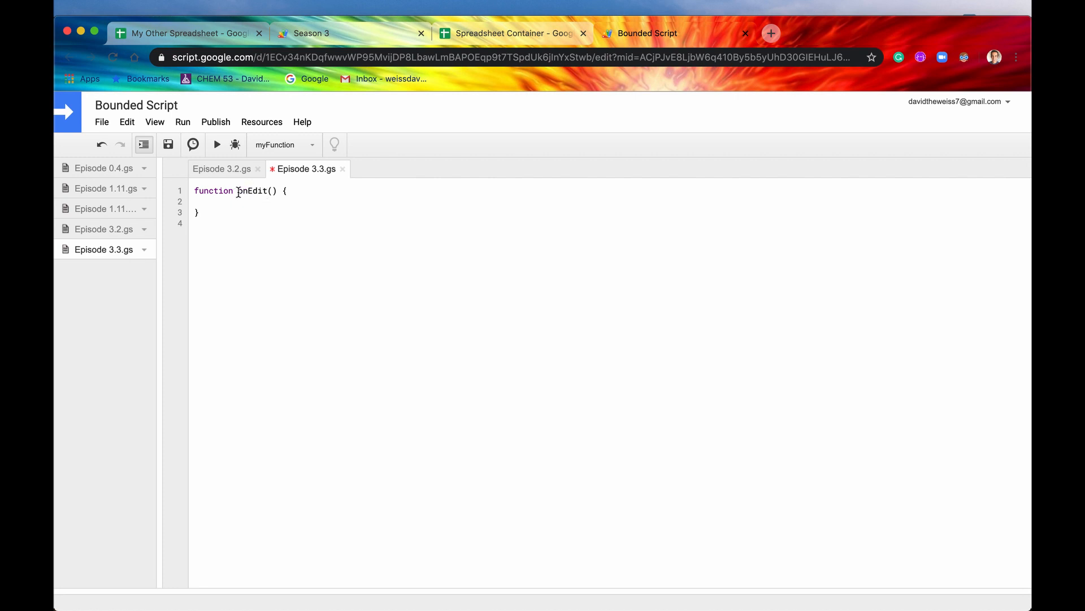
double_click(254, 191)
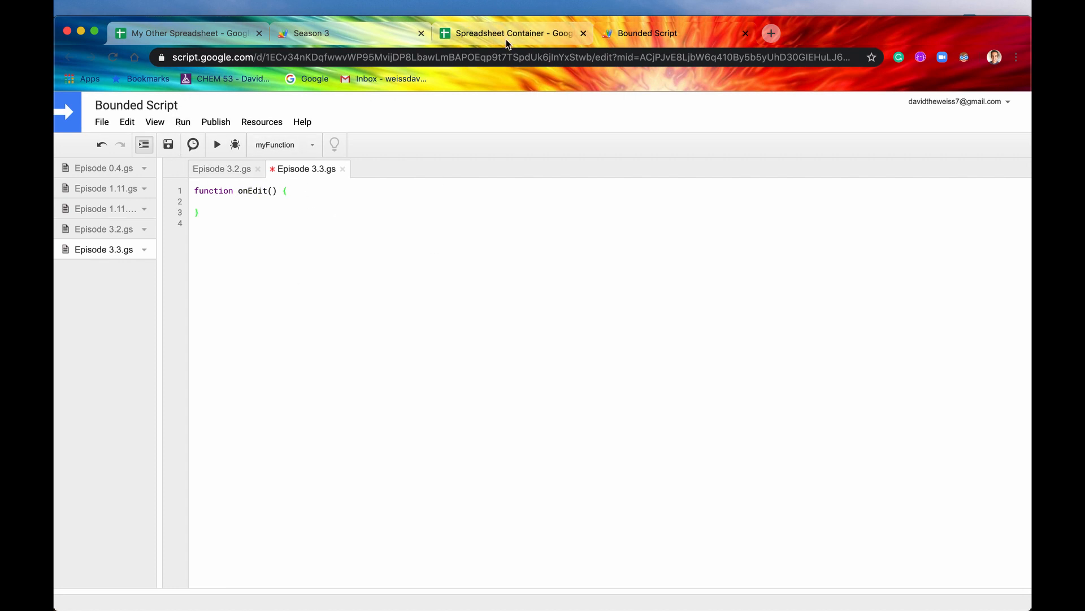
left_click(513, 33)
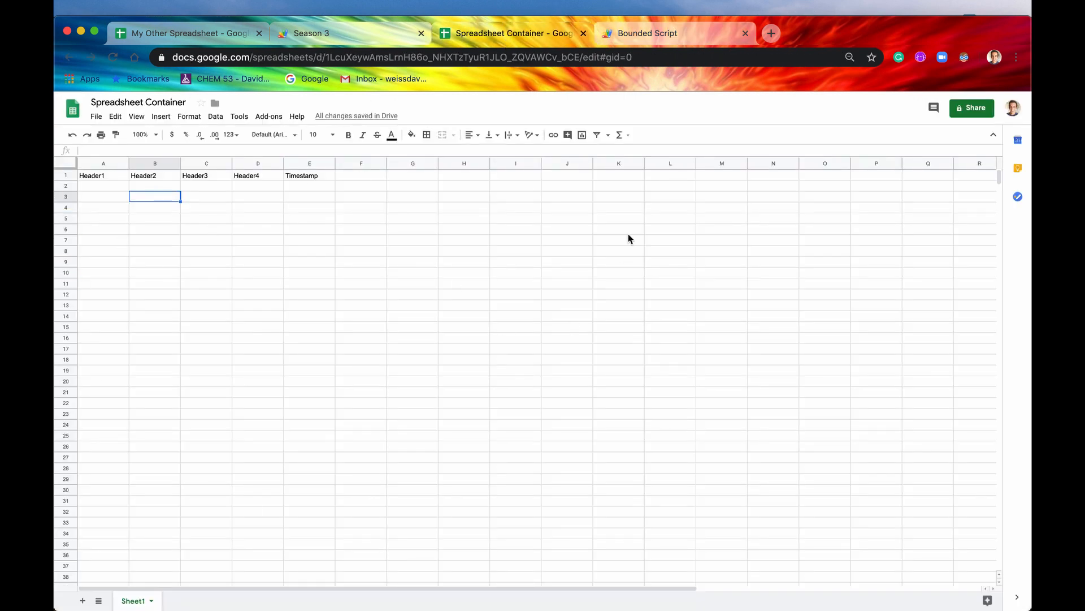
- Inside onEdit, write SpreadsheetApp.getActiveSpreadsheet().getActiveSheet().getRange(row, column)
left_click(647, 33)
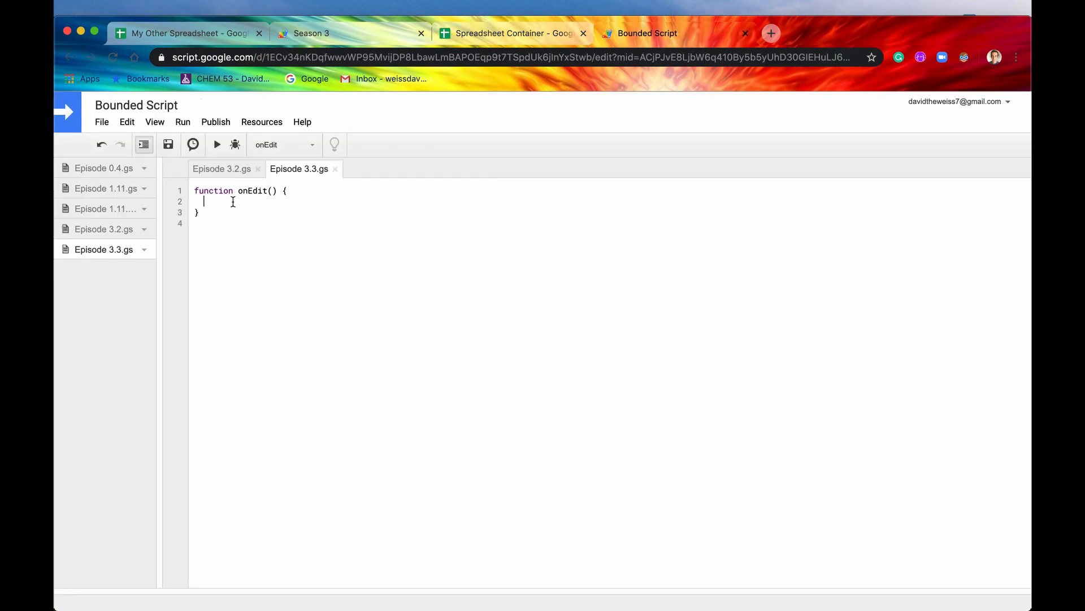
type("Spre")
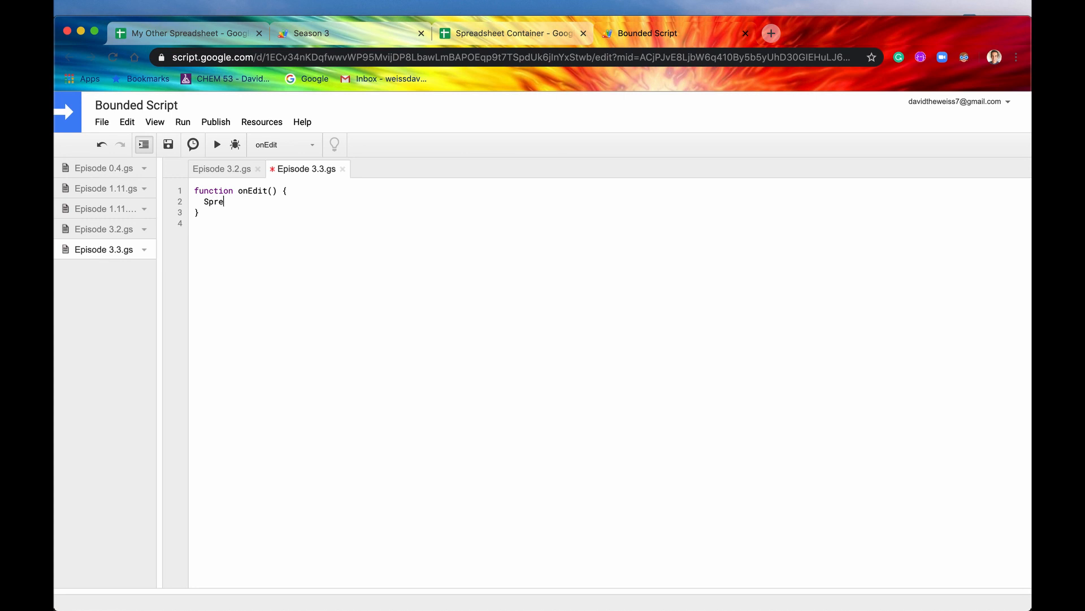
type("a")
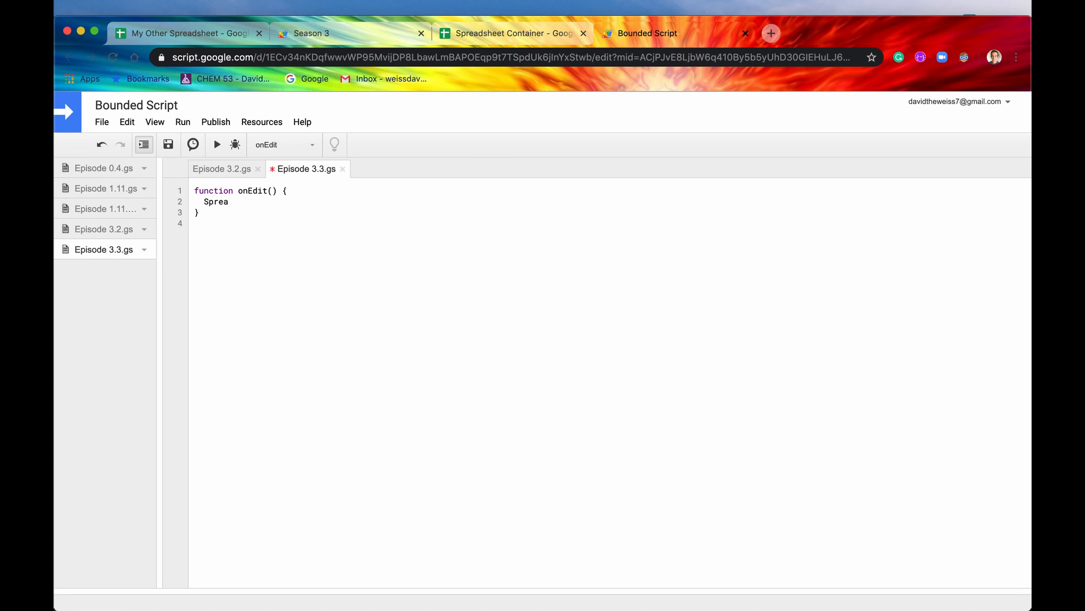
type("dsheetA")
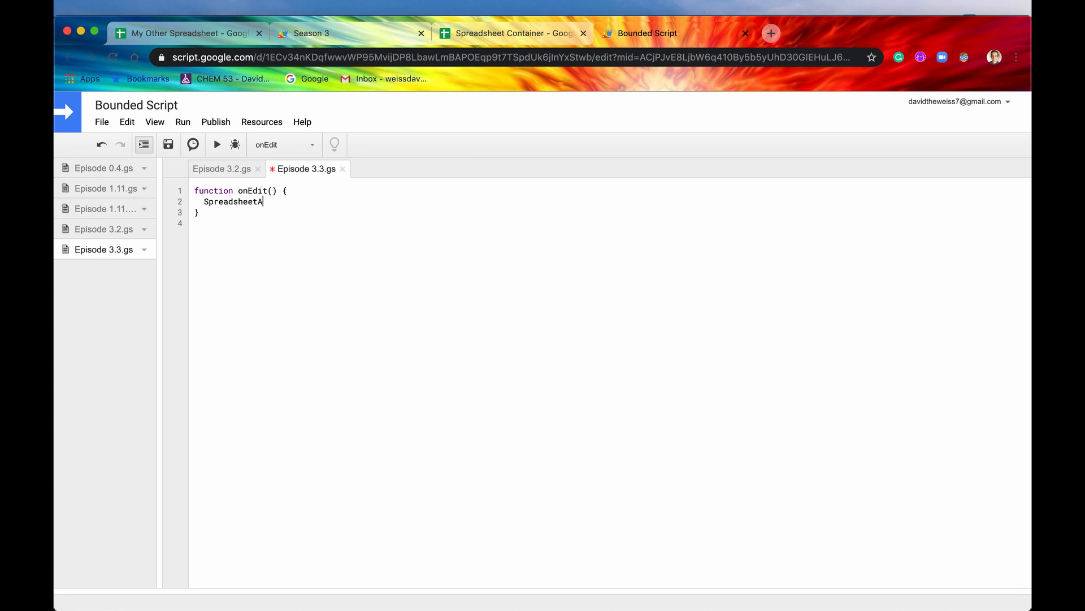
type("pp.getActiveSpreadsheet(")
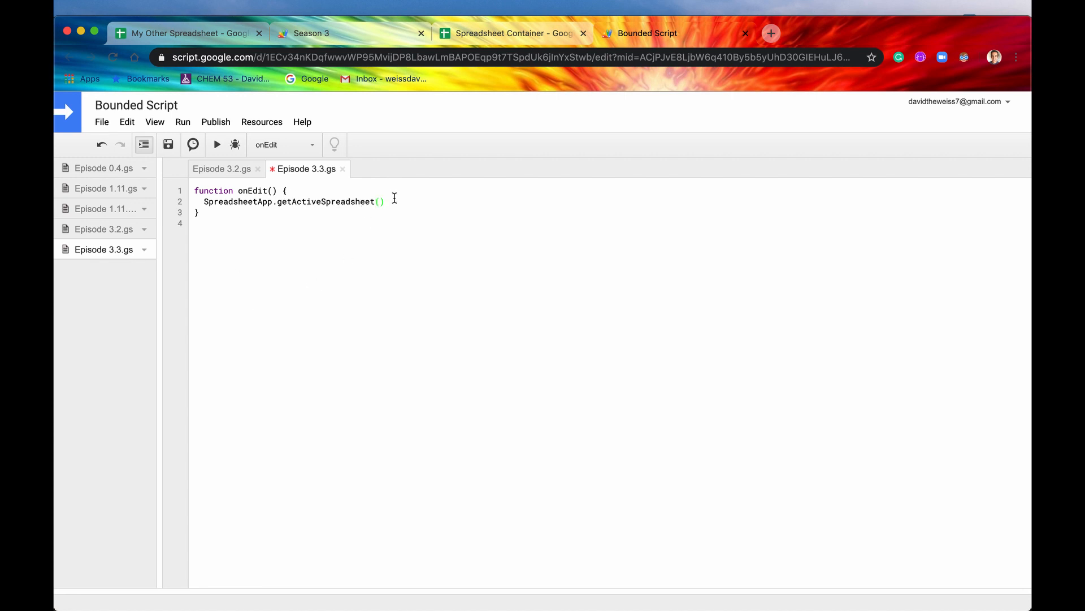
type(".getAc")
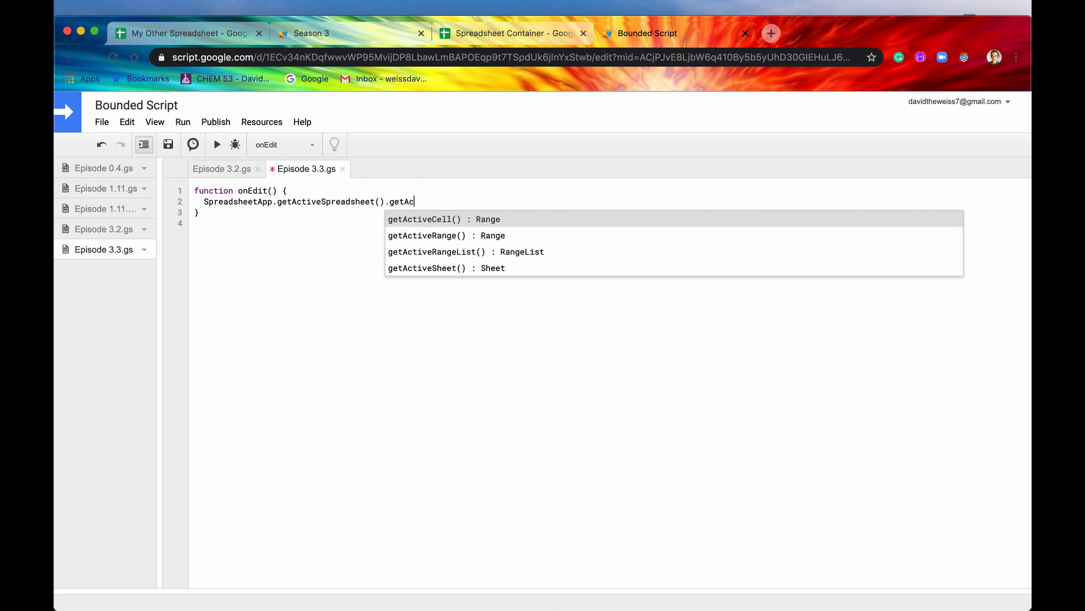
left_click(446, 268)
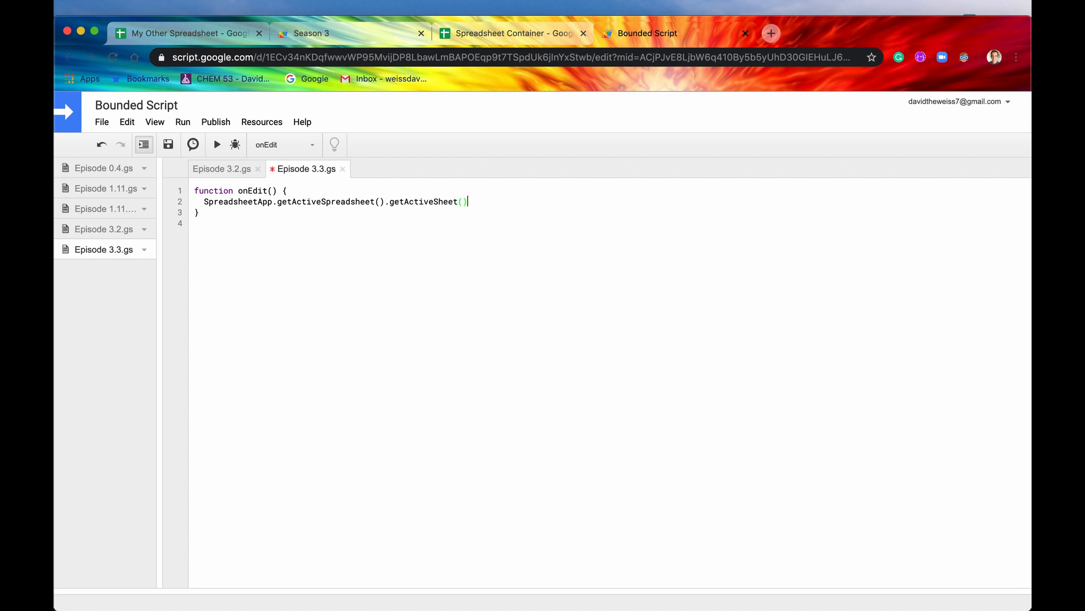
type(".getRange(row, column")
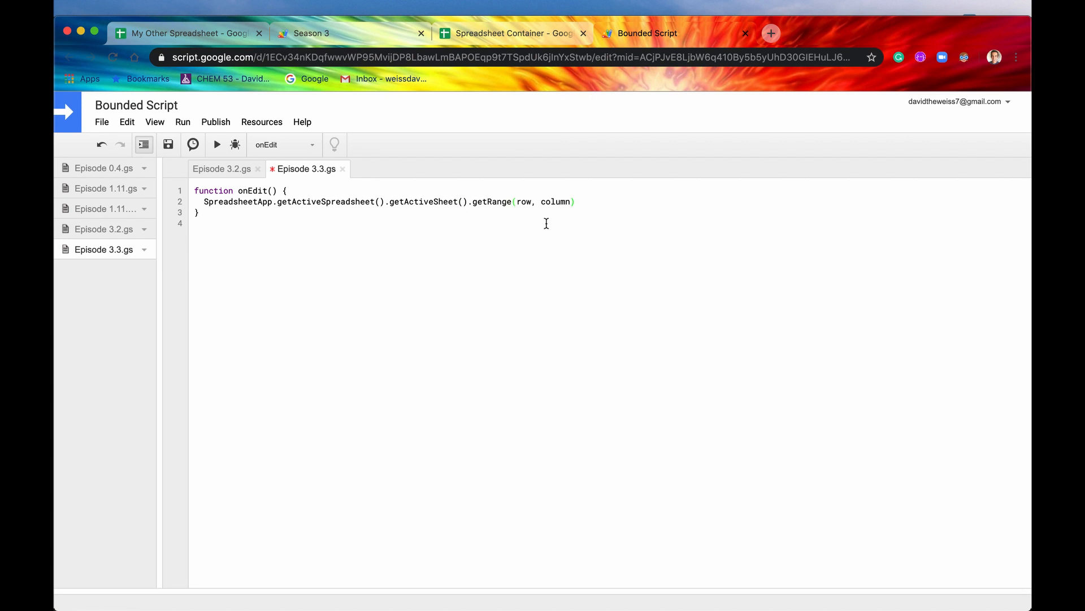
- Verify Timestamp is column E and change the getRange column argument to 5
left_click(512, 33)
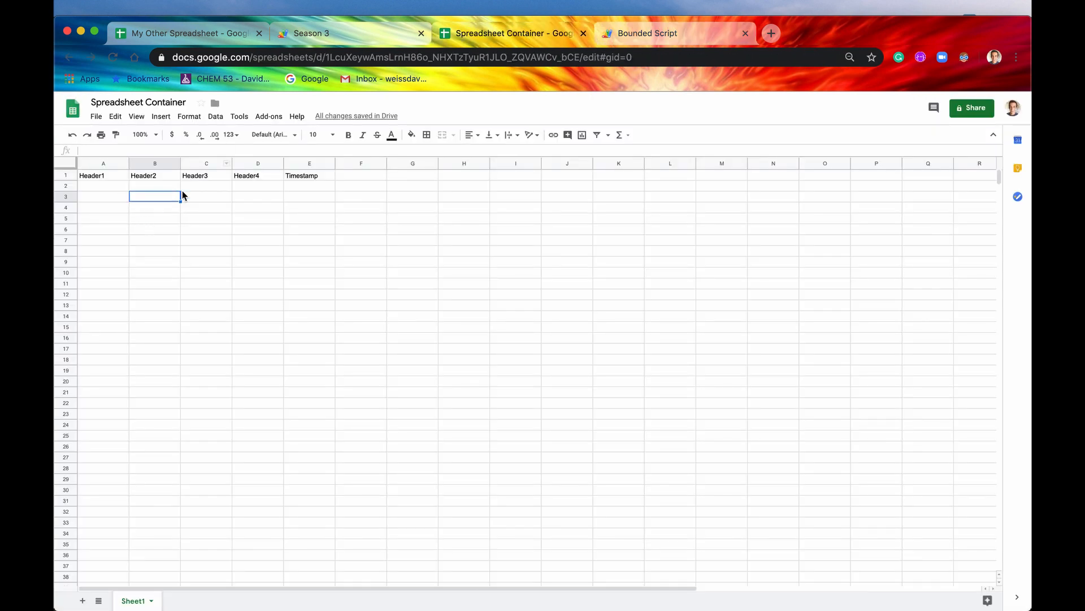
left_click(309, 184)
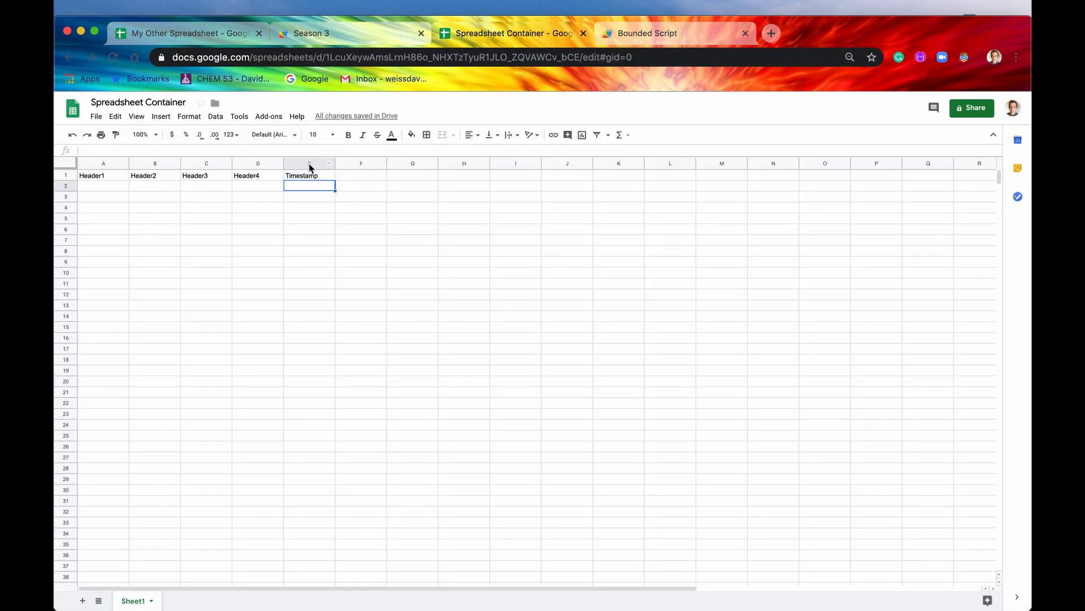
left_click(310, 164)
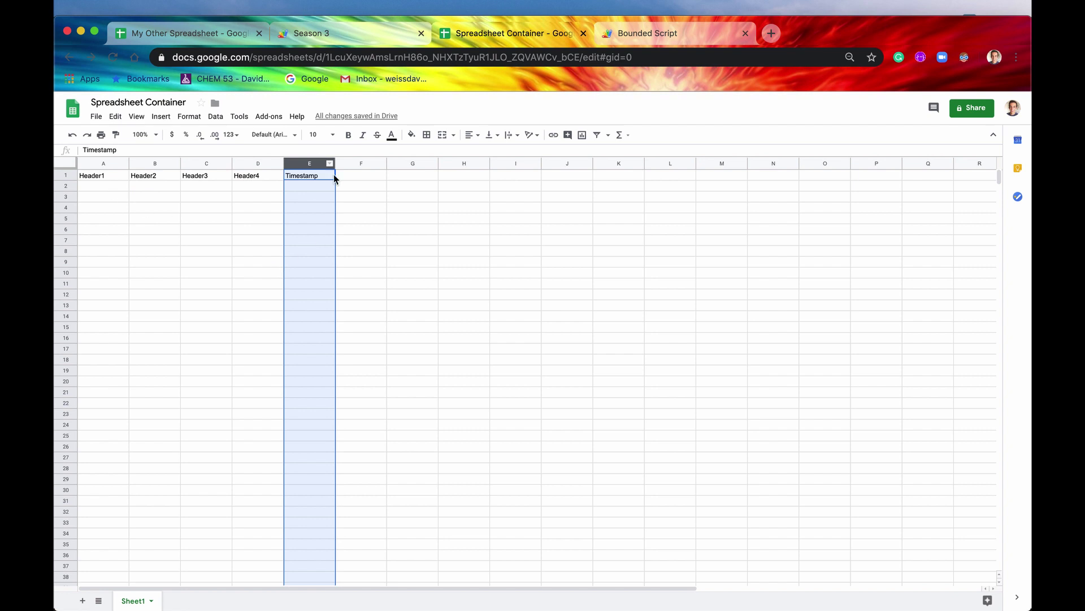
left_click(647, 33)
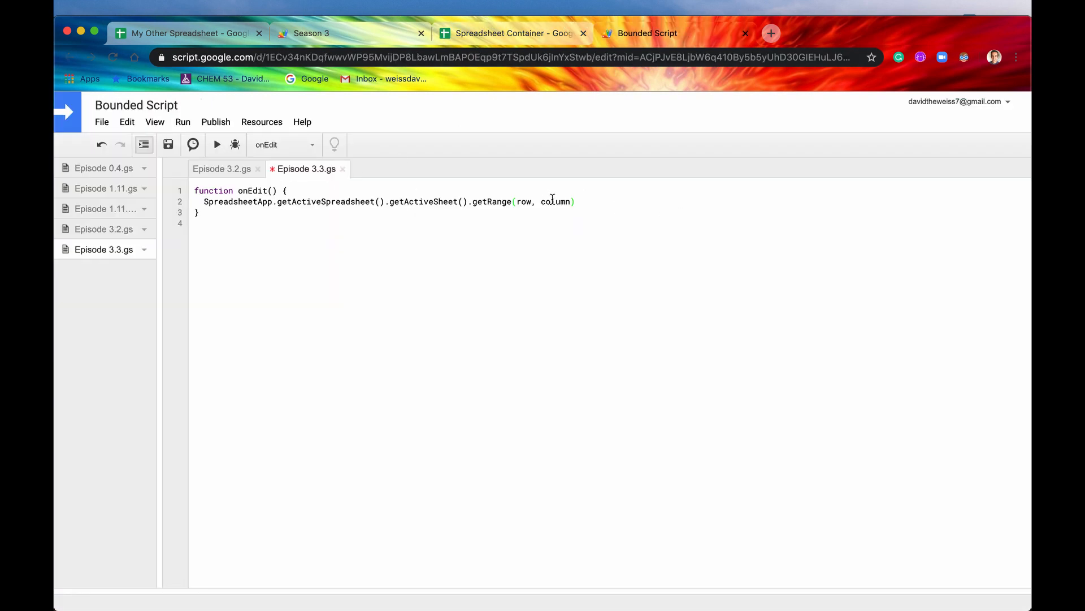
type("5")
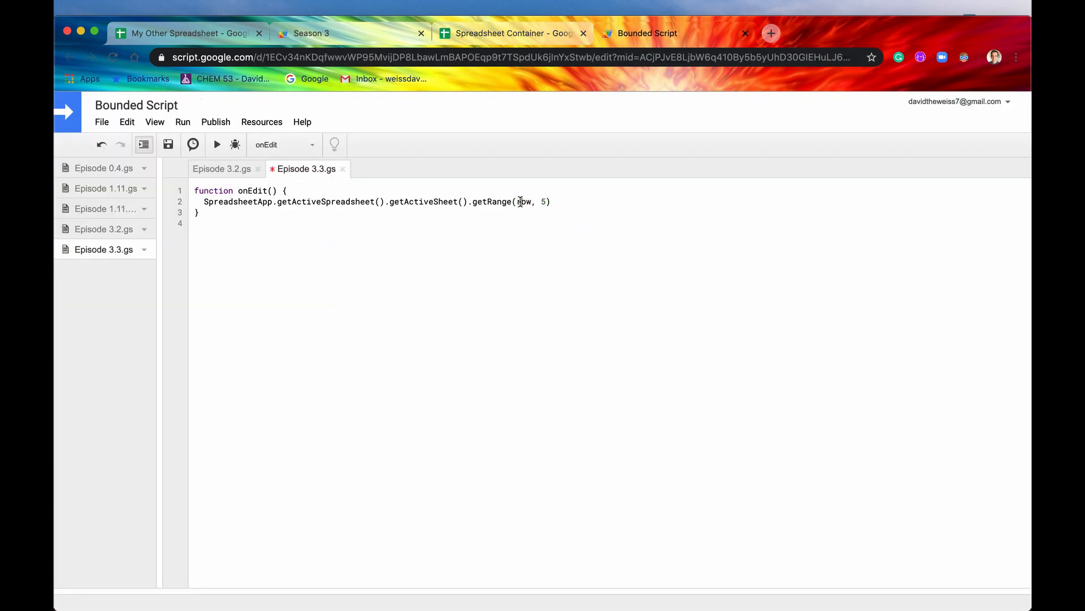
left_click(514, 33)
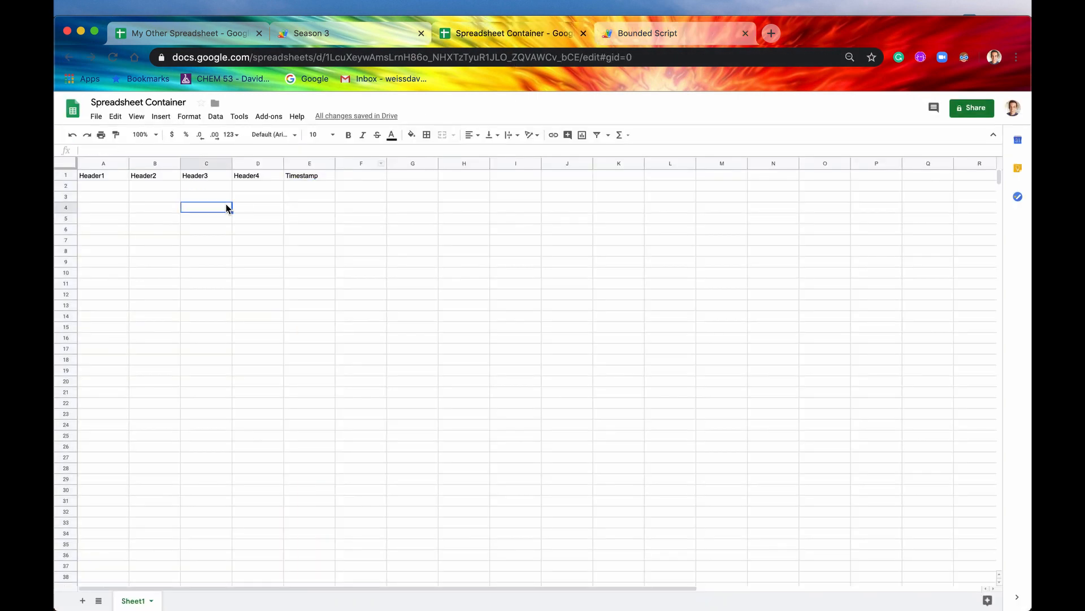
- Inspect cells in rows 8 and 6, including their Timestamp cells
left_click(102, 251)
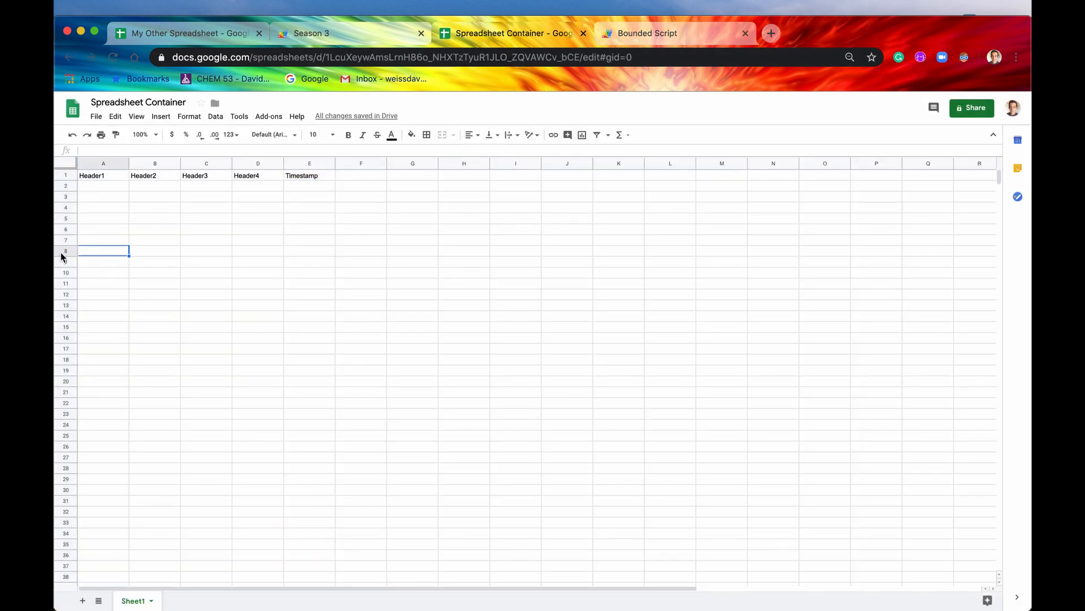
mouse_move(315, 255)
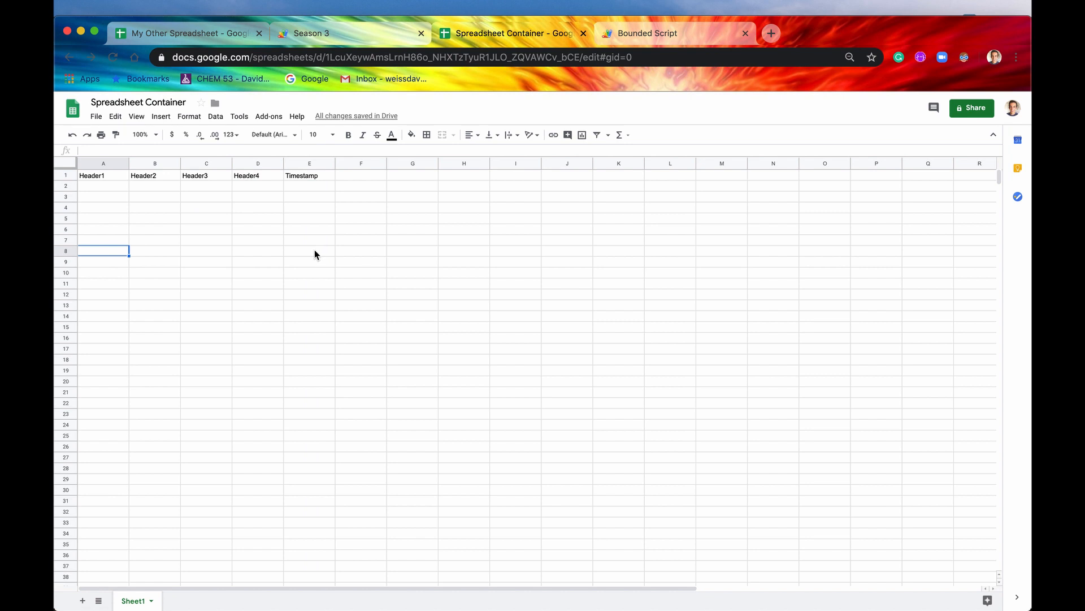
left_click(309, 250)
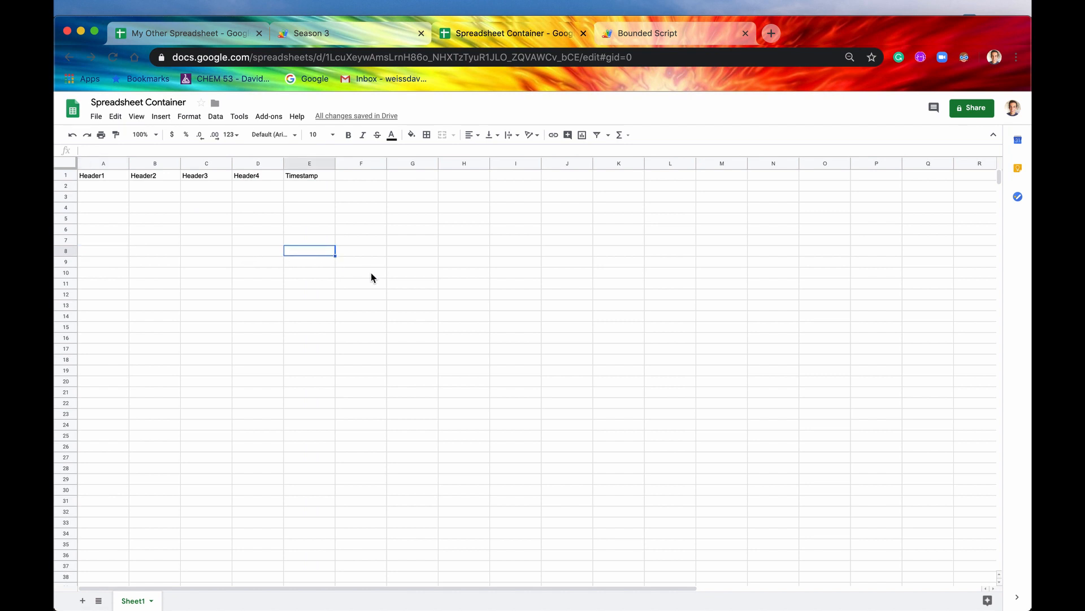
mouse_move(312, 279)
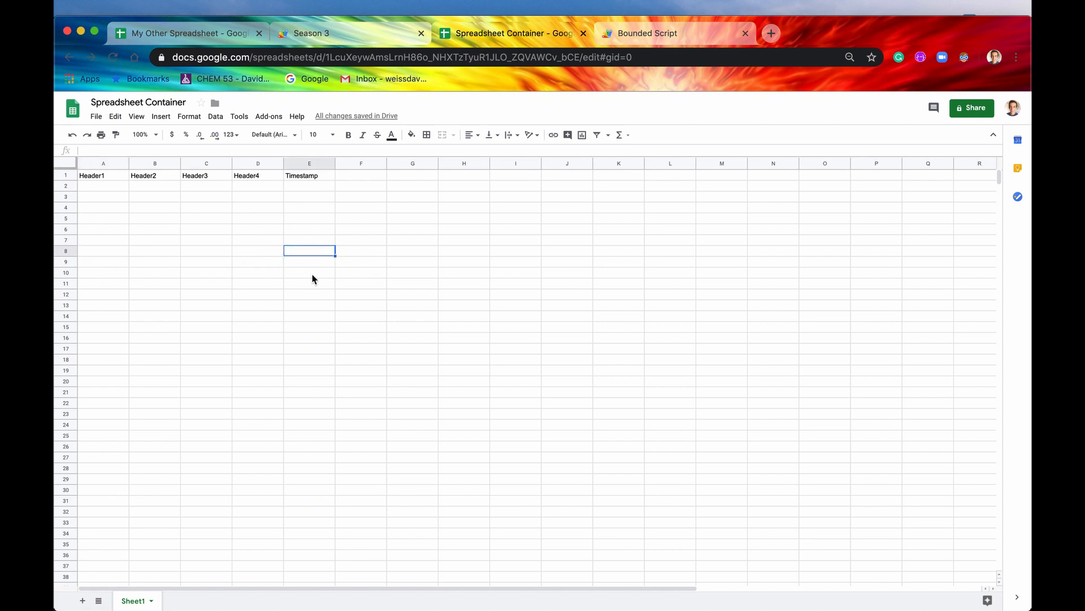
left_click(102, 229)
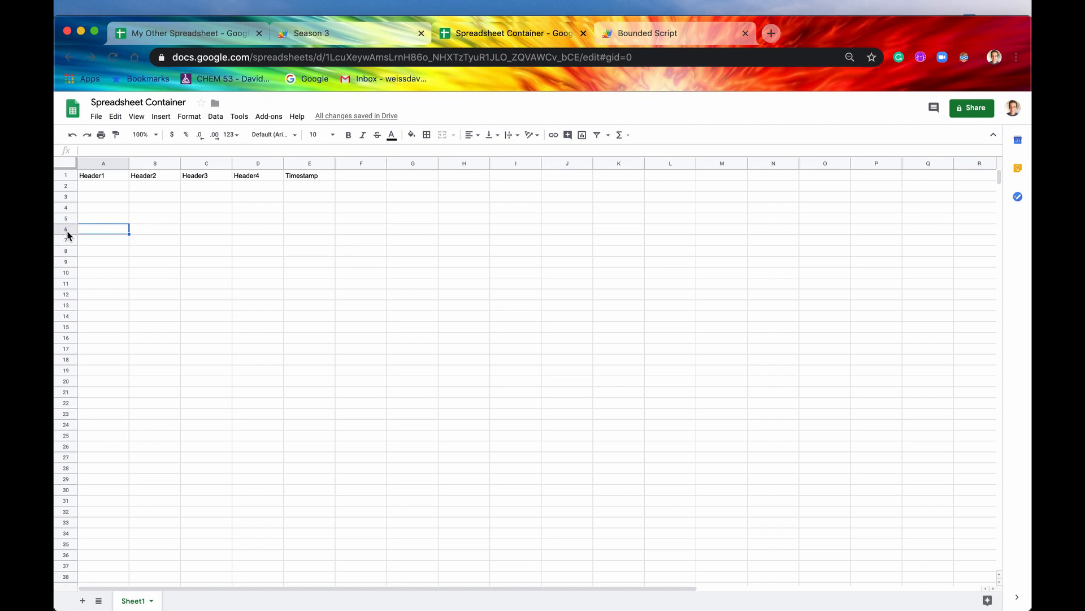
left_click(310, 229)
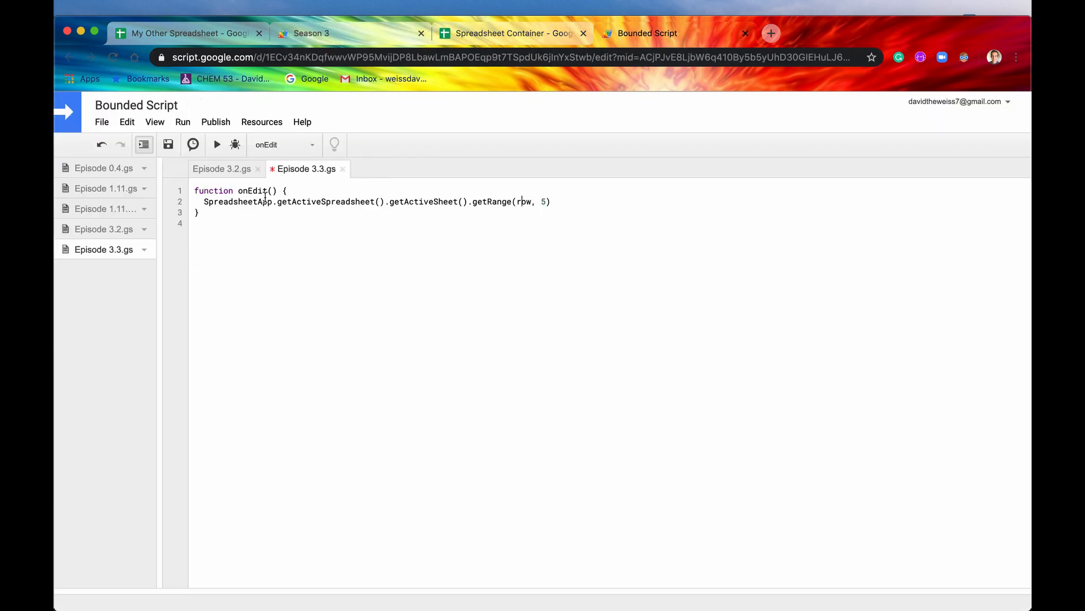
- Add the event parameter e to onEdit and make the first getRange argument e.range
type("e")
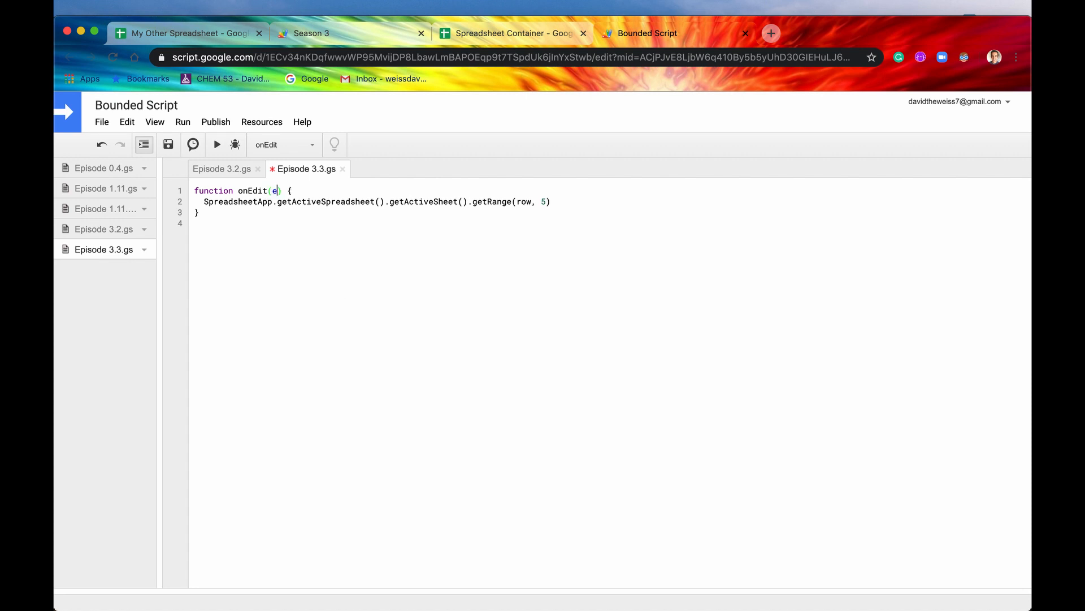
mouse_move(314, 305)
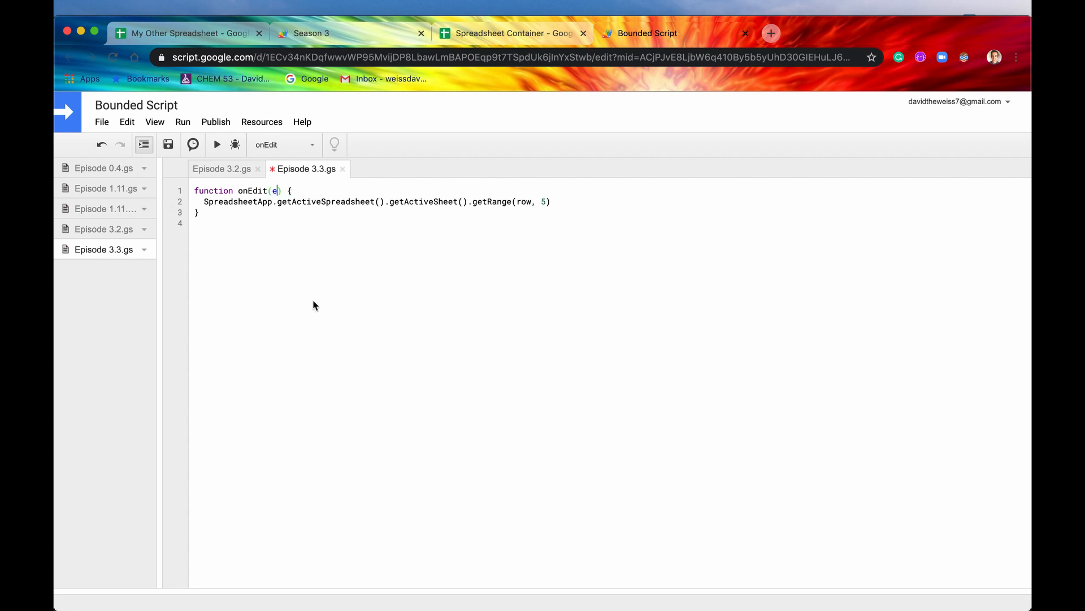
left_click(512, 33)
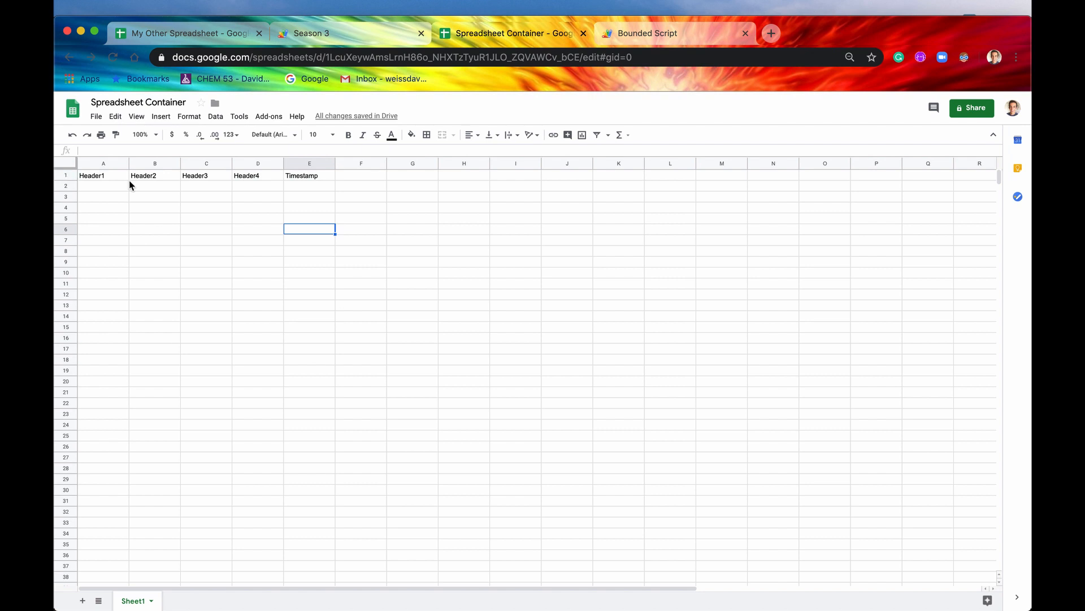
mouse_move(672, 25)
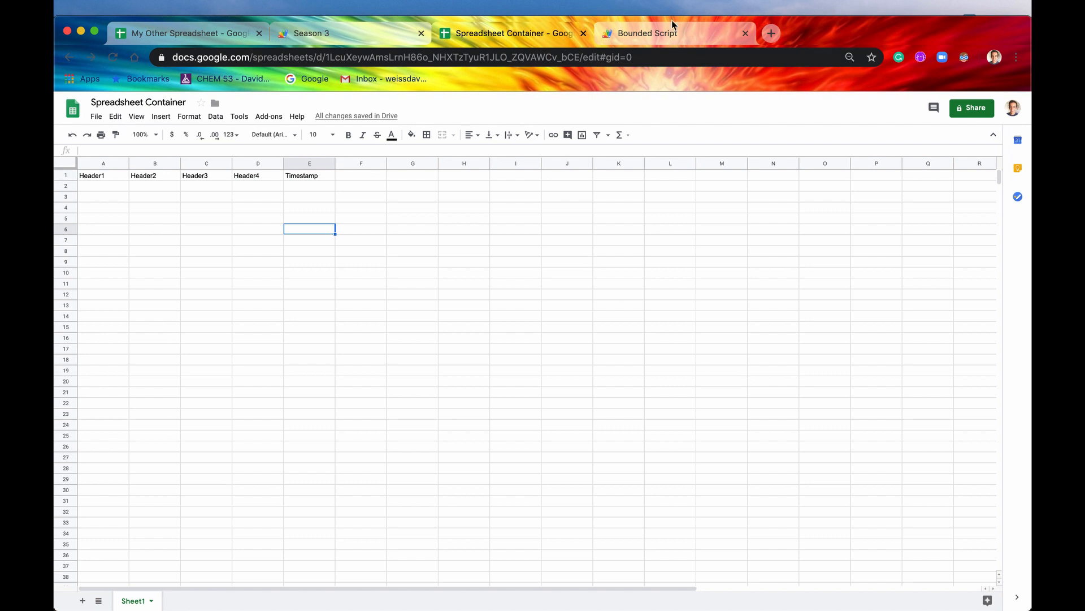
left_click(647, 33)
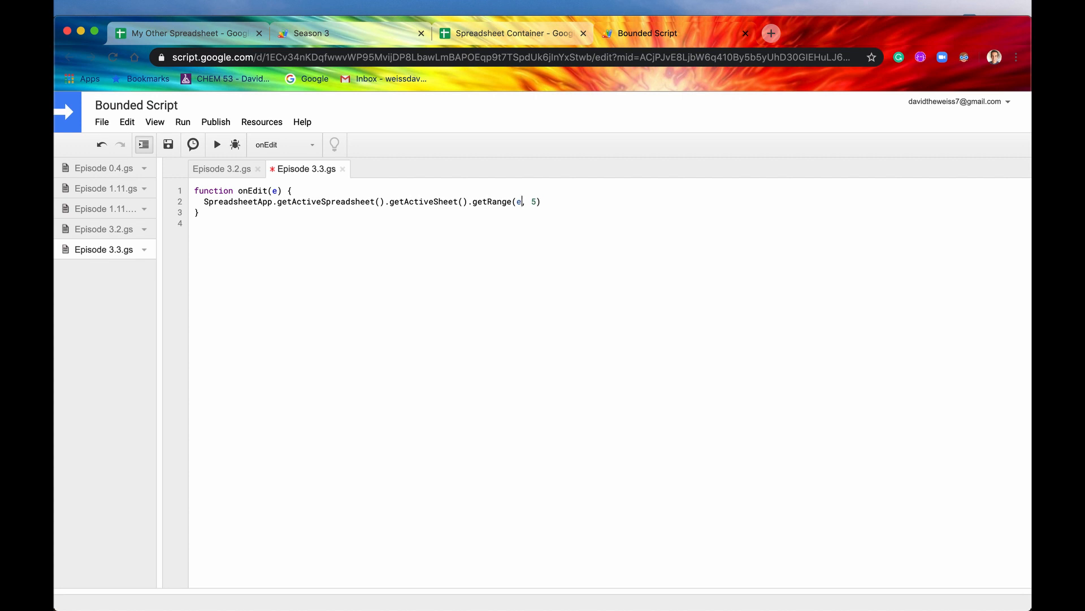
key("Backspace")
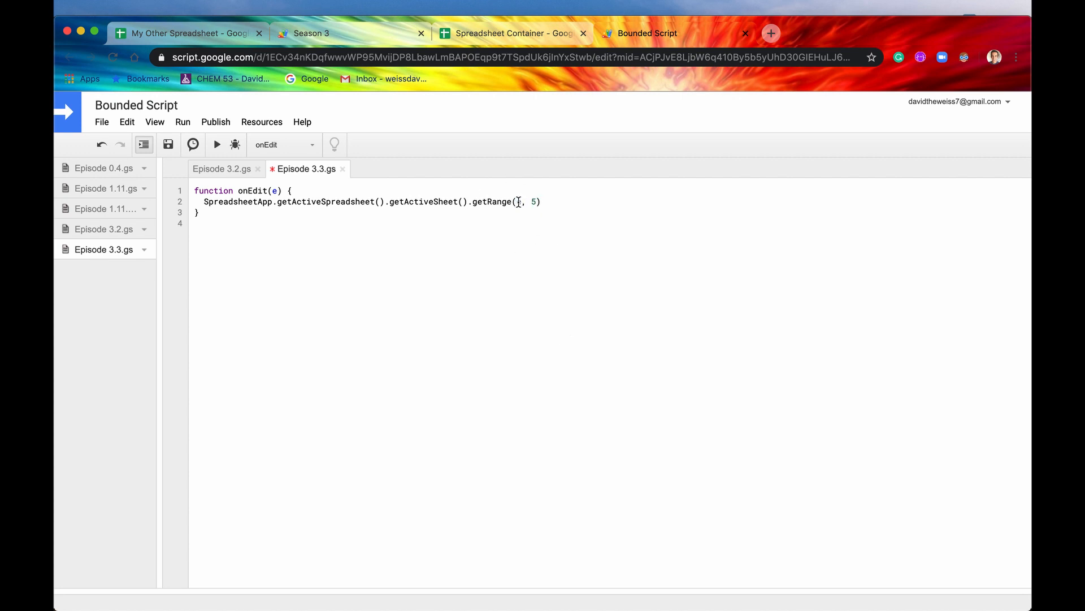
type("e")
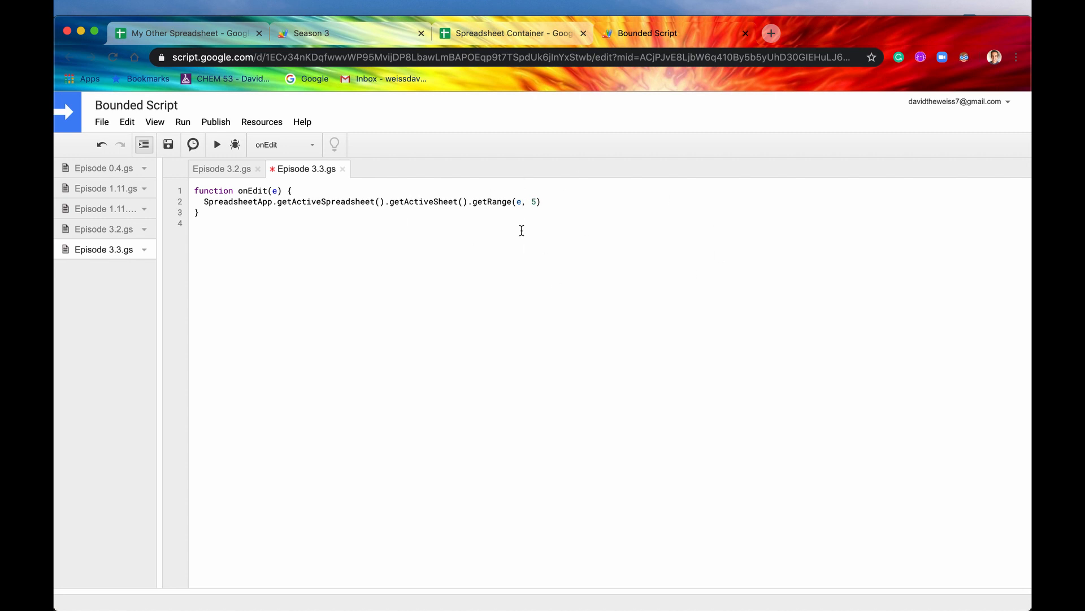
mouse_move(395, 273)
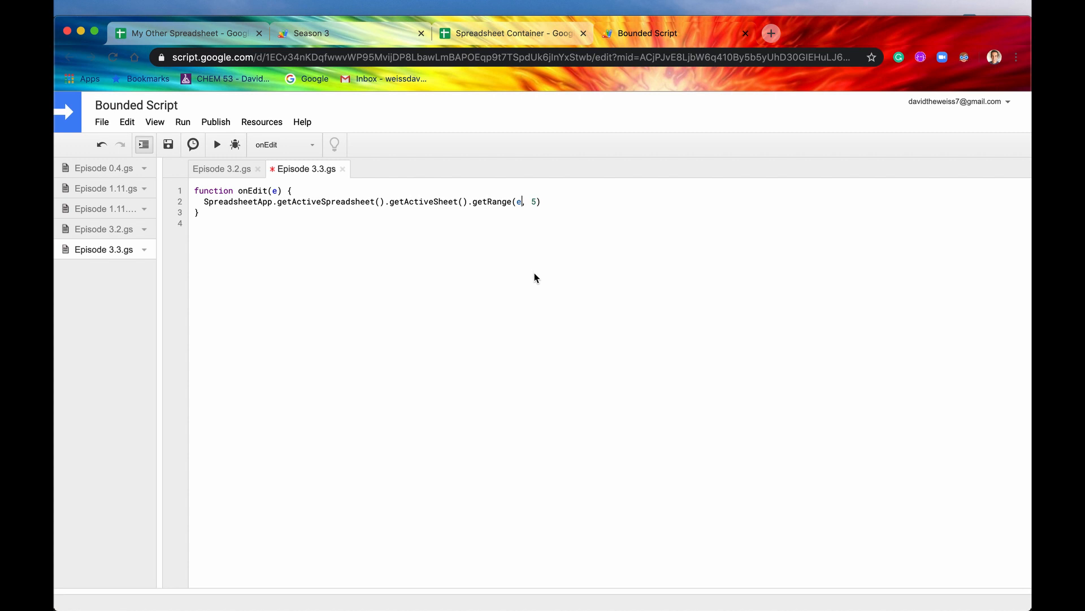
type(".range")
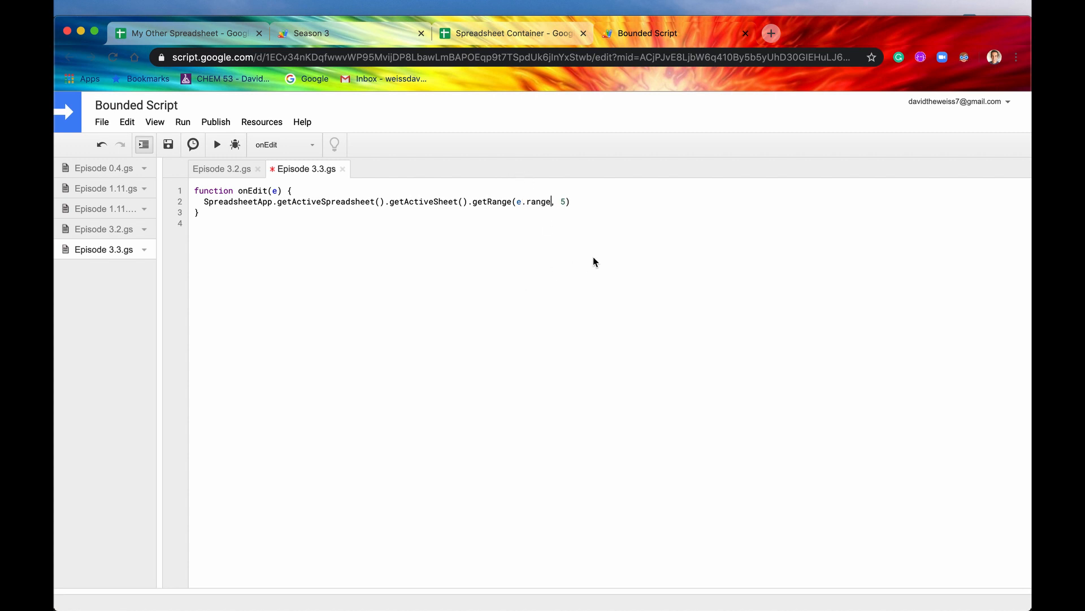
double_click(534, 201)
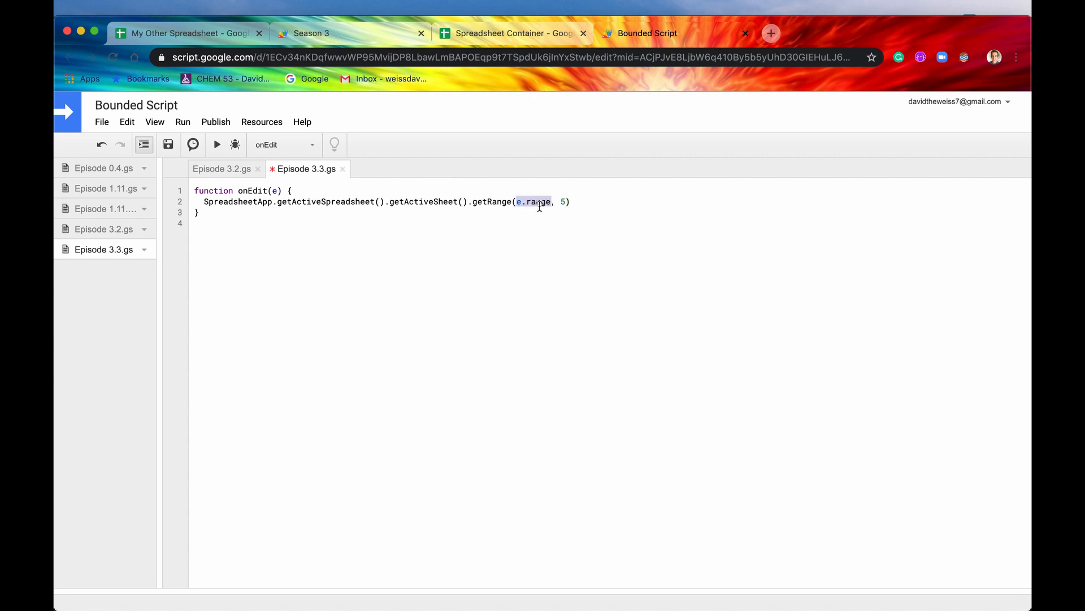
mouse_move(600, 213)
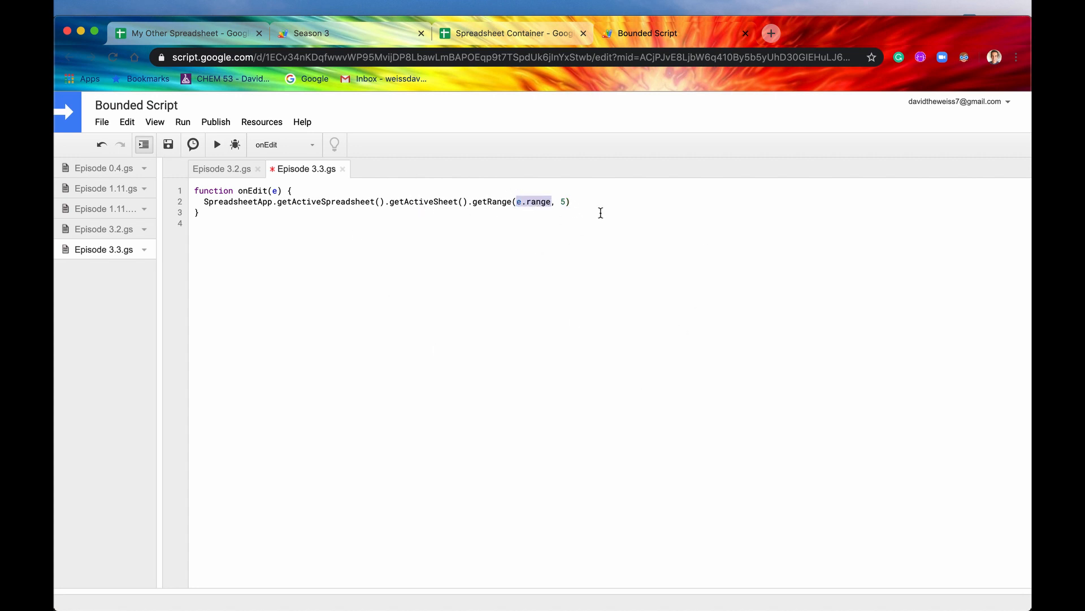
- Complete the line as getRange(e.range.getRow(), 5).setValue(new Date());
left_click(552, 202)
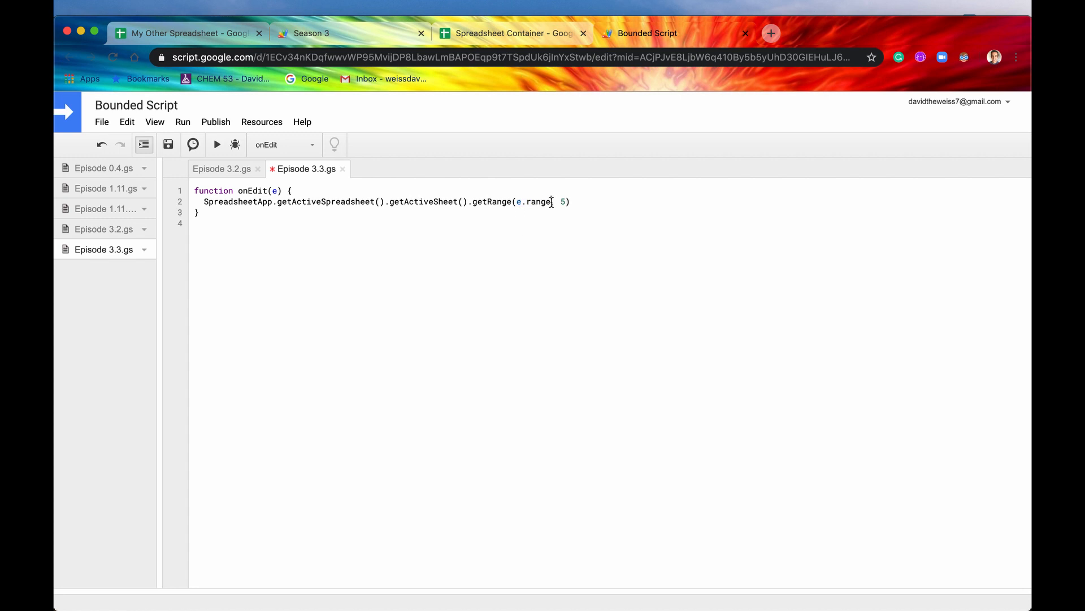
type(".getR")
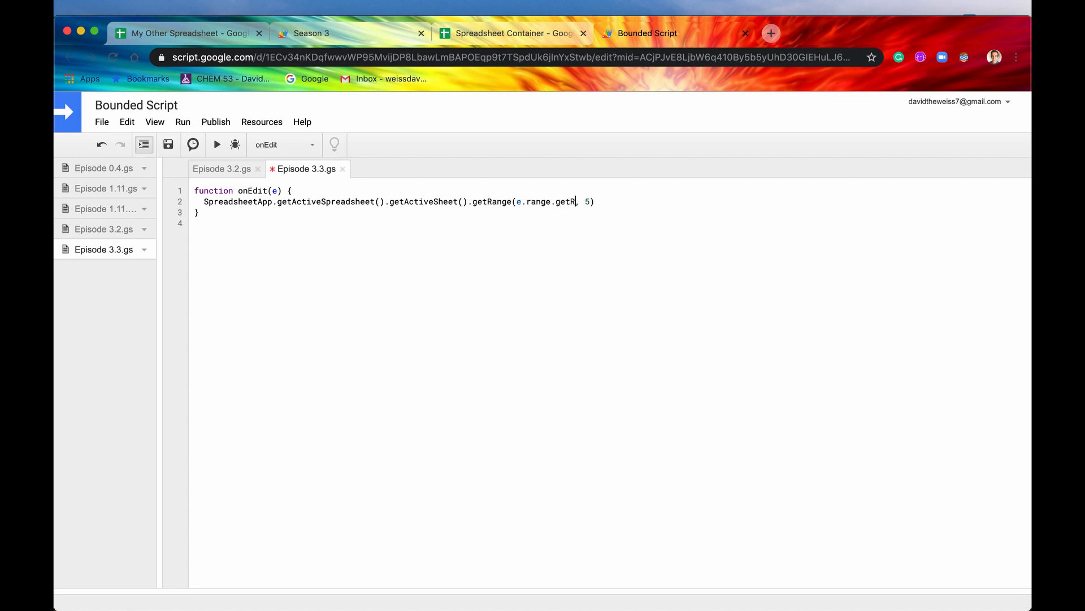
type("ow()")
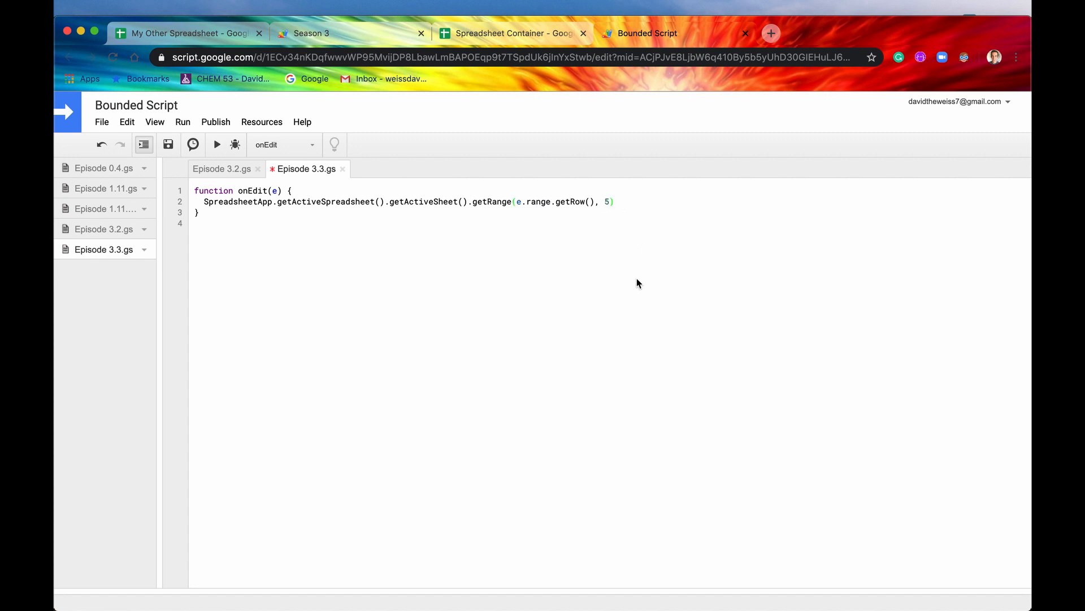
type(".setValue(value")
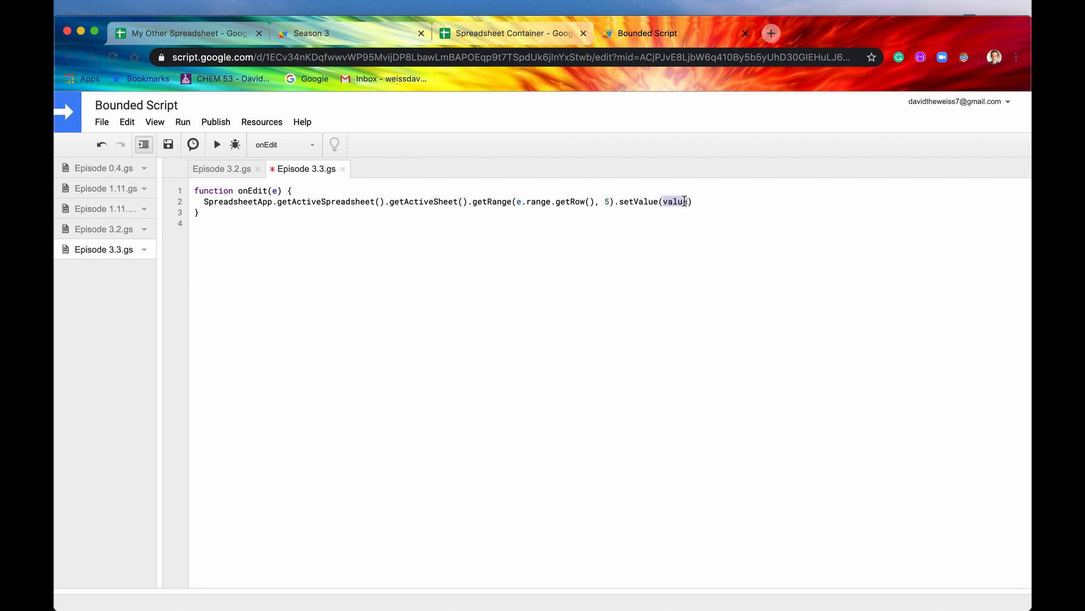
type("new Date")
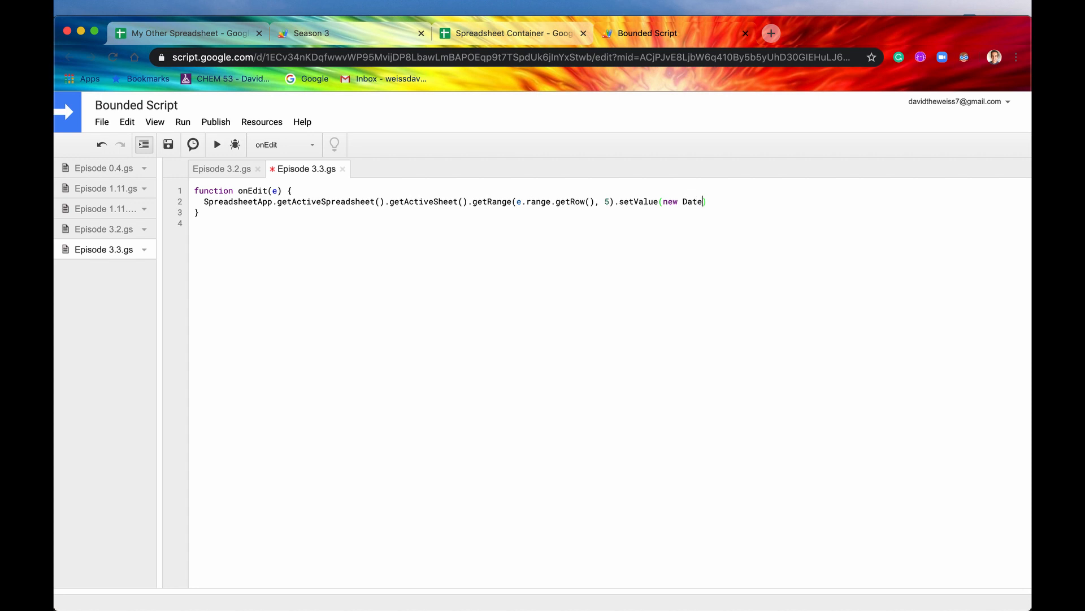
type("()")
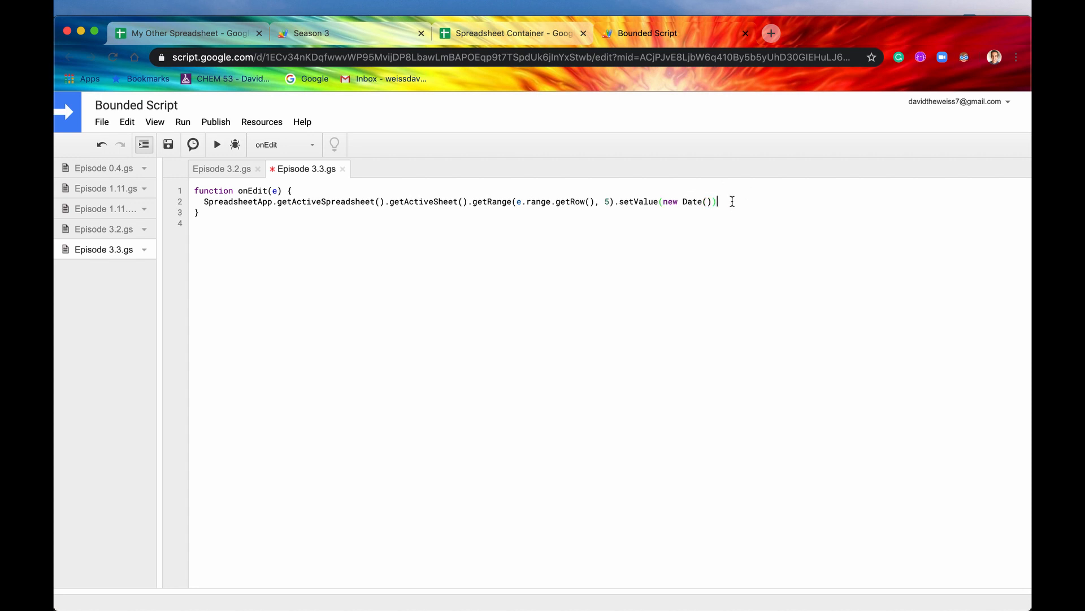
type(";")
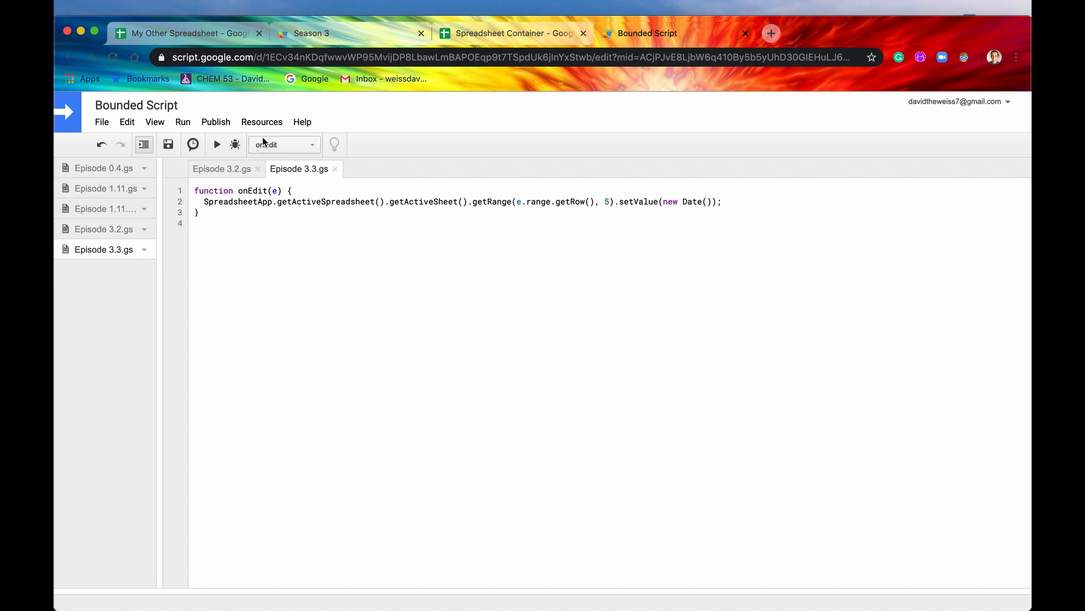
- Type 'Davi' in the sheet and inspect the timestamp recorded in E2
left_click(512, 33)
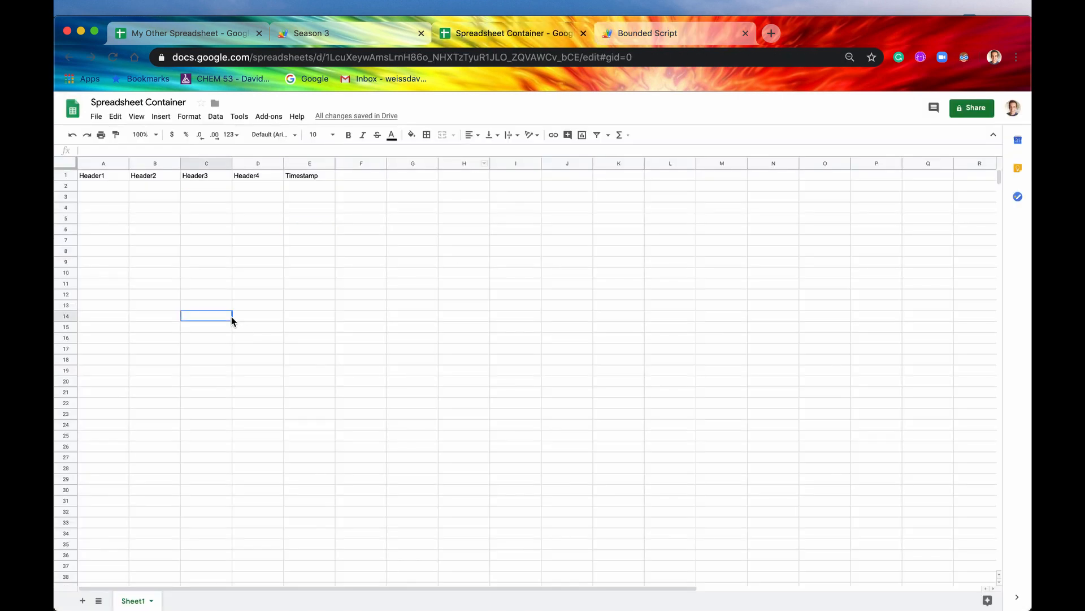
mouse_move(112, 195)
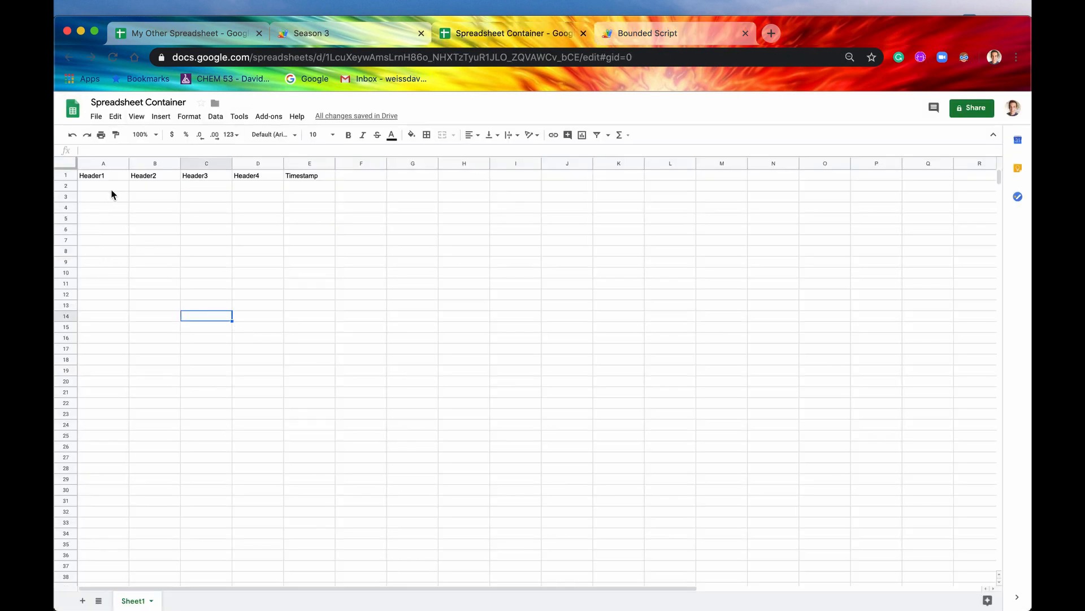
type("David")
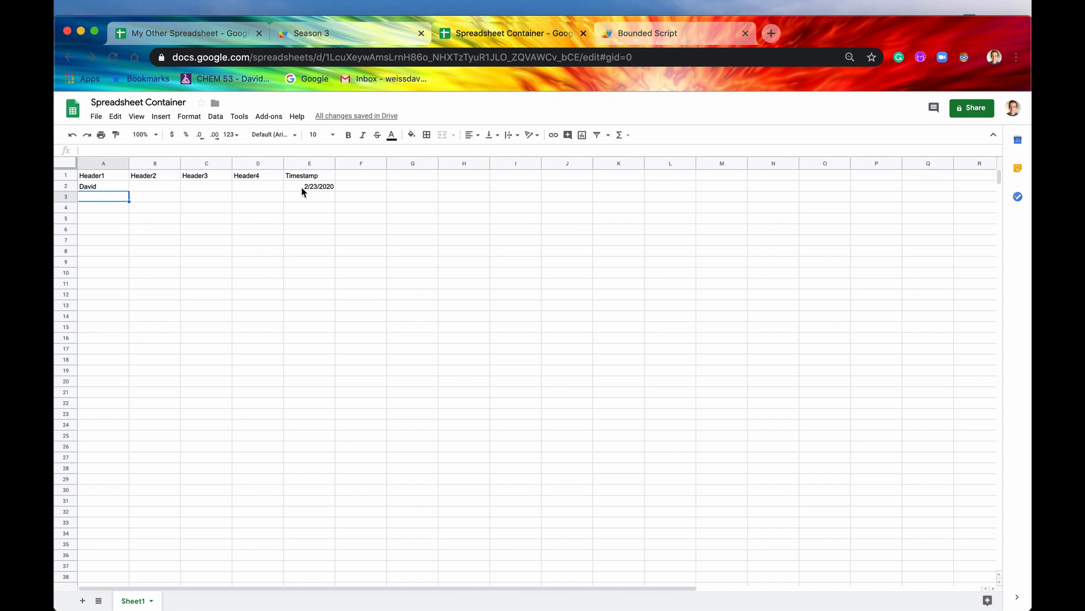
mouse_move(309, 163)
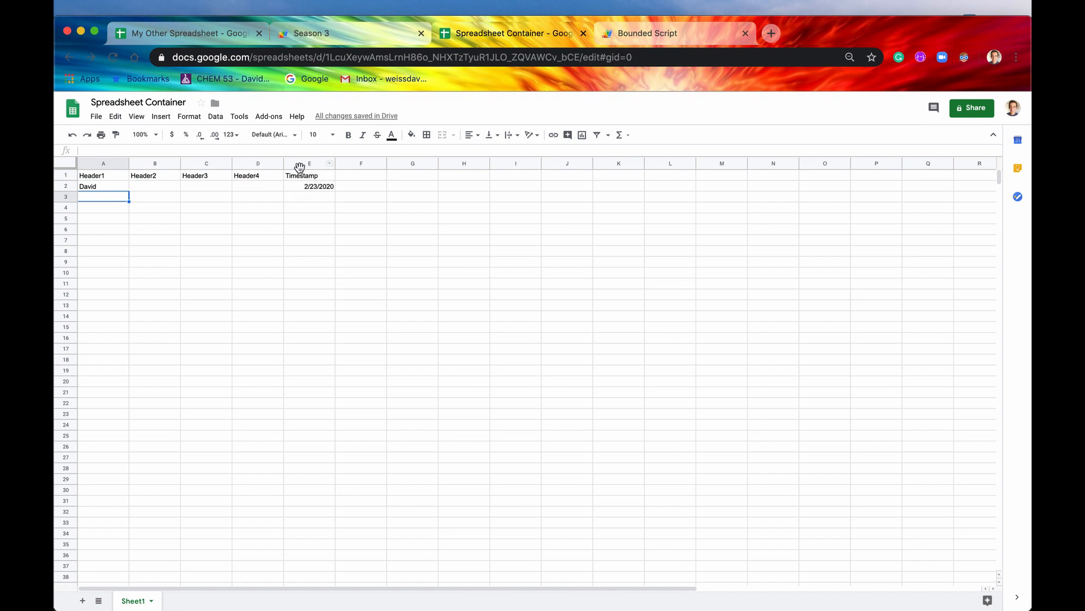
left_click(309, 186)
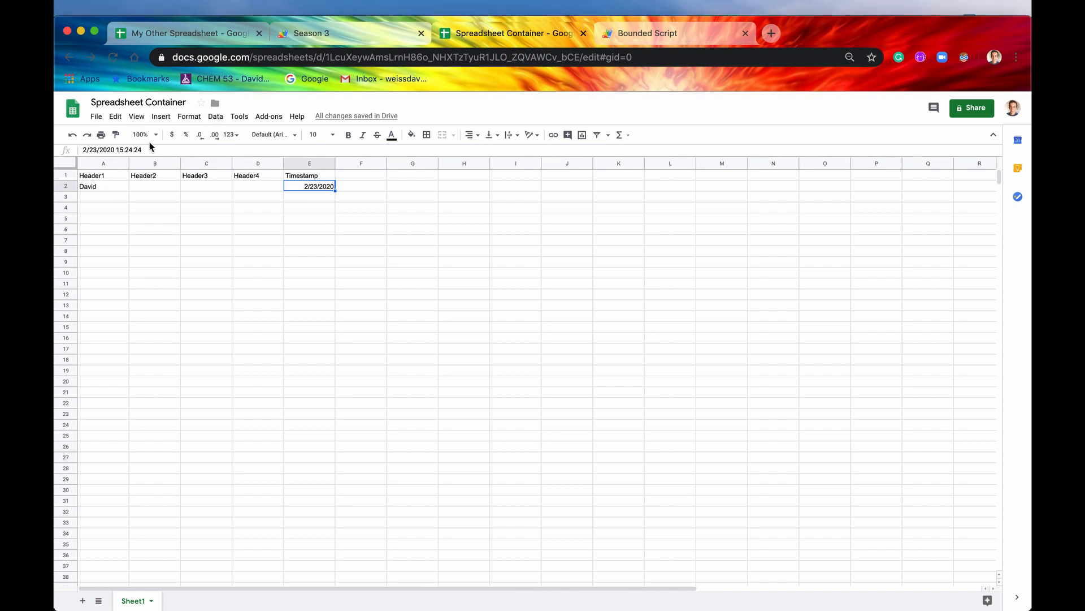
mouse_move(196, 201)
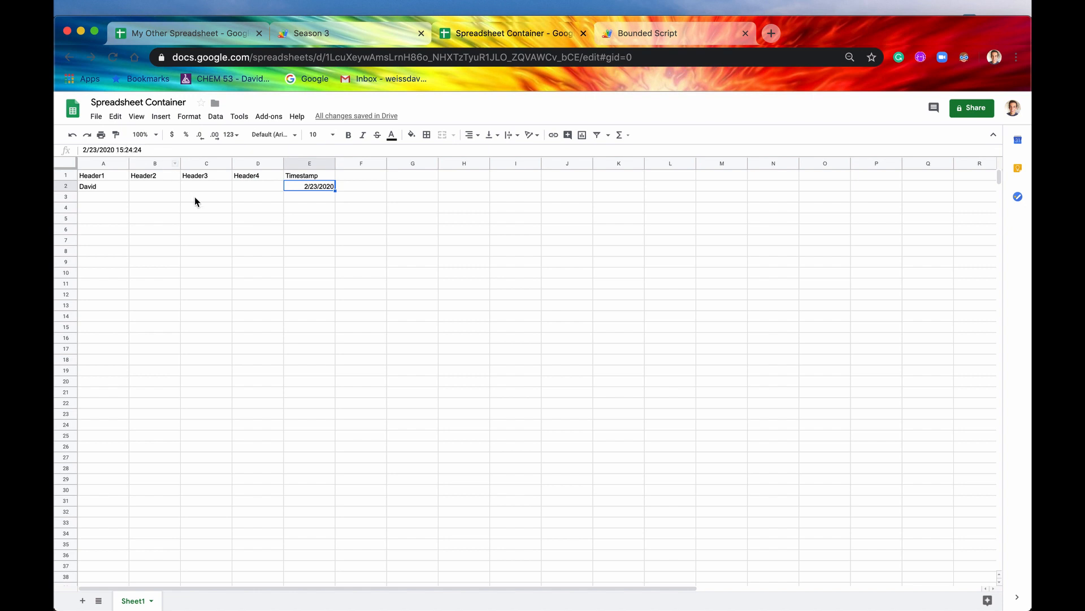
- Enter 'Weiss' in A15, check E15's timestamp, then delete it and recheck E15
left_click(102, 327)
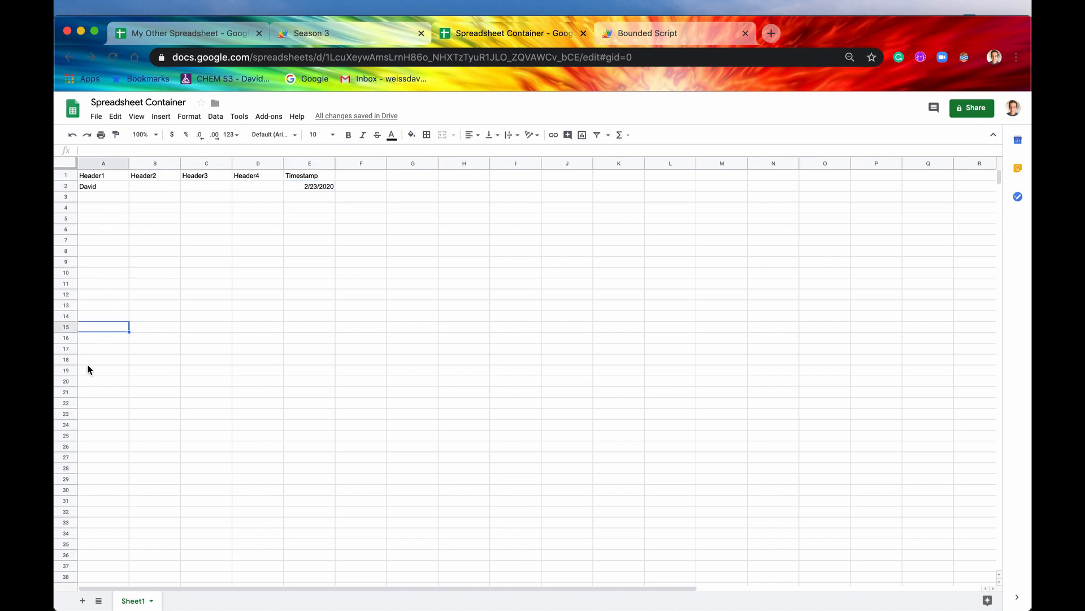
type("Weiss")
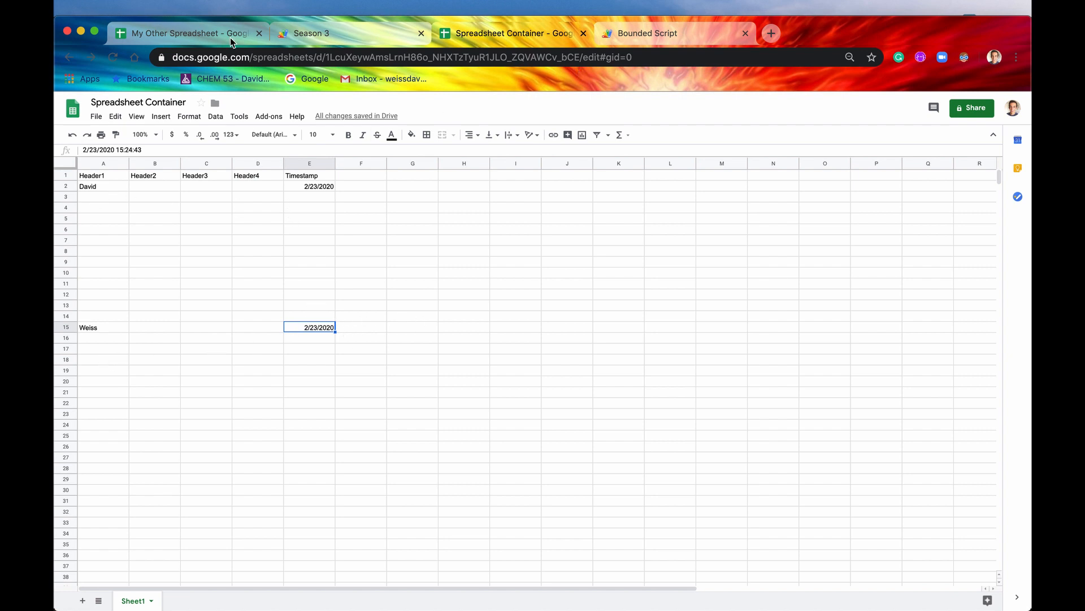
mouse_move(136, 250)
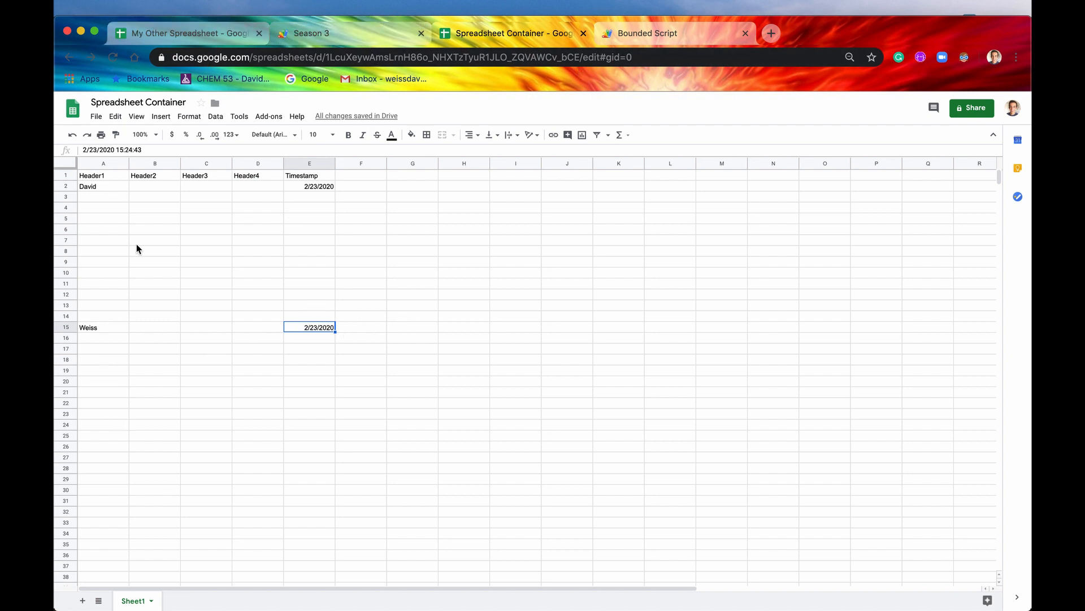
left_click(102, 326)
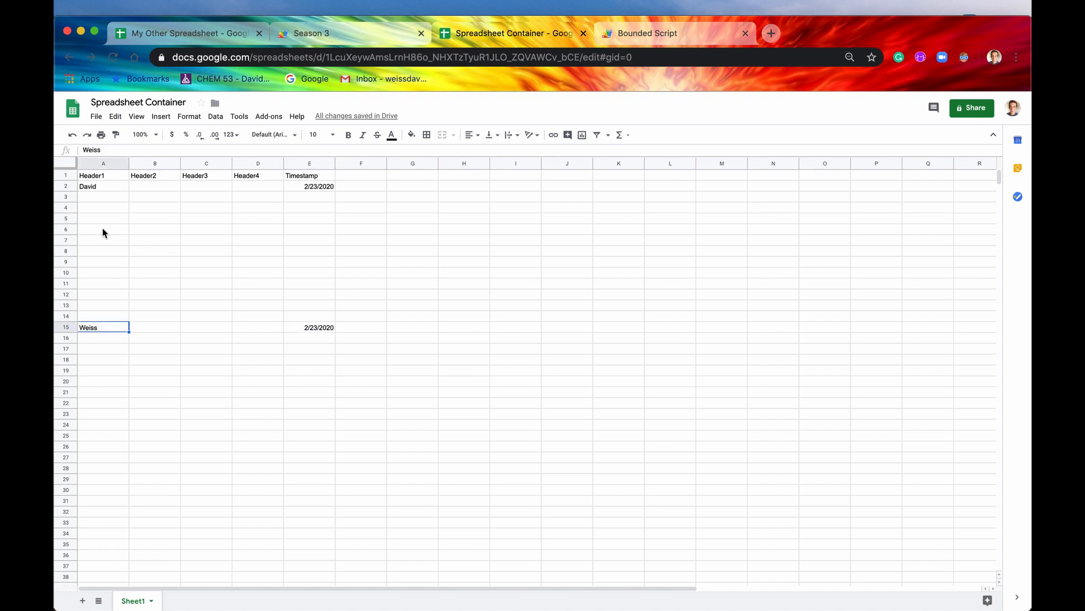
mouse_move(99, 345)
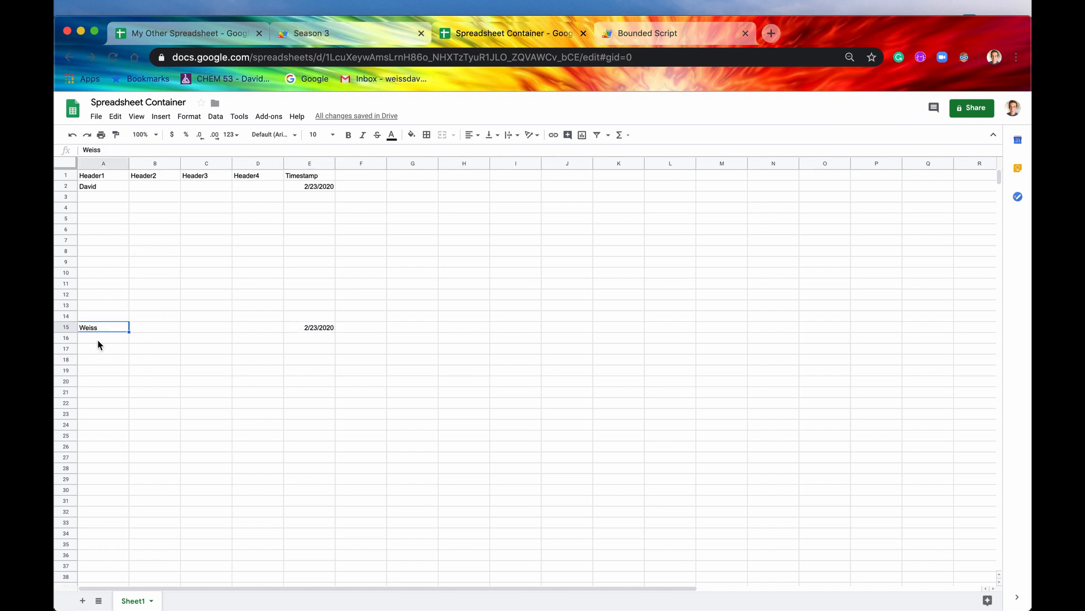
left_click(309, 327)
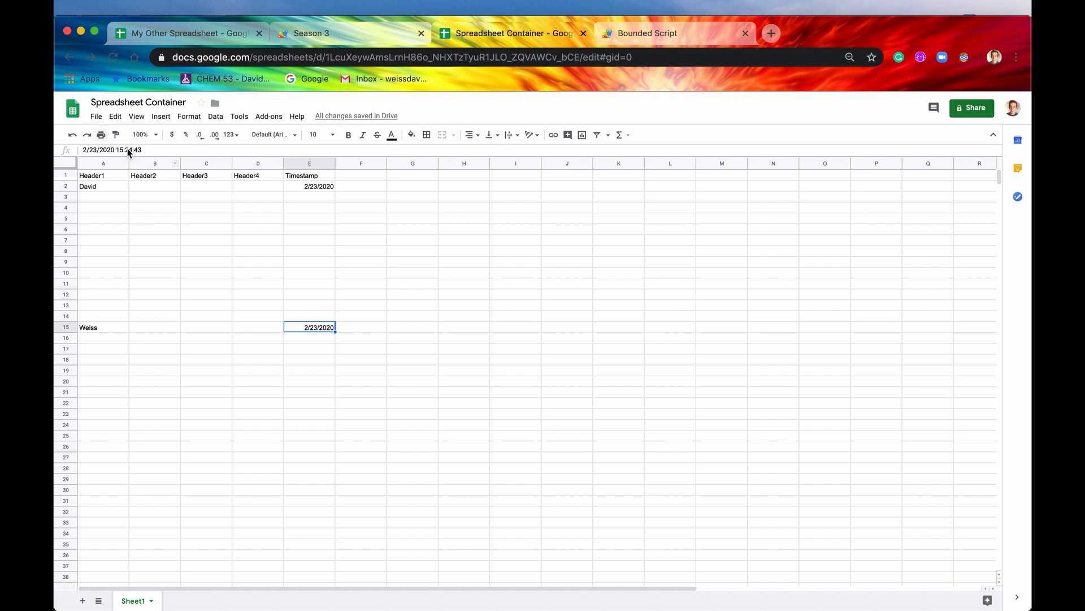
mouse_move(101, 329)
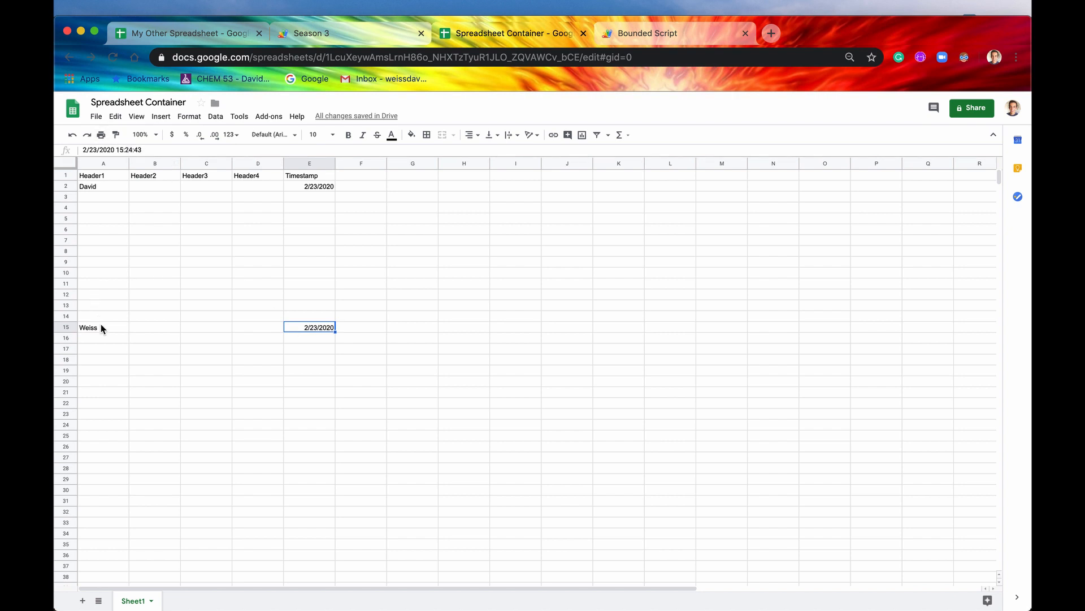
key("Delete")
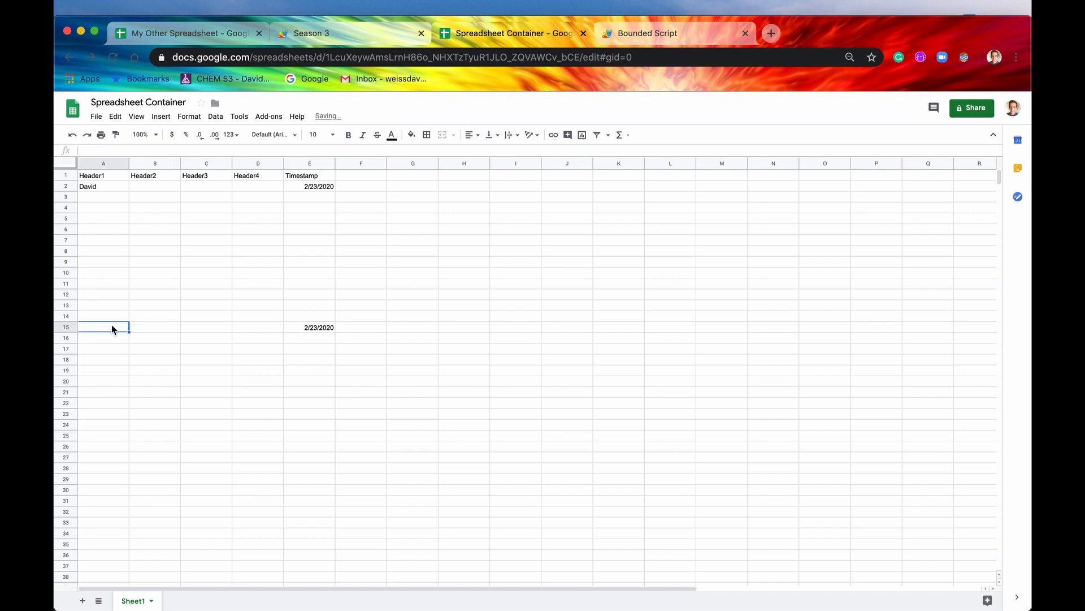
left_click(309, 327)
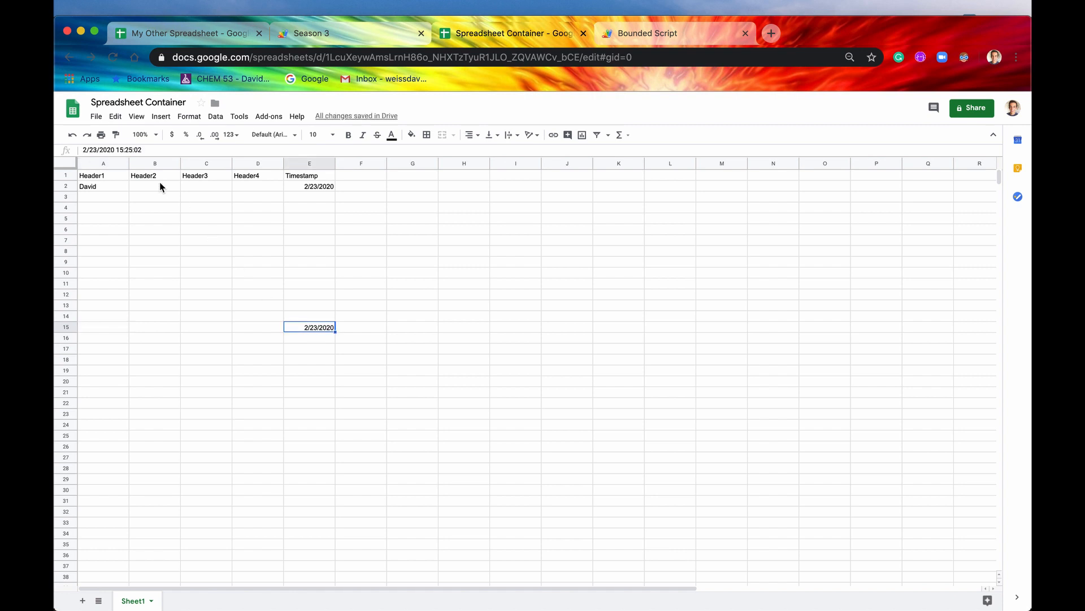
mouse_move(349, 329)
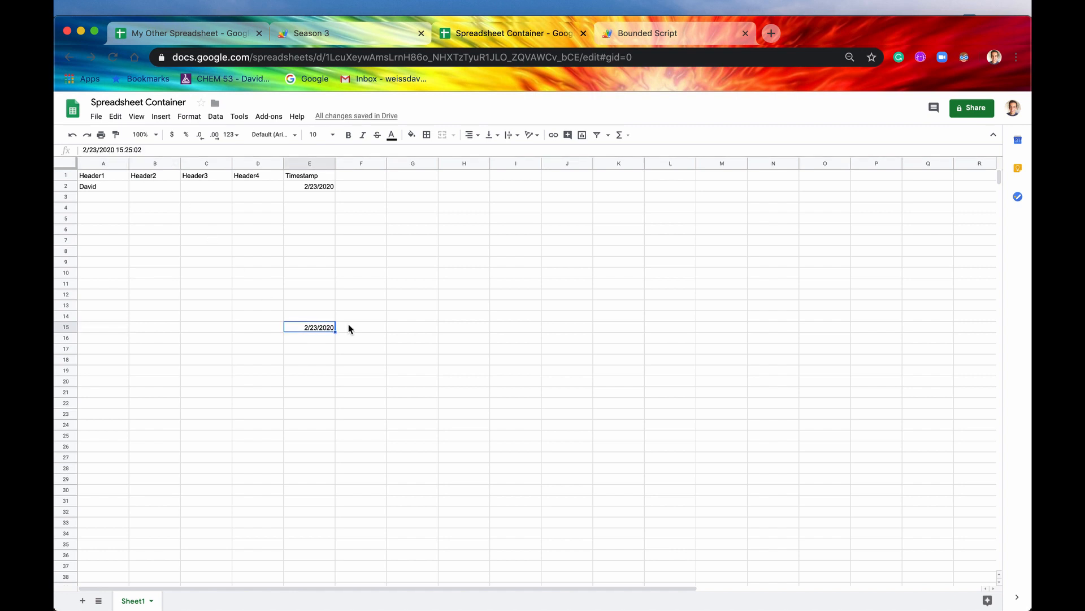
mouse_move(89, 188)
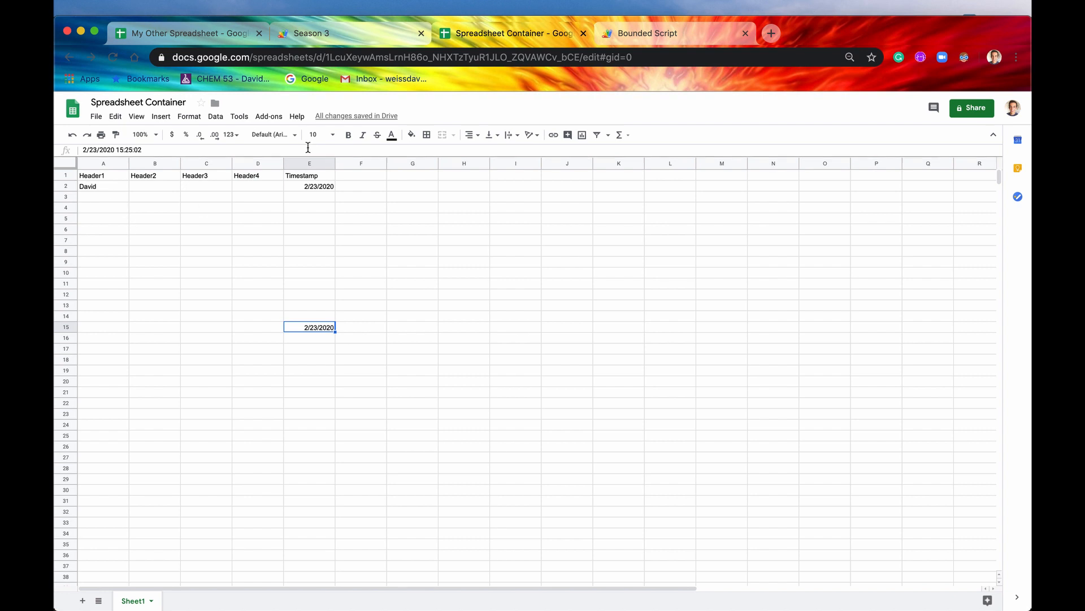
mouse_move(339, 280)
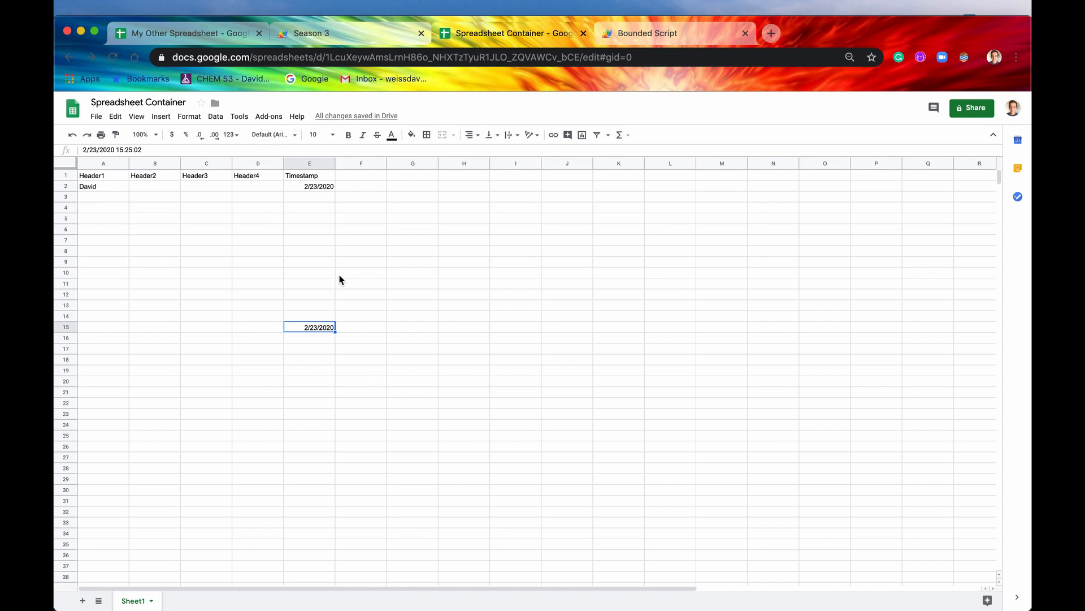
mouse_move(218, 48)
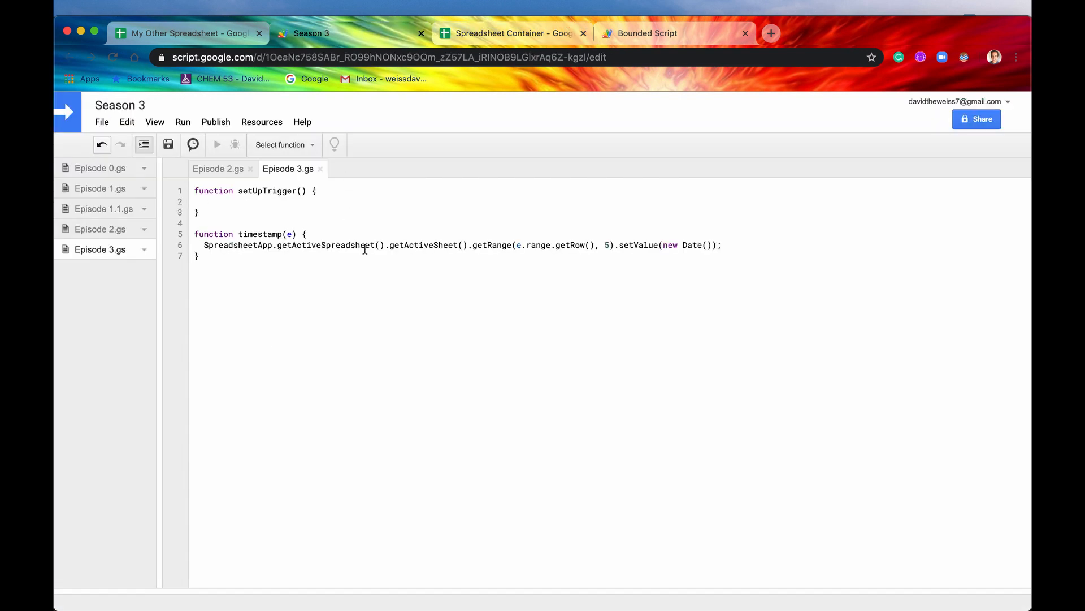
mouse_move(707, 86)
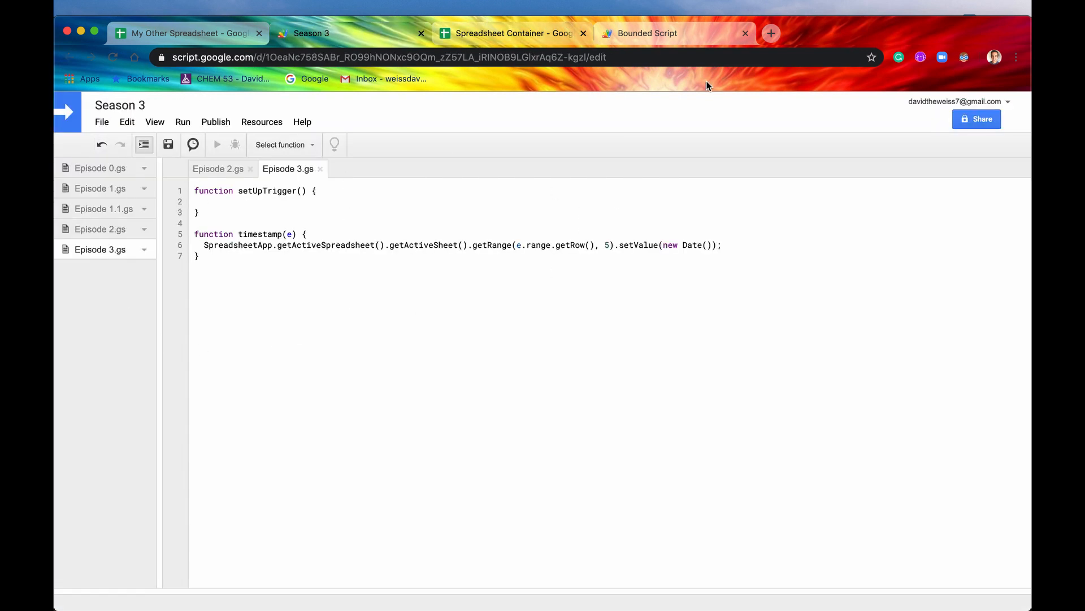
mouse_move(395, 167)
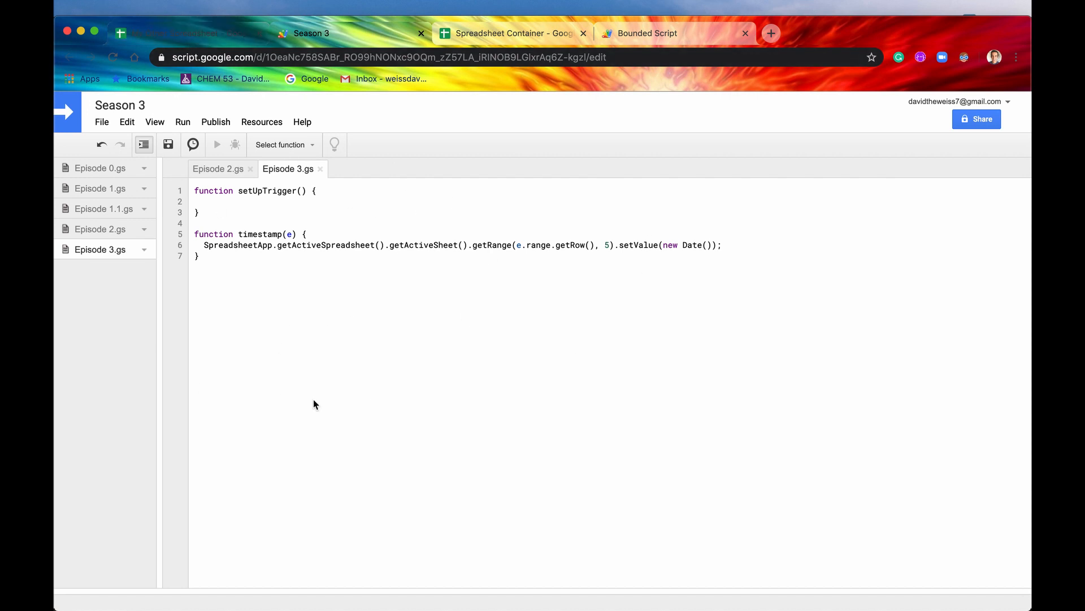
- Switch to the My Other Spreadsheet tab showing the Detroit sheet
left_click(187, 33)
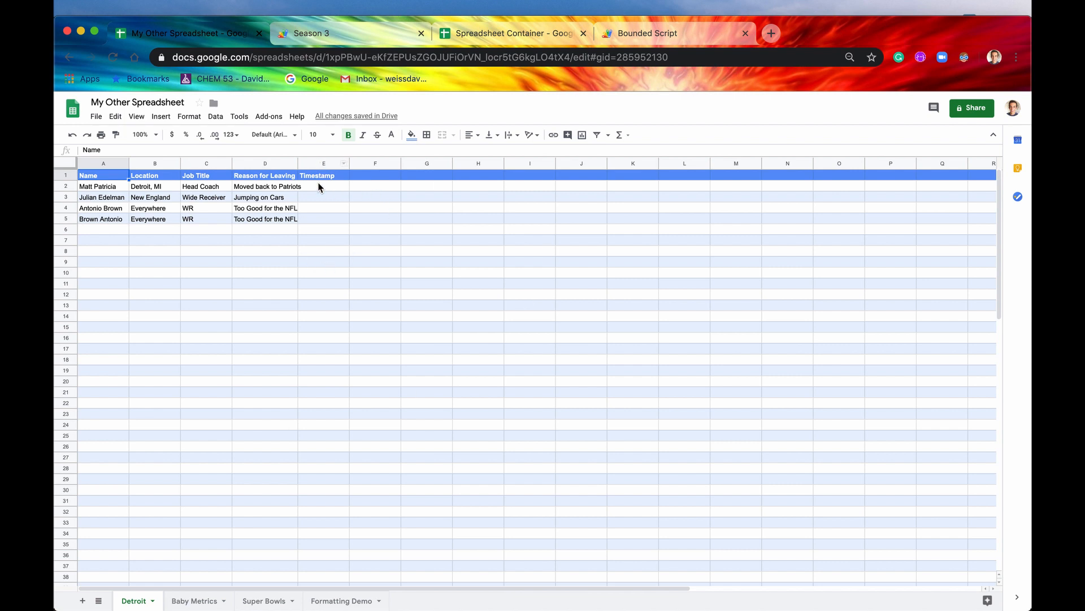
left_click(324, 175)
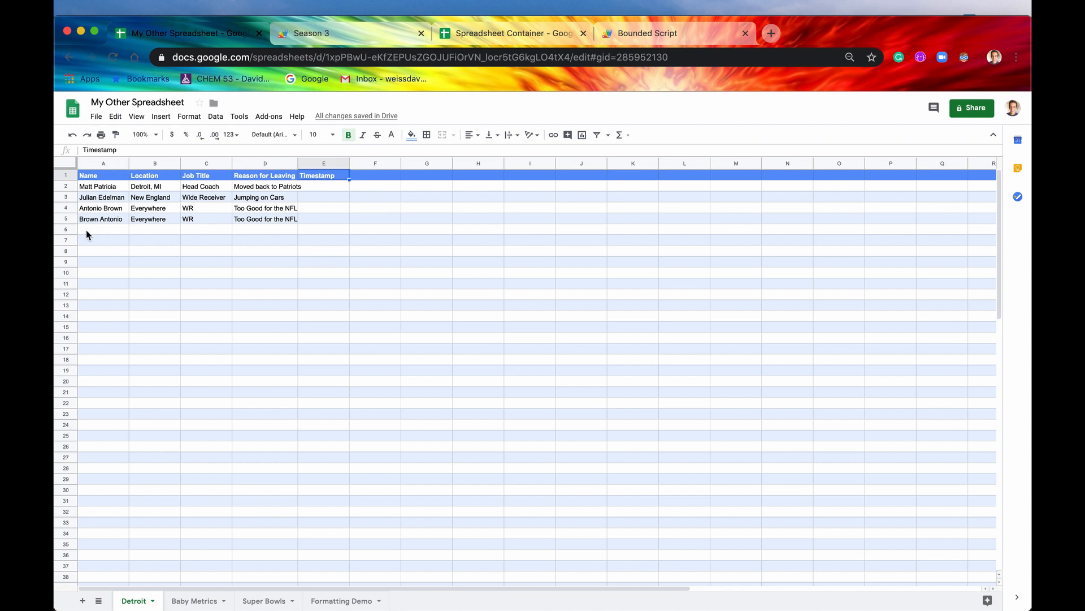
mouse_move(532, 308)
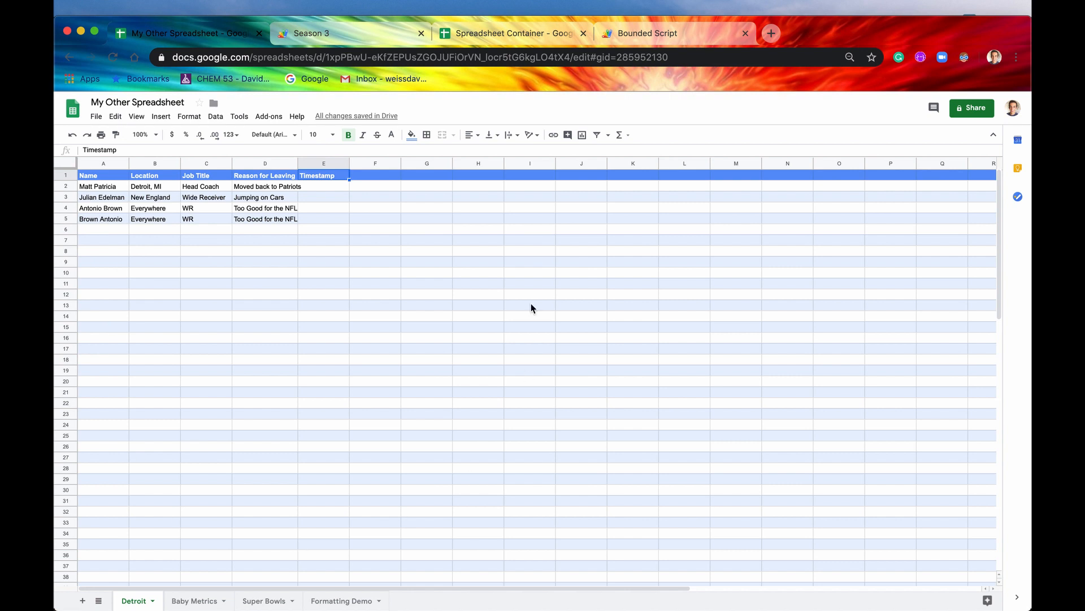
mouse_move(341, 266)
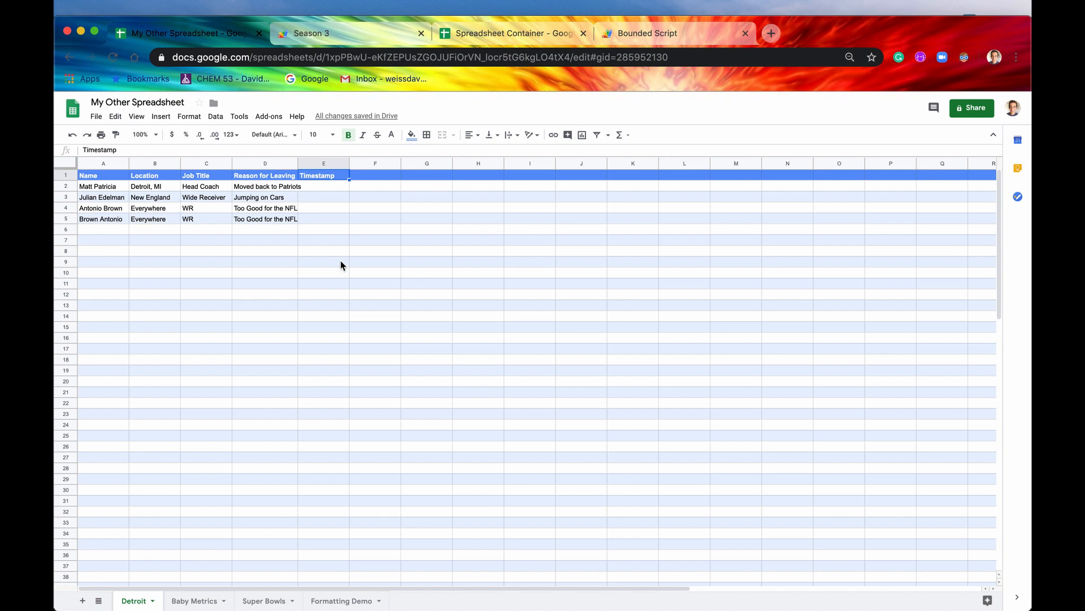
mouse_move(348, 106)
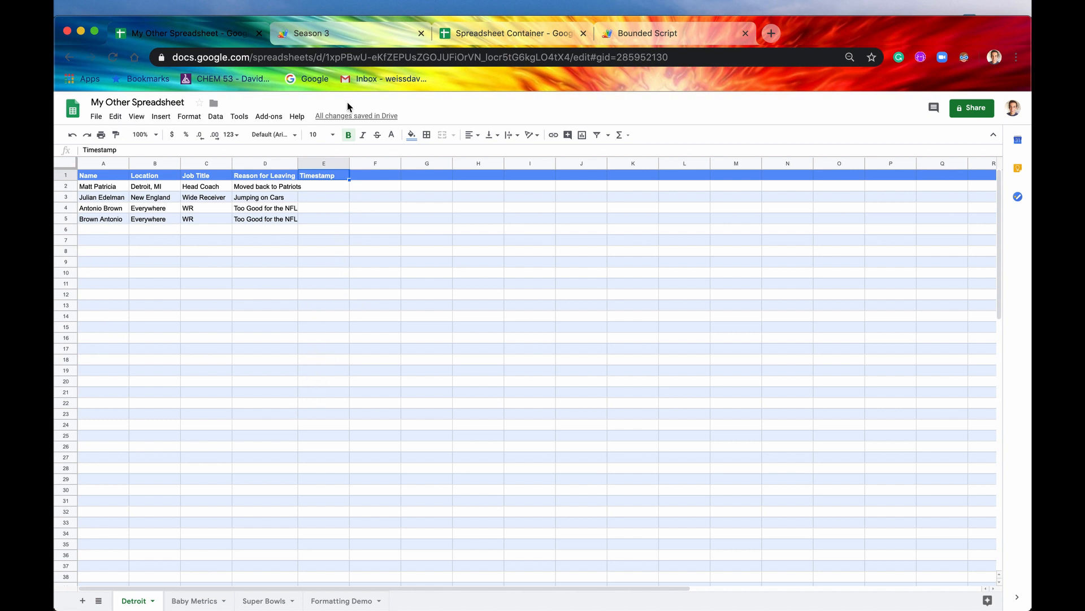
- Write ScriptApp.newTrigger('timestamp') in setUpTrigger and begin a chained '.f' builder call
left_click(311, 33)
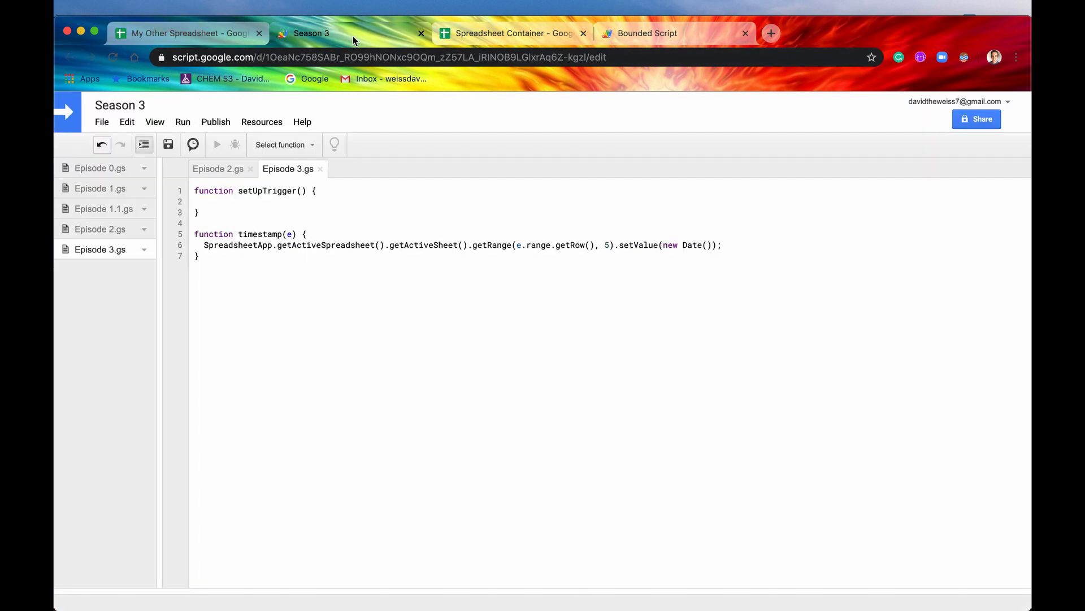
left_click(204, 201)
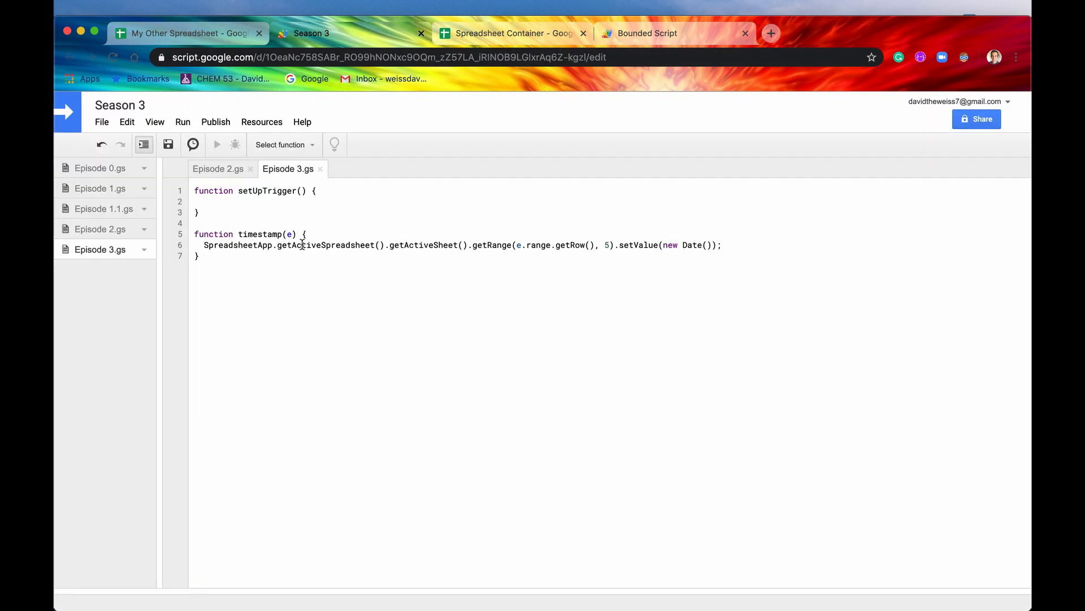
type("Script")
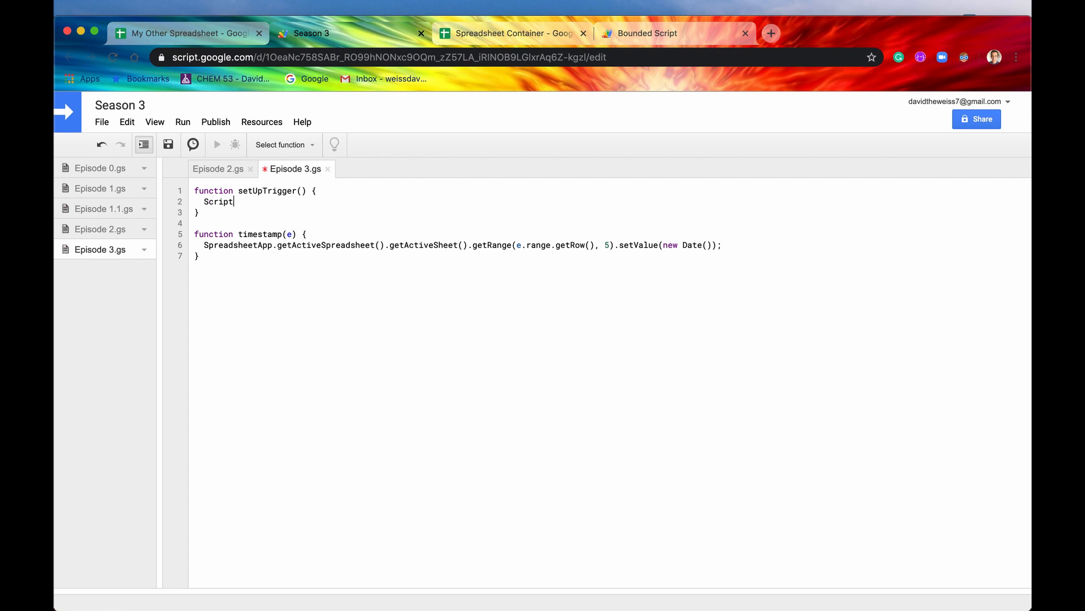
type("App.")
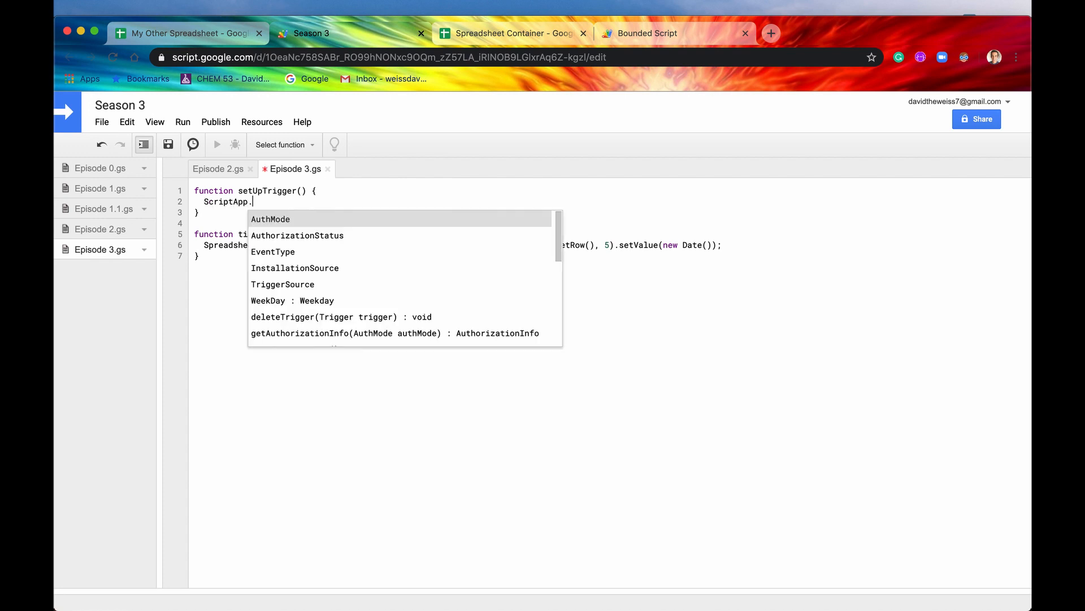
type("new")
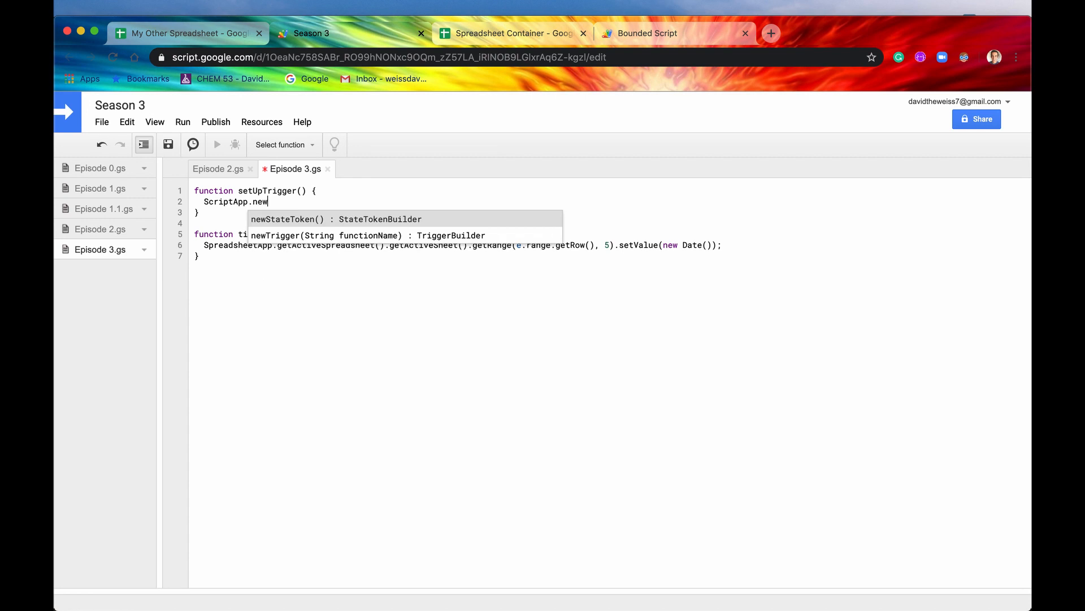
left_click(369, 235)
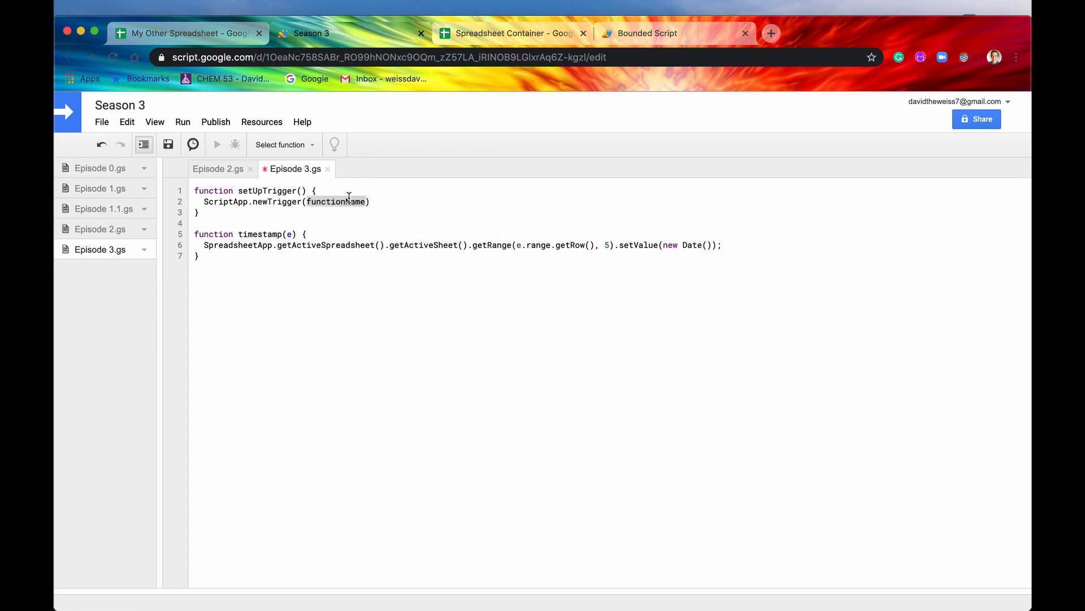
type("'")
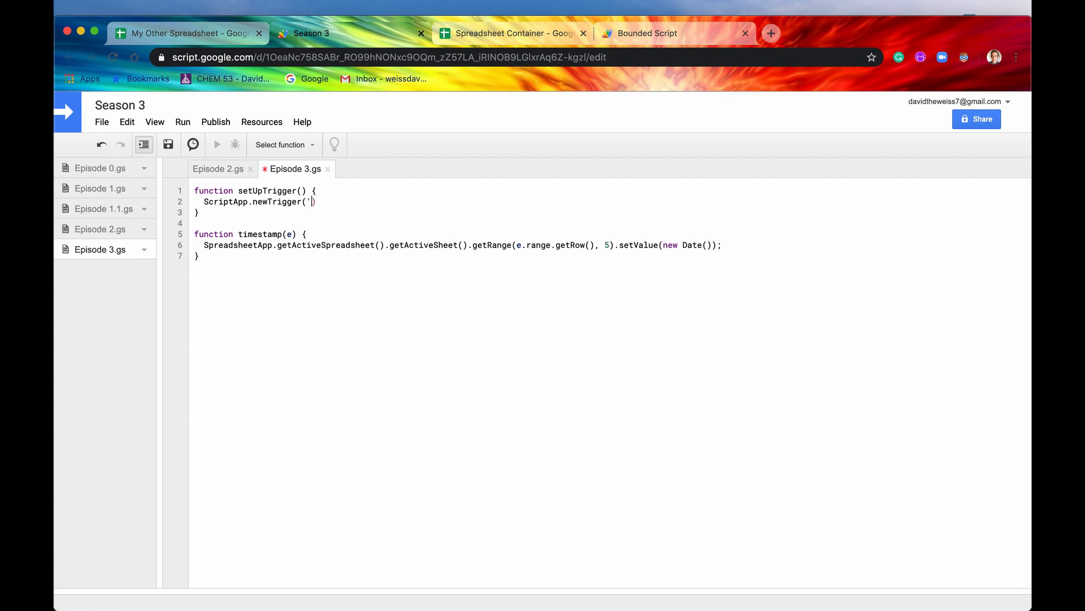
type("tim")
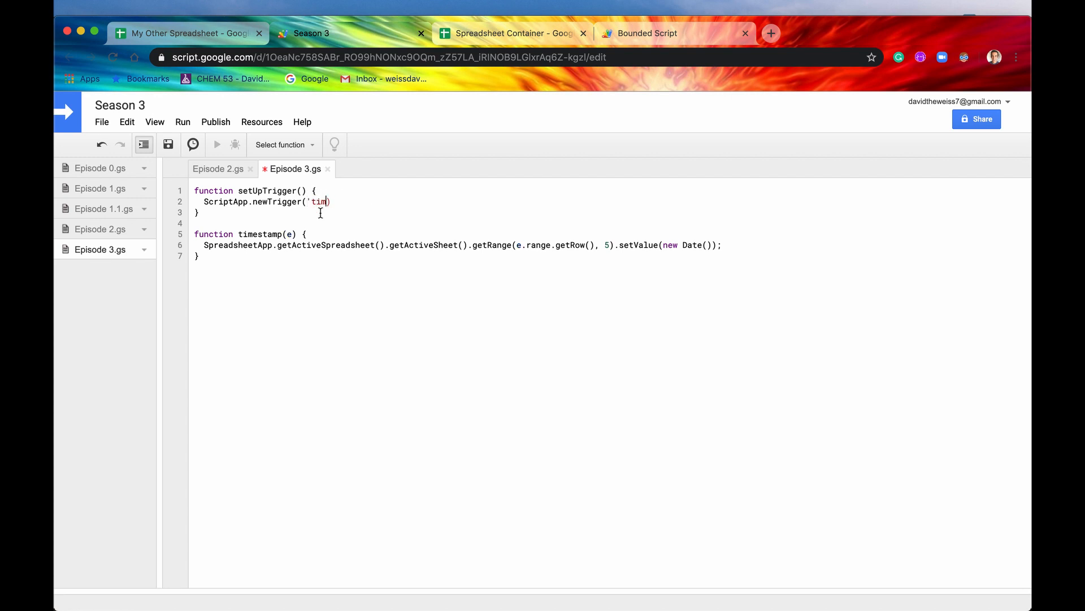
type("estamp")
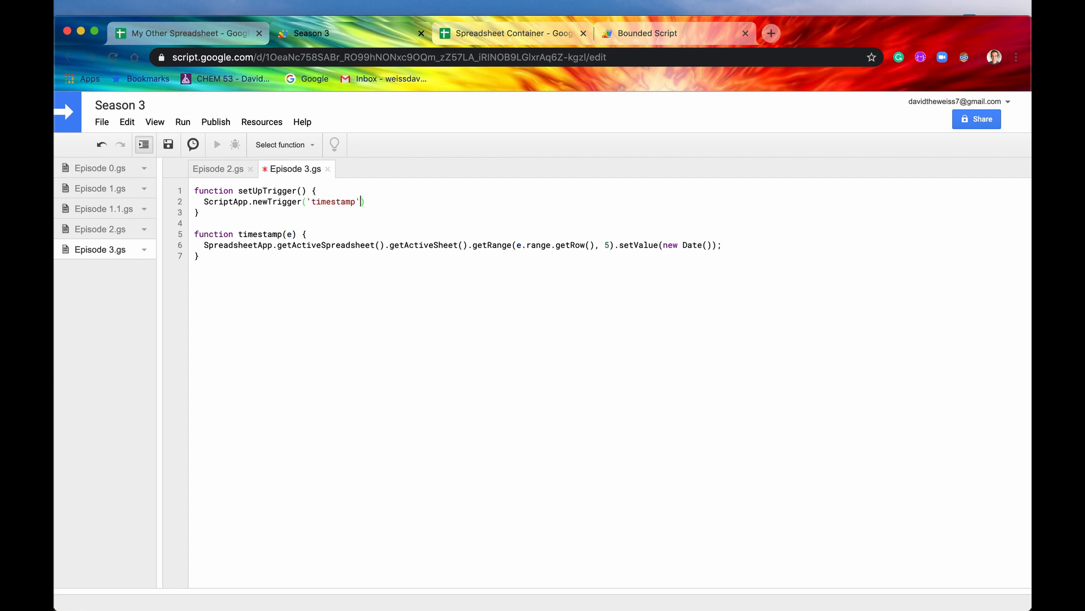
type(".")
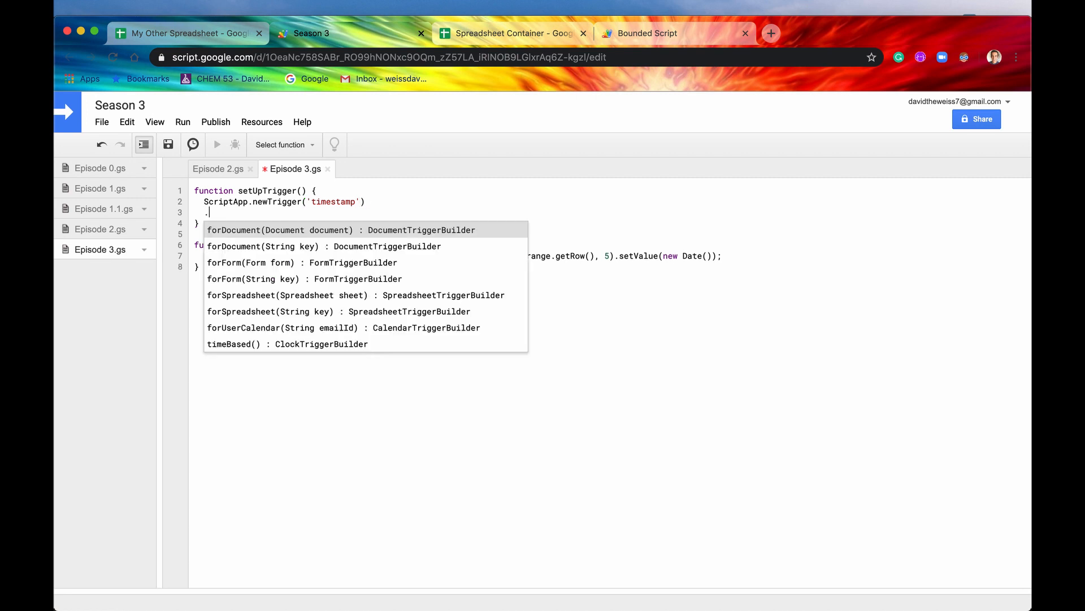
type("f")
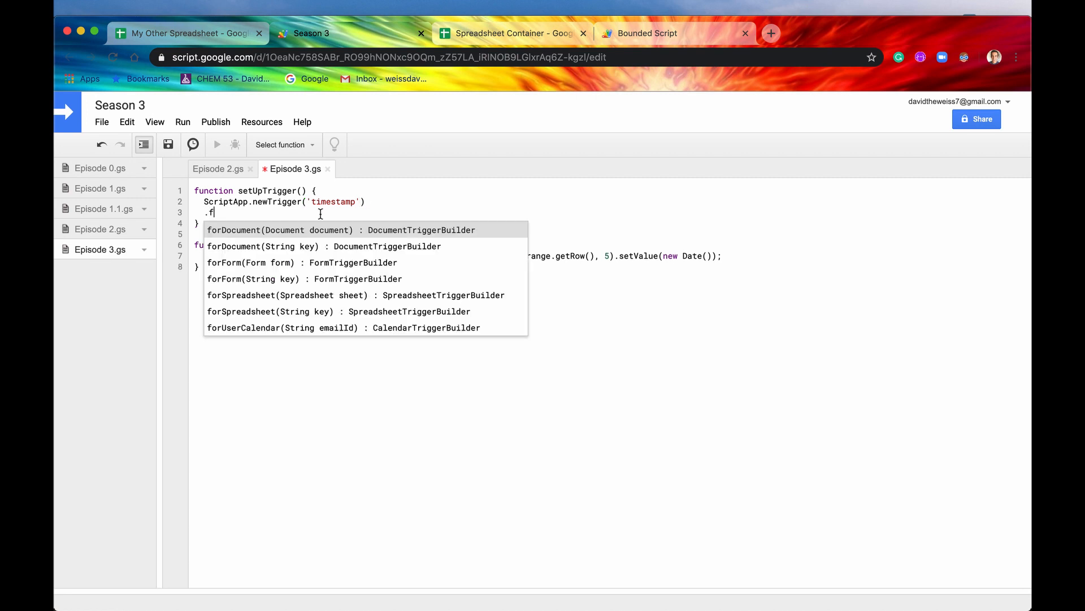
- Chain forSpreadsheet('1xpPBwU-eKfZEPUsZGOJUFiOrVN_locr5tG6kgLO4tX4') using the id copied from the sheet URL
left_click(338, 311)
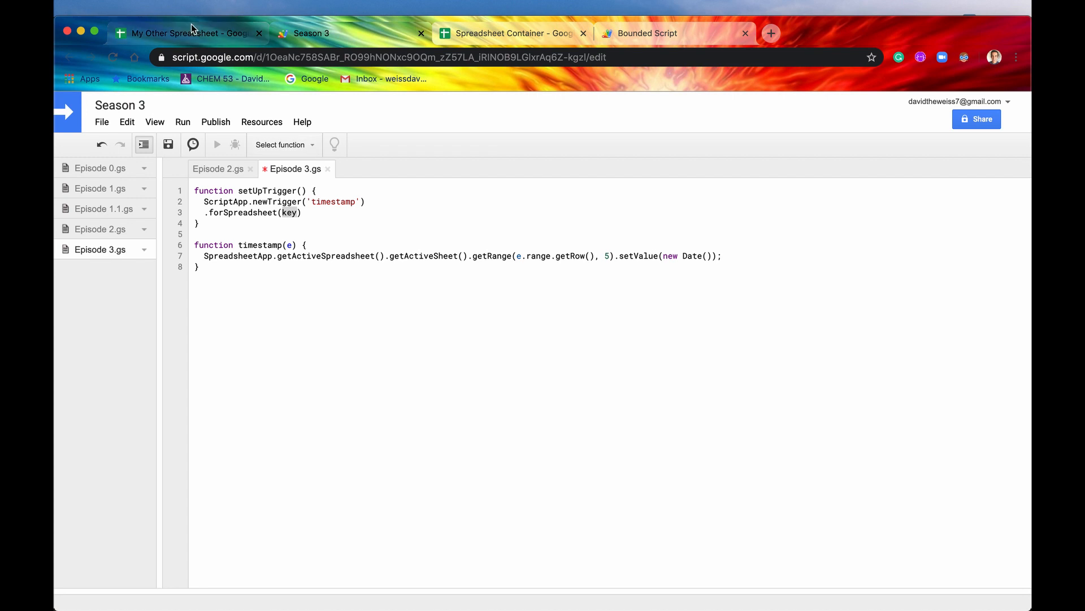
left_click(187, 33)
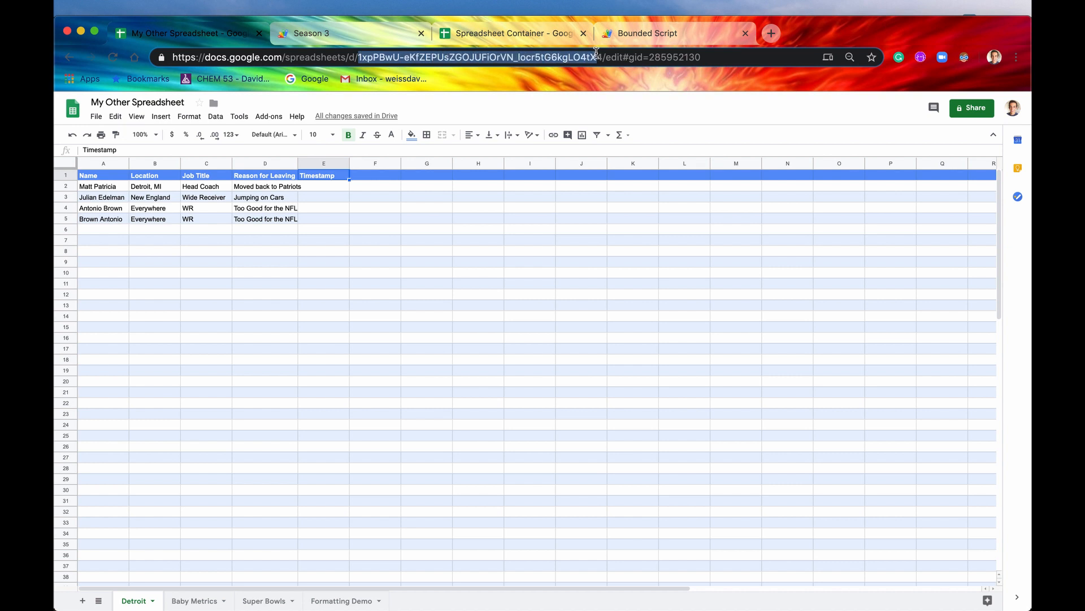
mouse_move(392, 111)
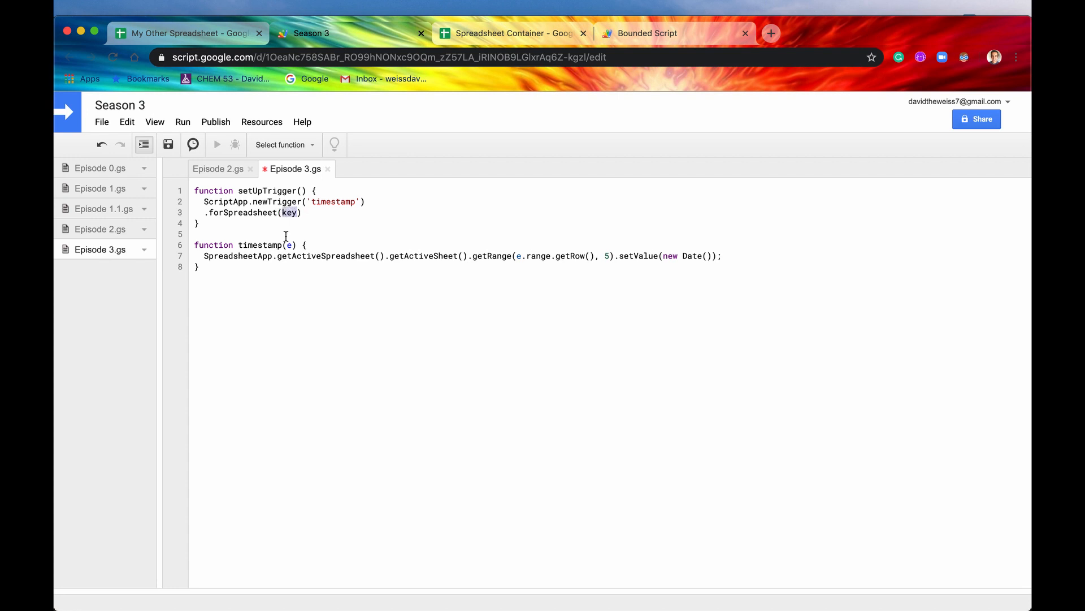
mouse_move(302, 291)
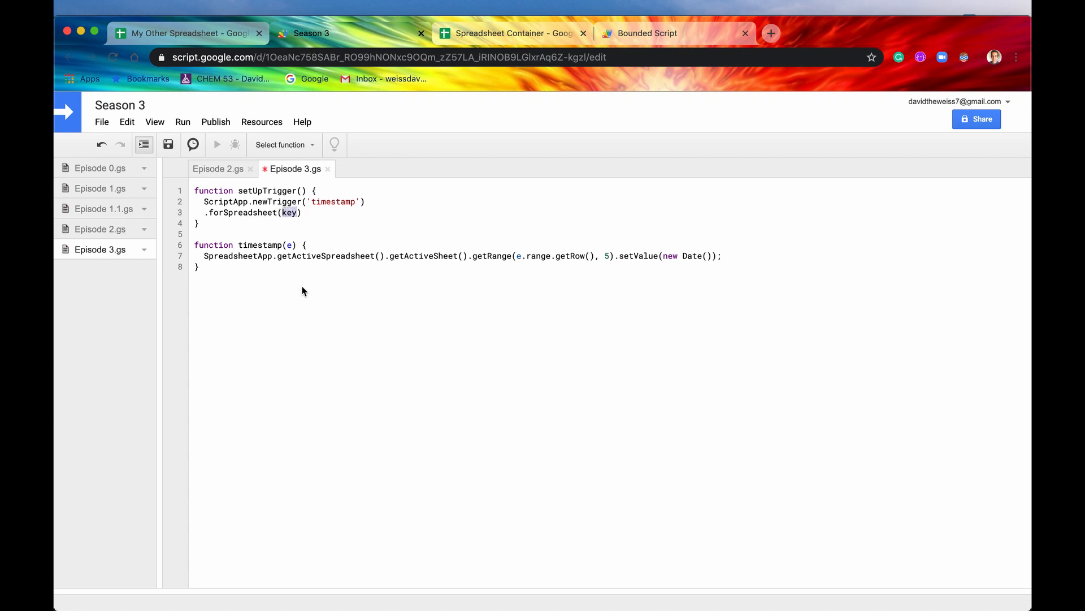
mouse_move(368, 296)
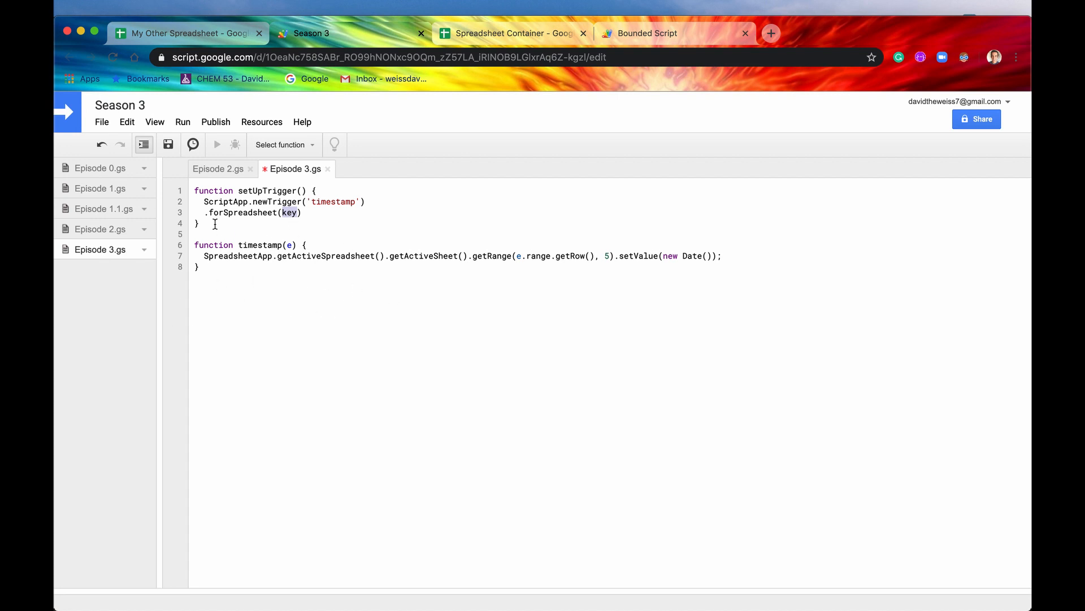
mouse_move(370, 324)
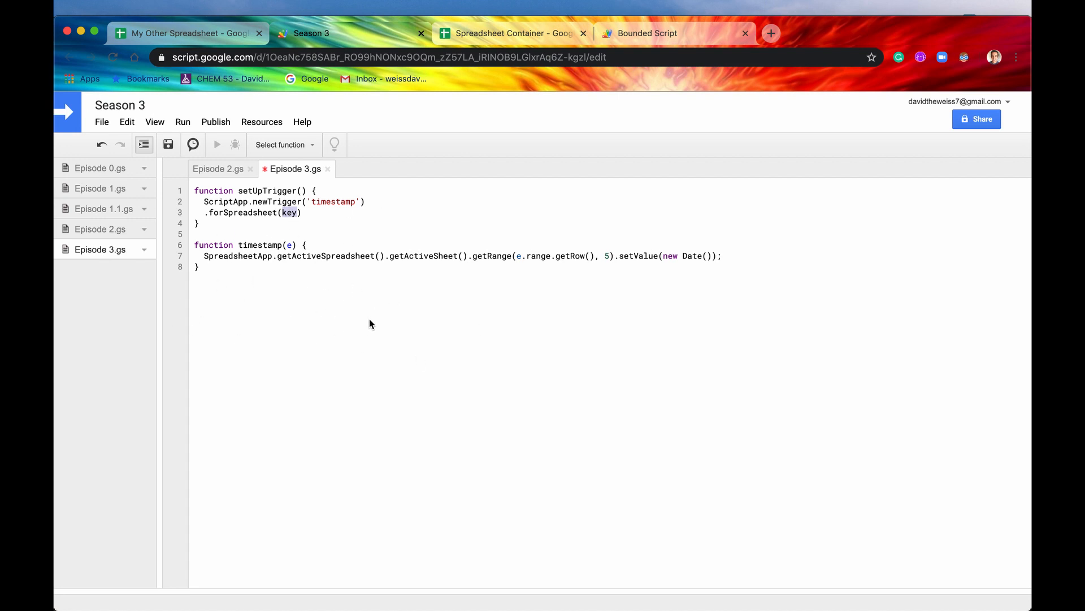
mouse_move(345, 259)
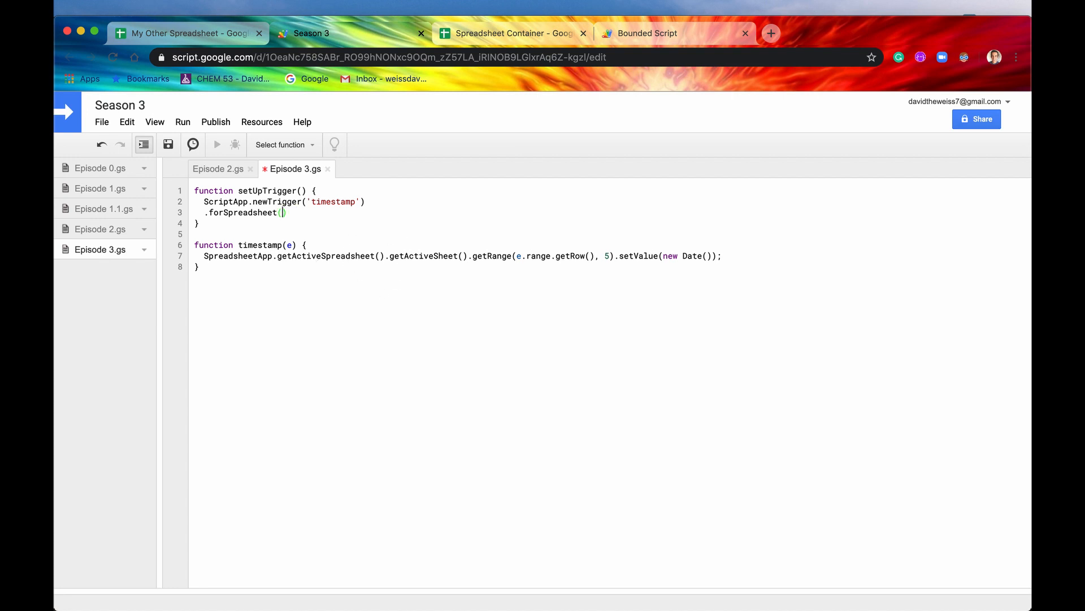
type("''")
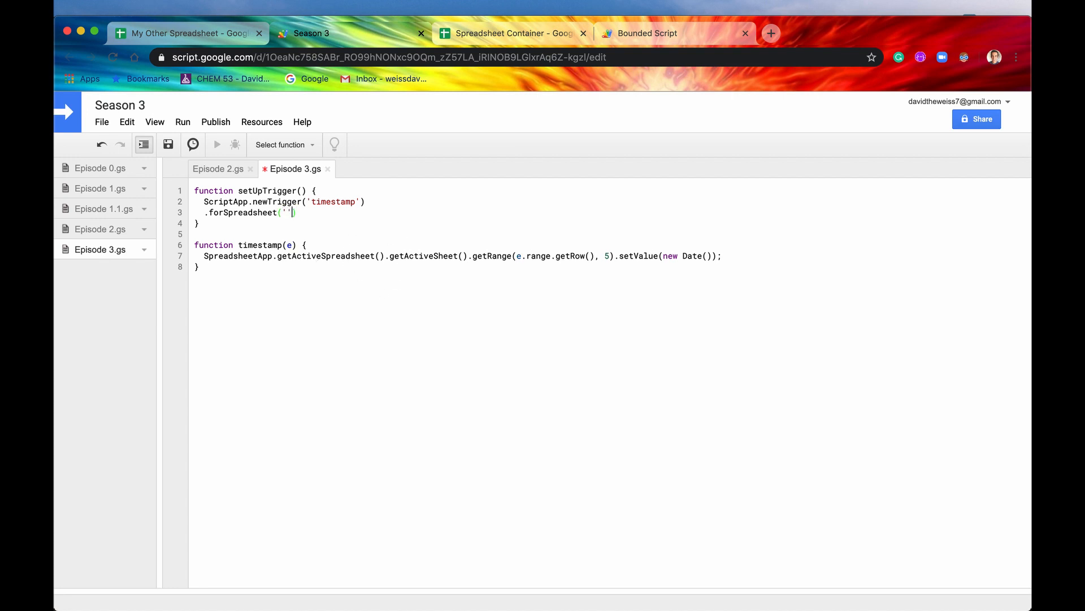
mouse_move(227, 235)
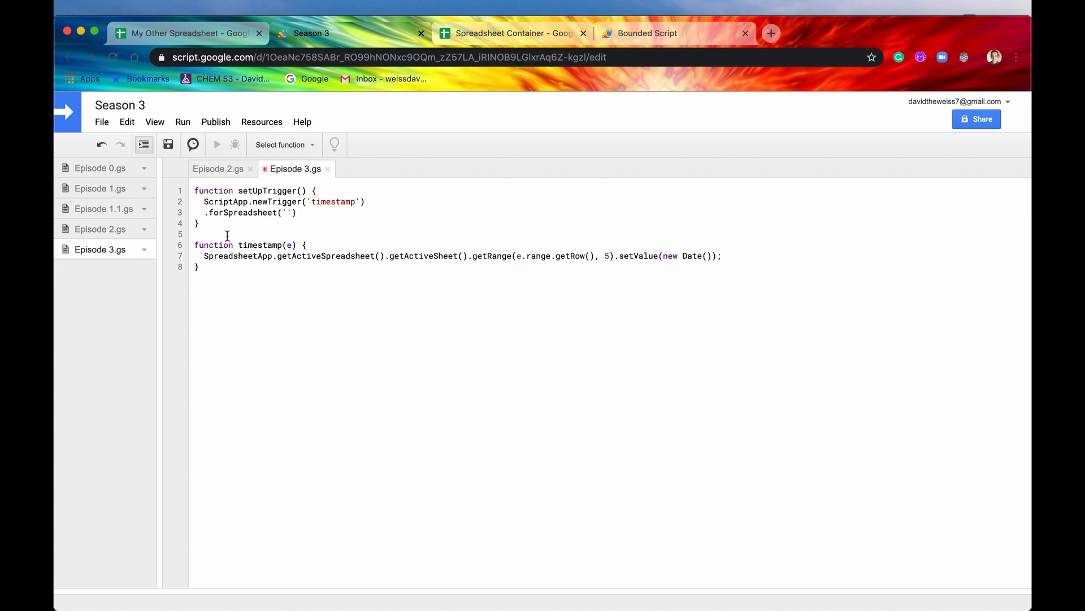
type("1xpPBwU-eKfZEPUsZGOJUFiOrVN_locr5tG6kgLO4tX4")
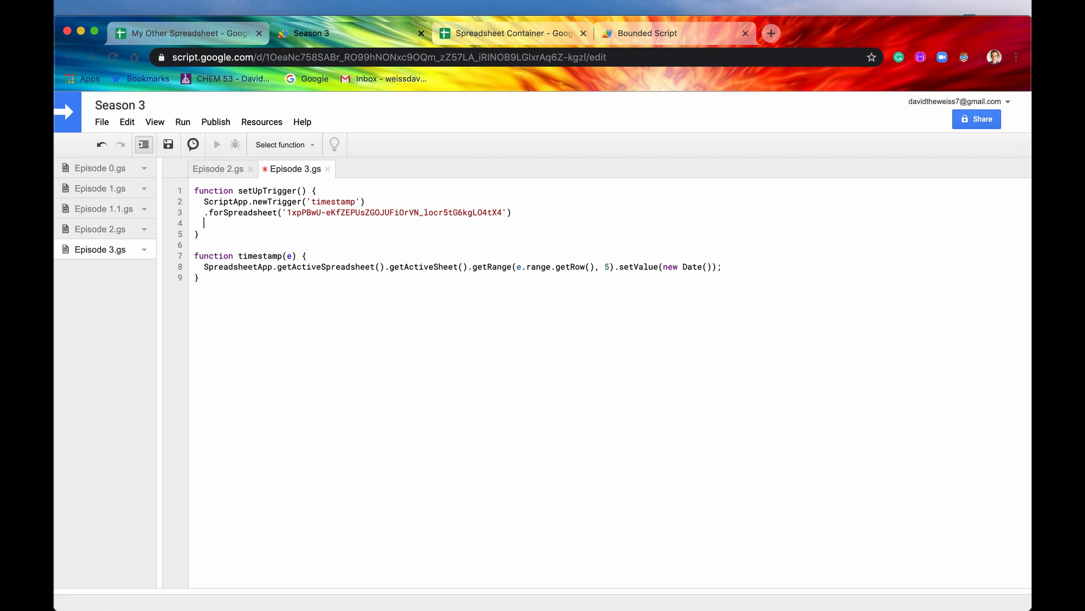
type(".onEdit(")
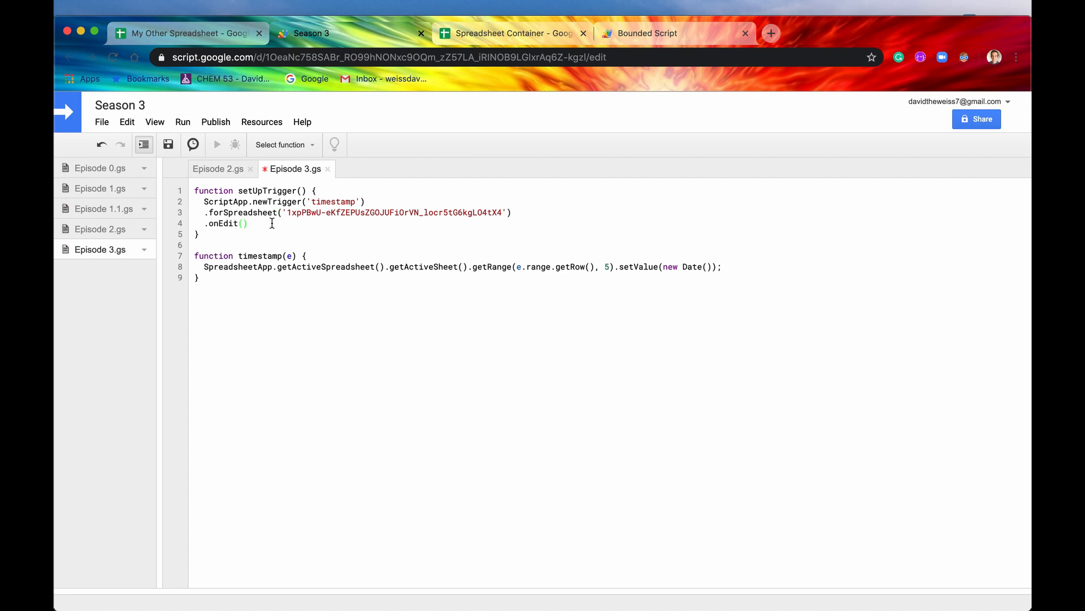
type(".")
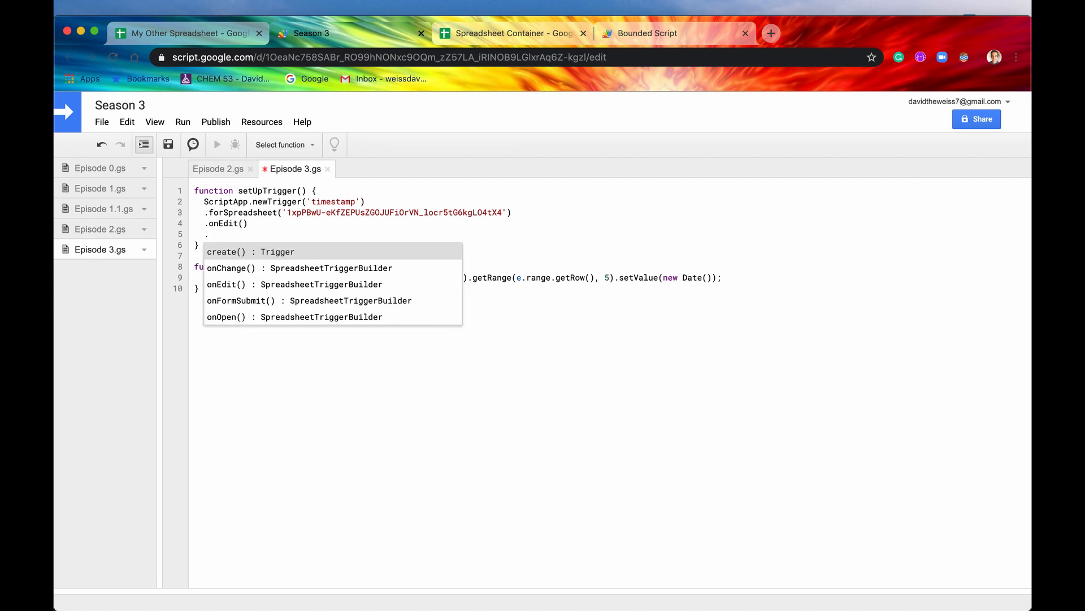
- End the chain with .create(), run setUpTrigger to install the trigger, and check the spreadsheet
left_click(249, 251)
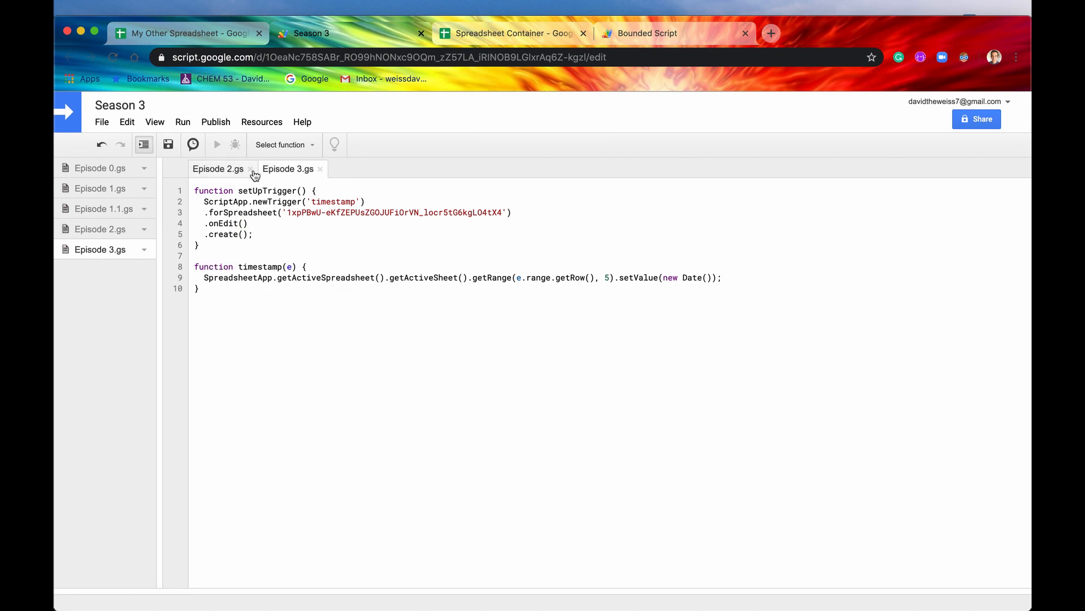
left_click(283, 145)
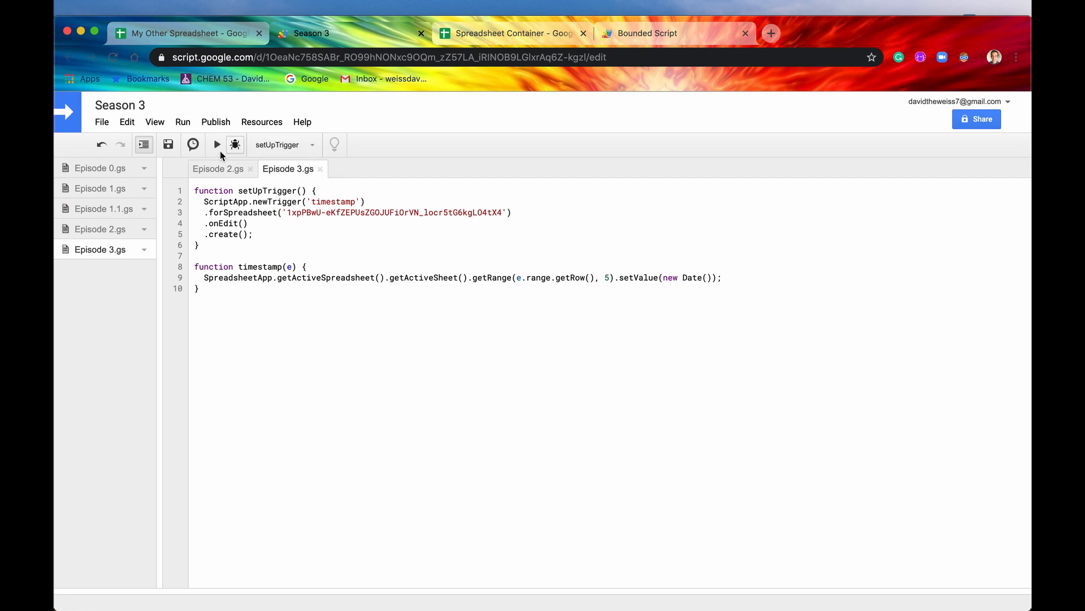
left_click(217, 145)
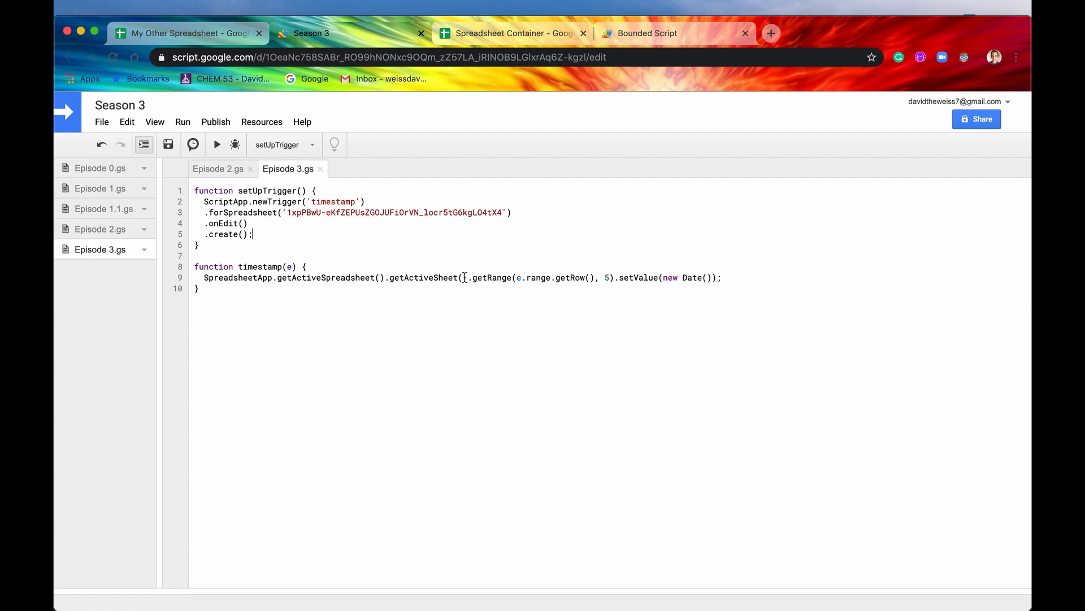
mouse_move(407, 200)
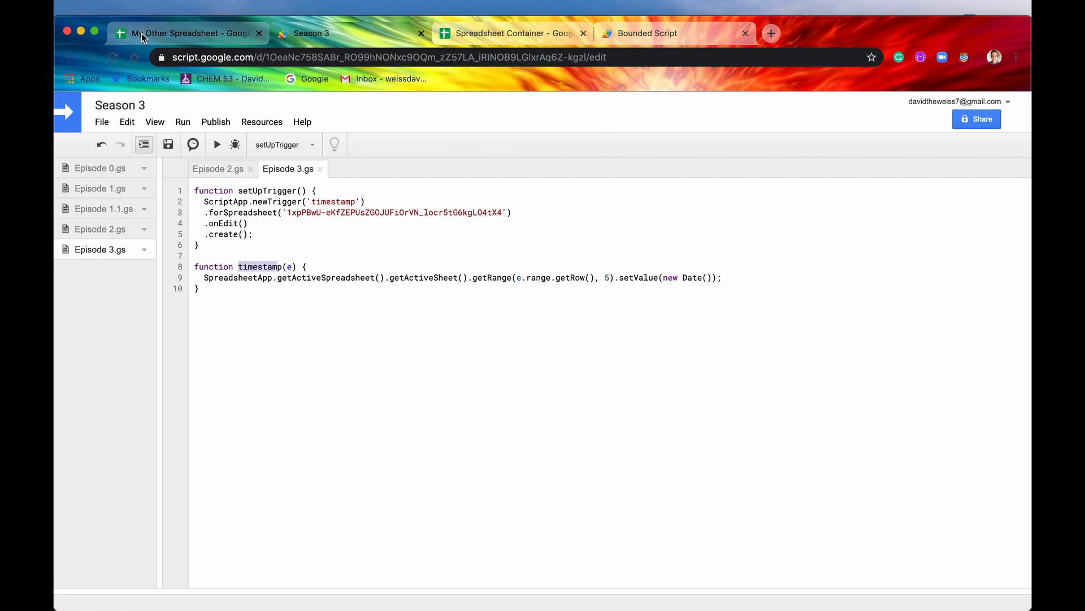
left_click(187, 33)
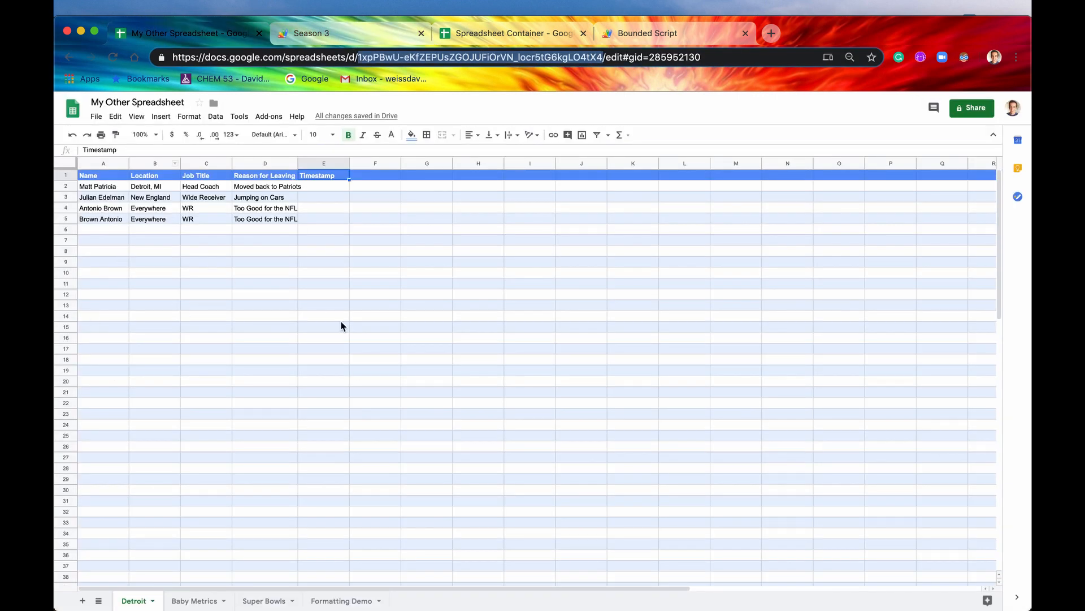
left_click(339, 34)
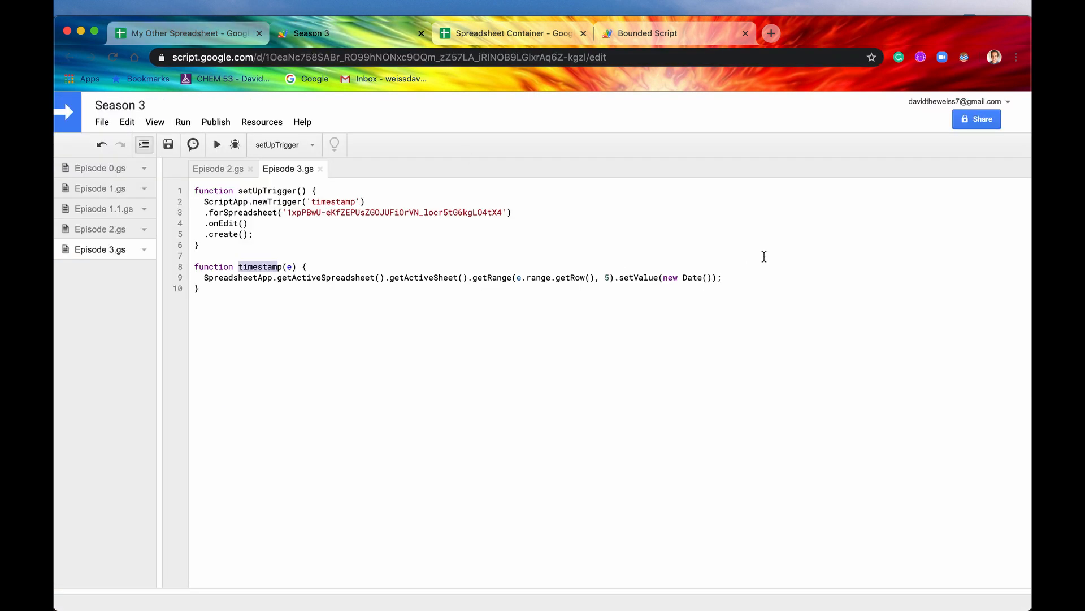
mouse_move(218, 272)
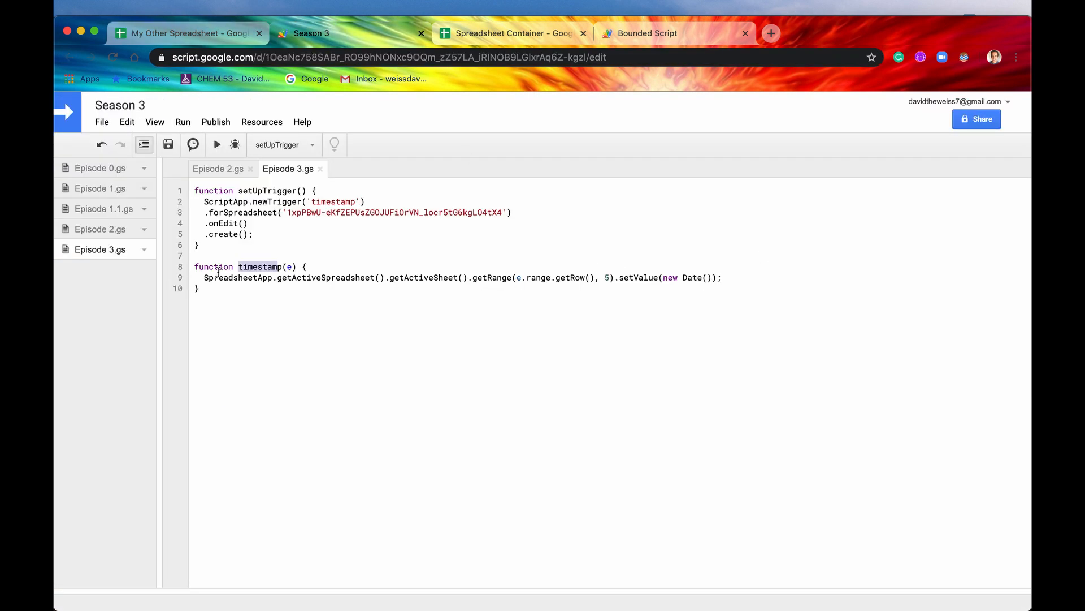
mouse_move(642, 43)
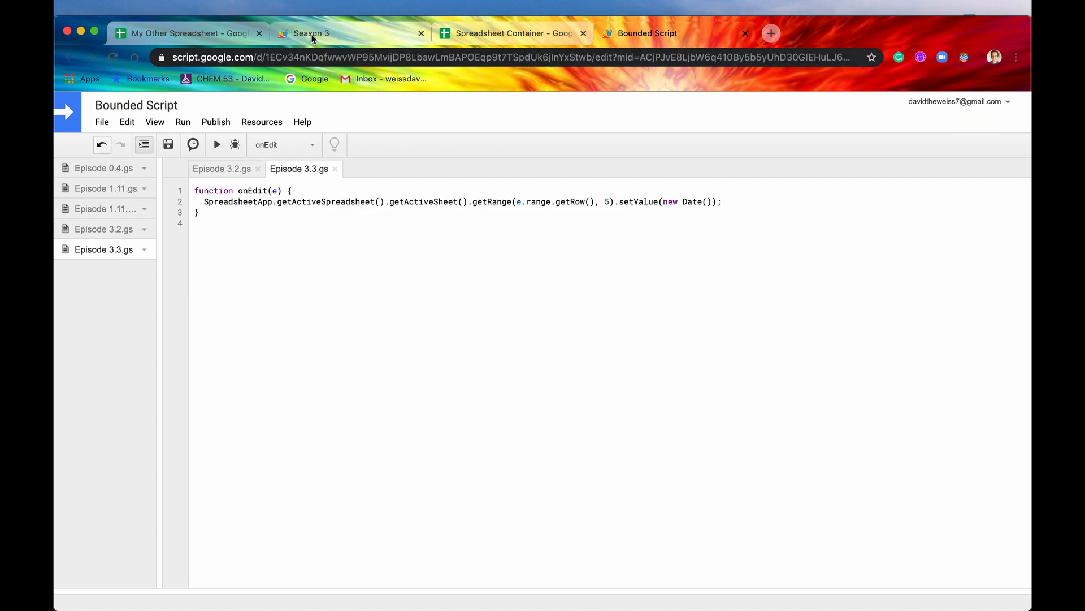
- Type a–d into A7:A10 of the Detroit sheet, check the 2/23/2020 timestamps in column E, then delete the entries
left_click(187, 32)
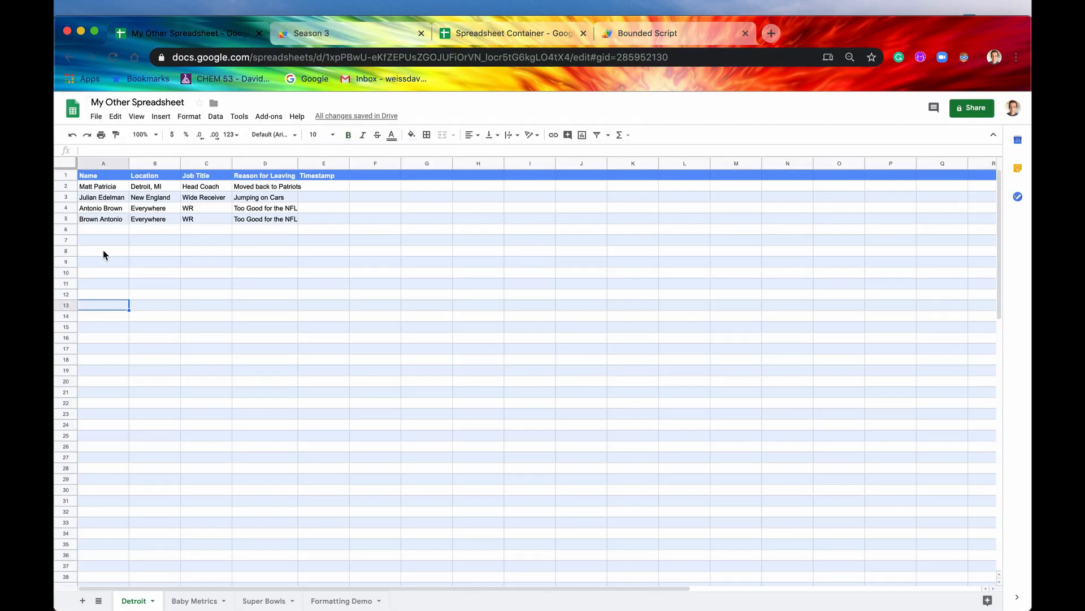
type("a")
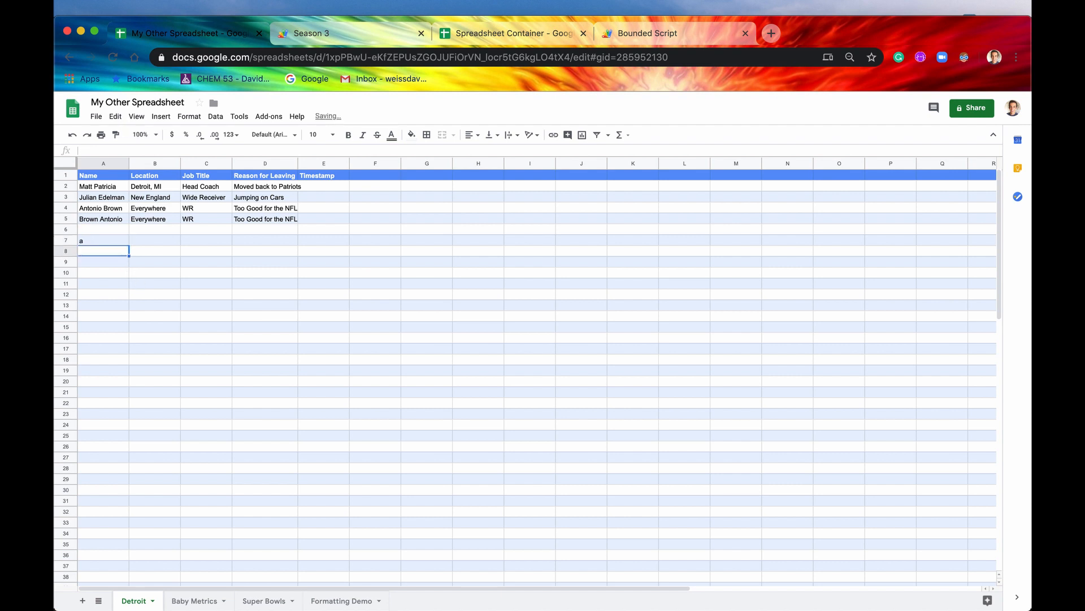
left_click(323, 240)
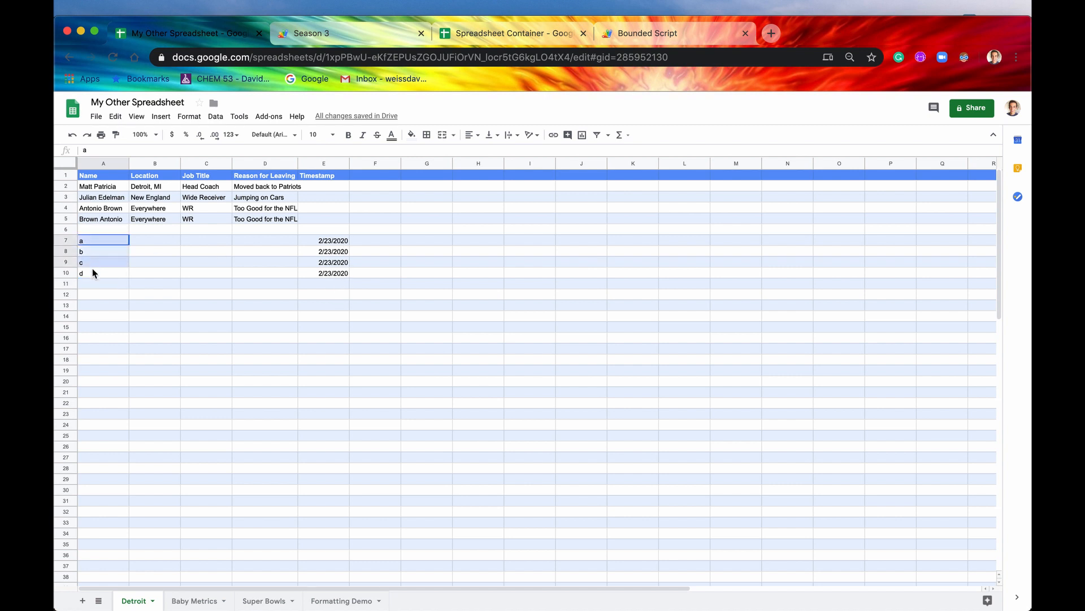
key("Delete")
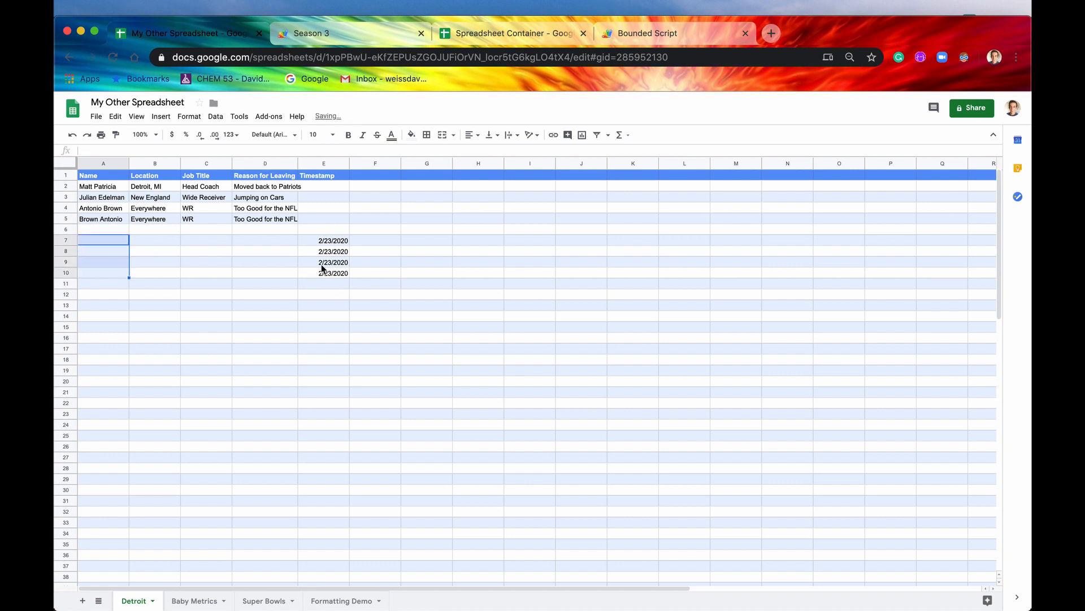
left_click(333, 240)
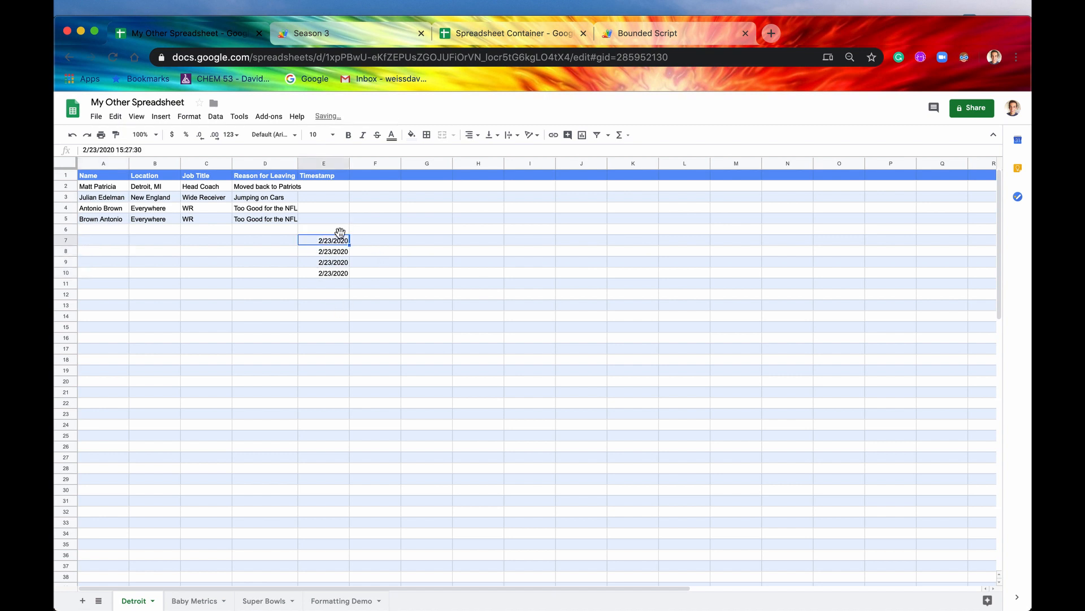
mouse_move(367, 247)
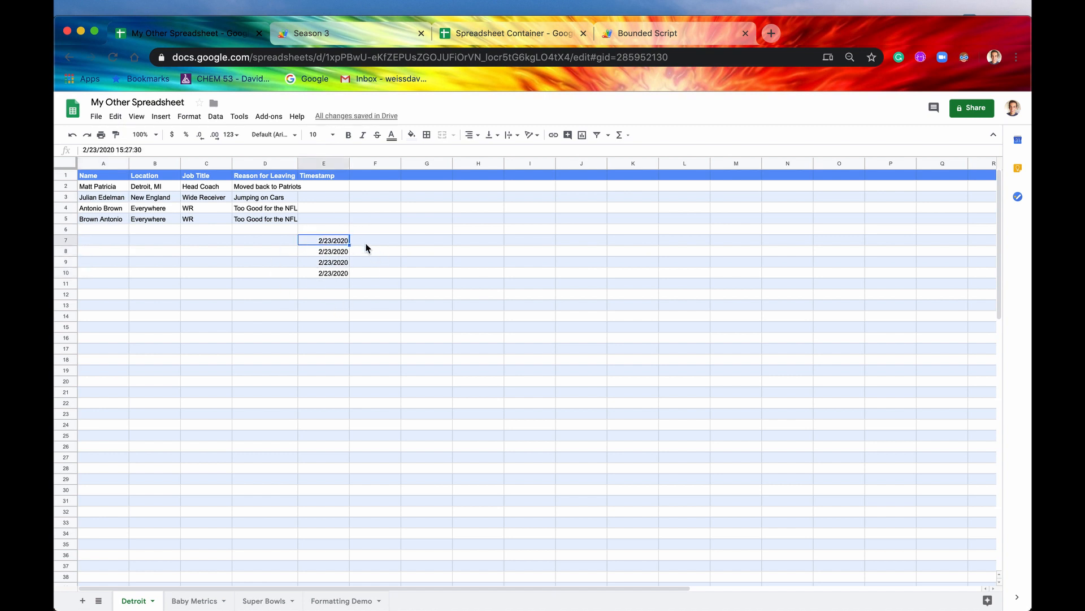